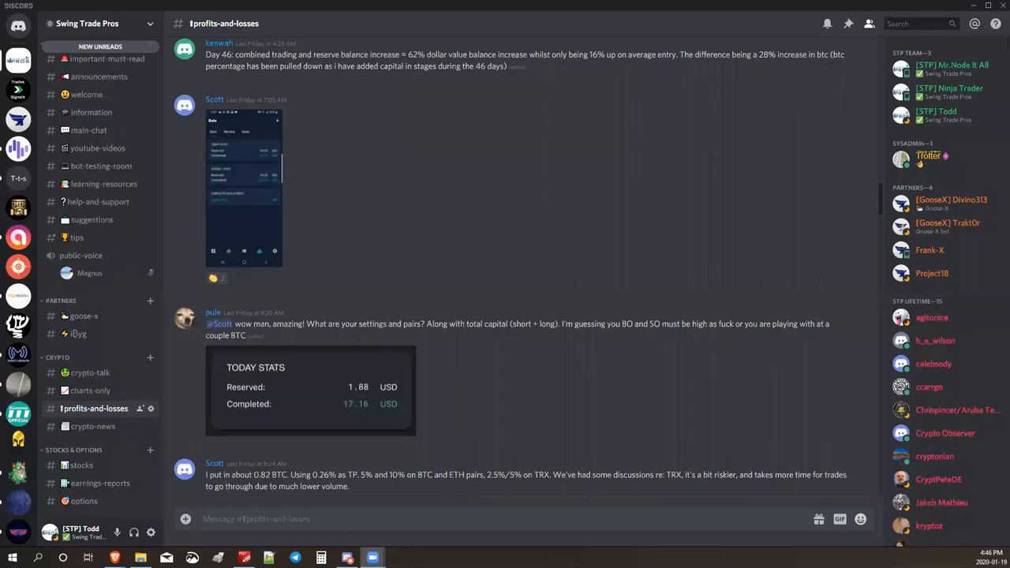
mouse_move(278, 361)
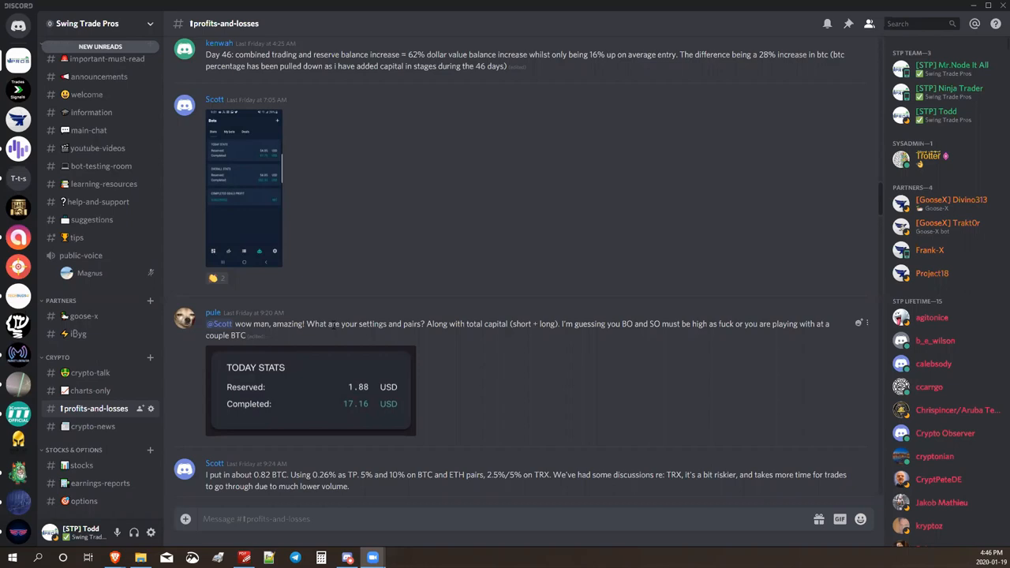
mouse_move(344, 271)
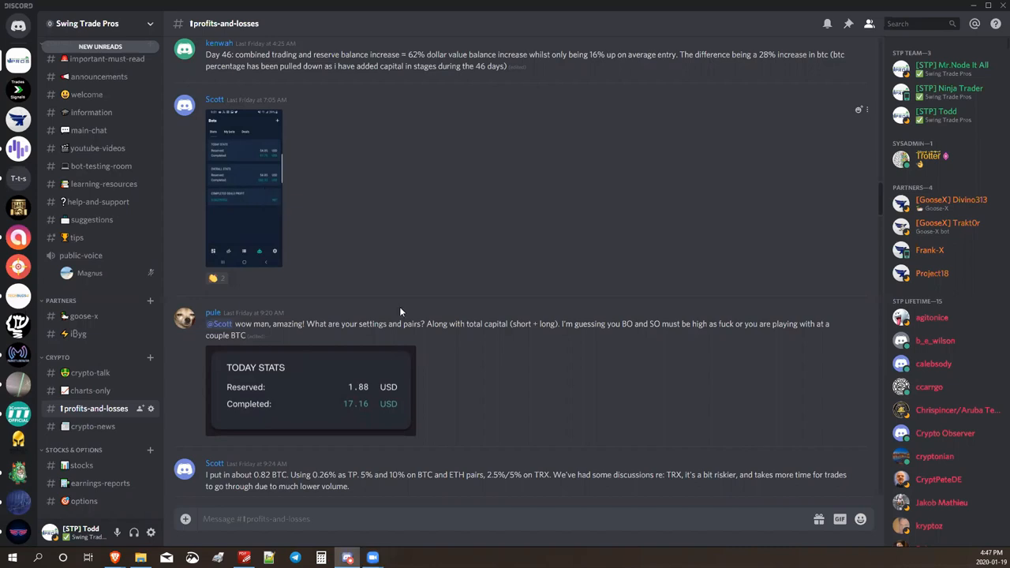
- Enlarge the phone screenshot of bot stats and browse through the channel messages
left_click(243, 186)
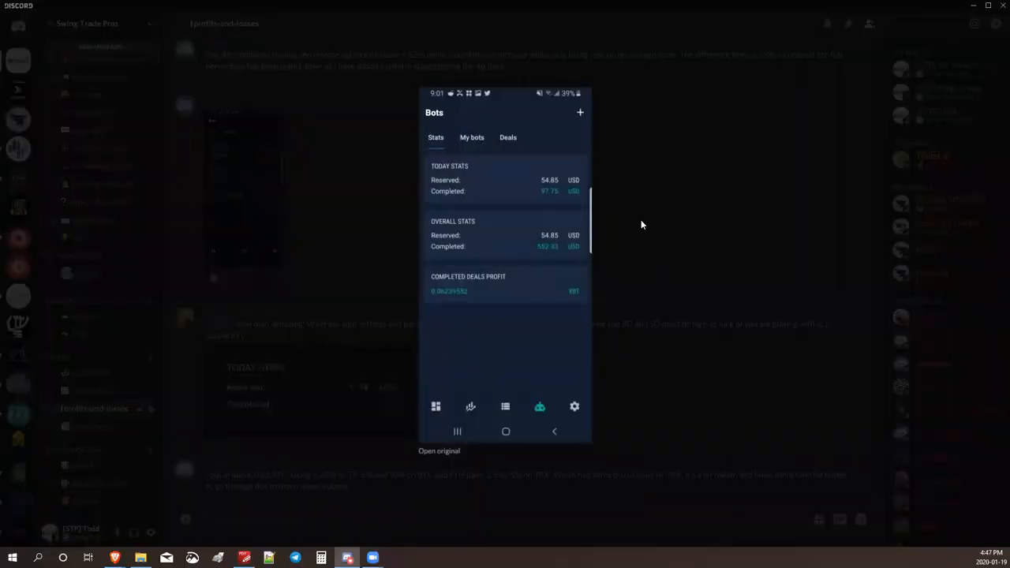
mouse_move(465, 251)
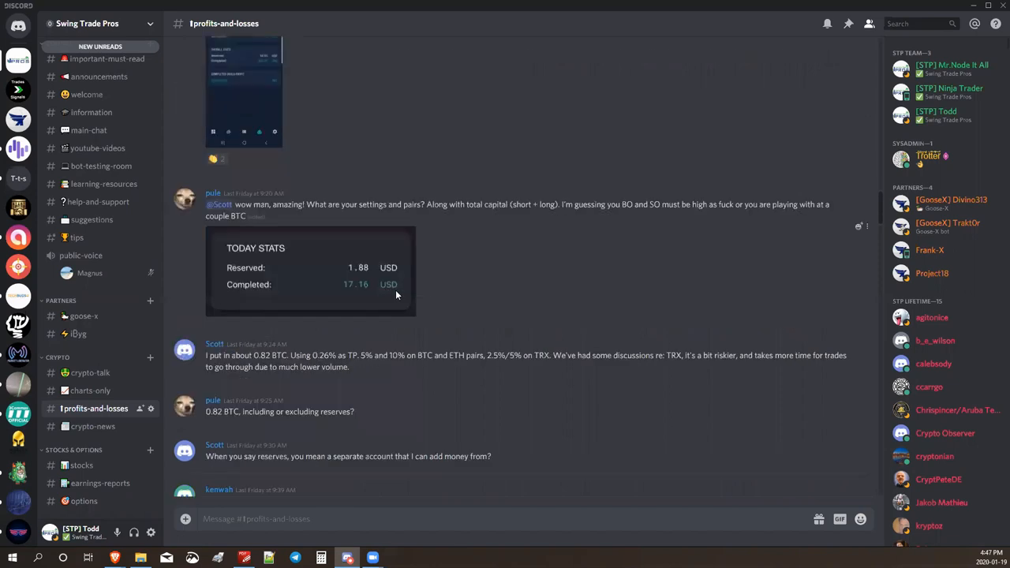
scroll("down", 3)
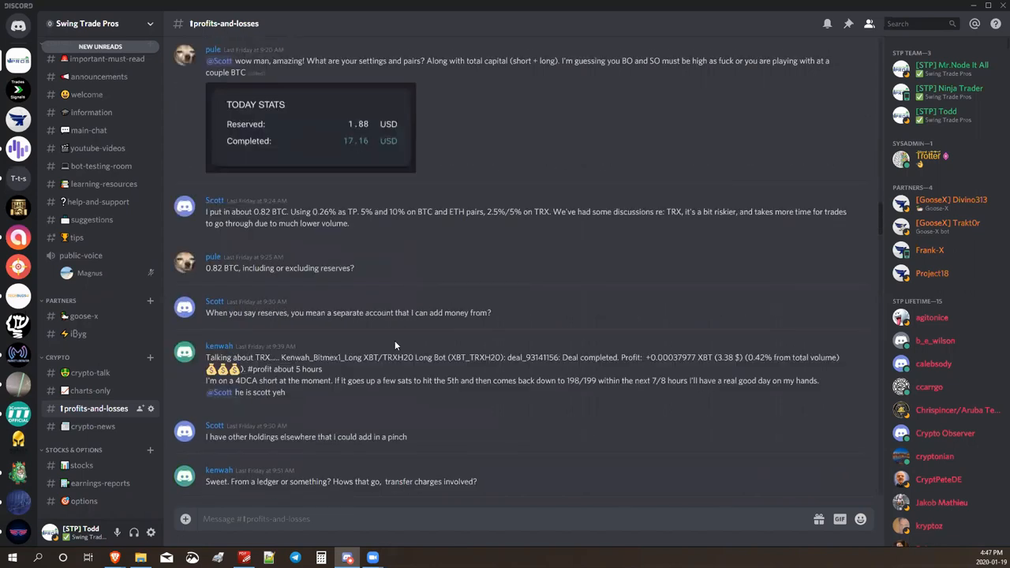
scroll("down", 3)
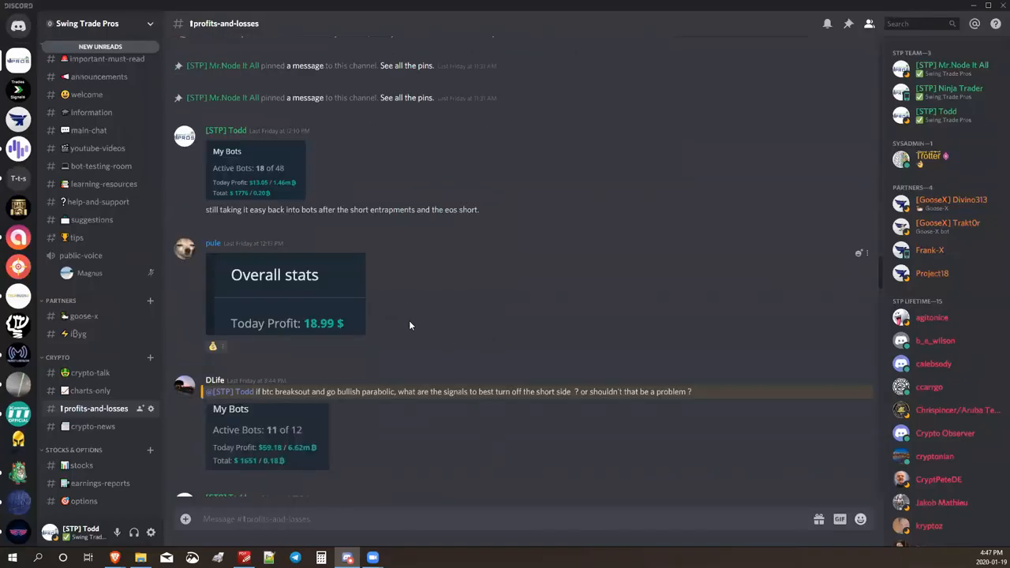
scroll("down", 3)
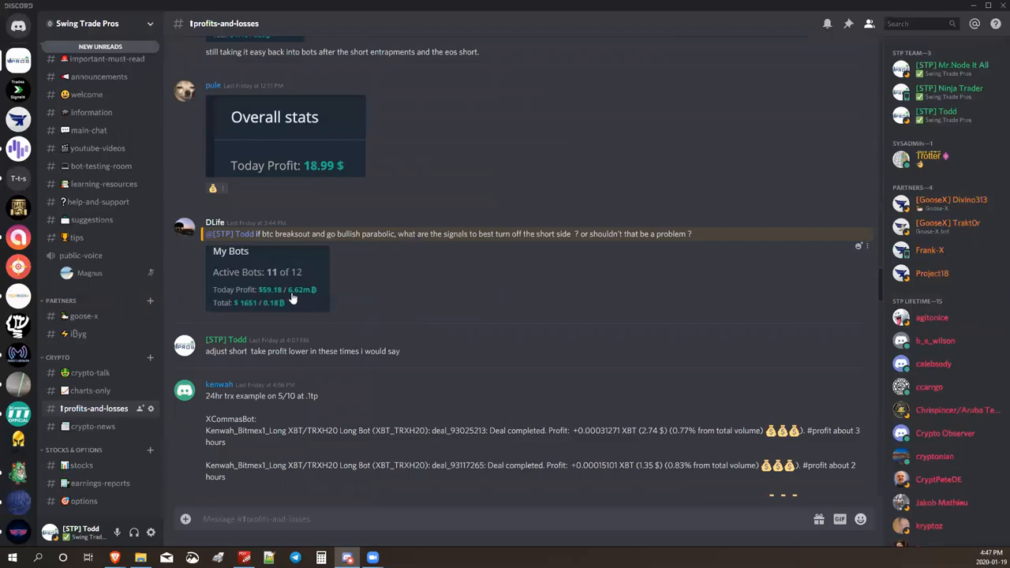
scroll("down", 3)
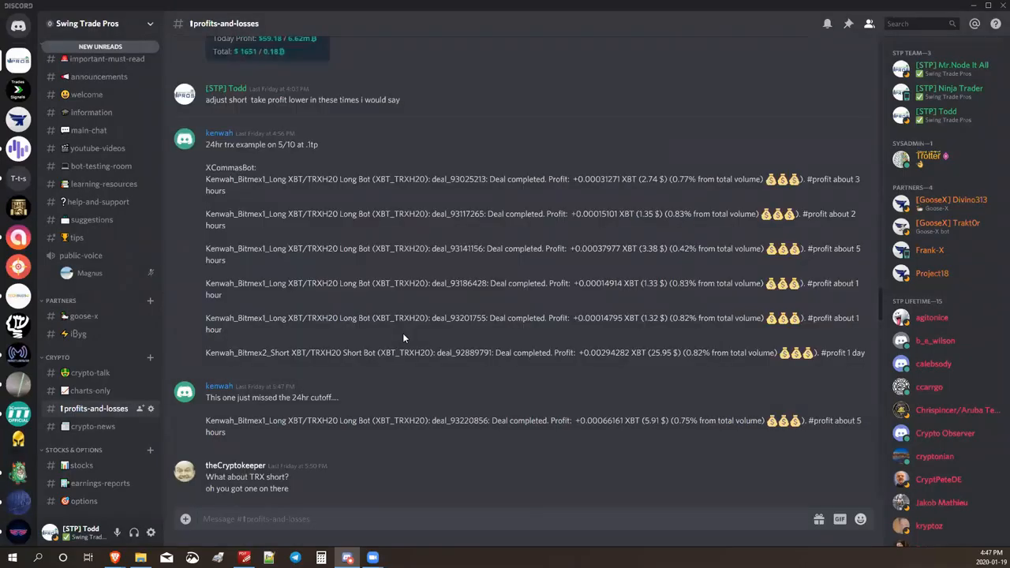
scroll("down", 3)
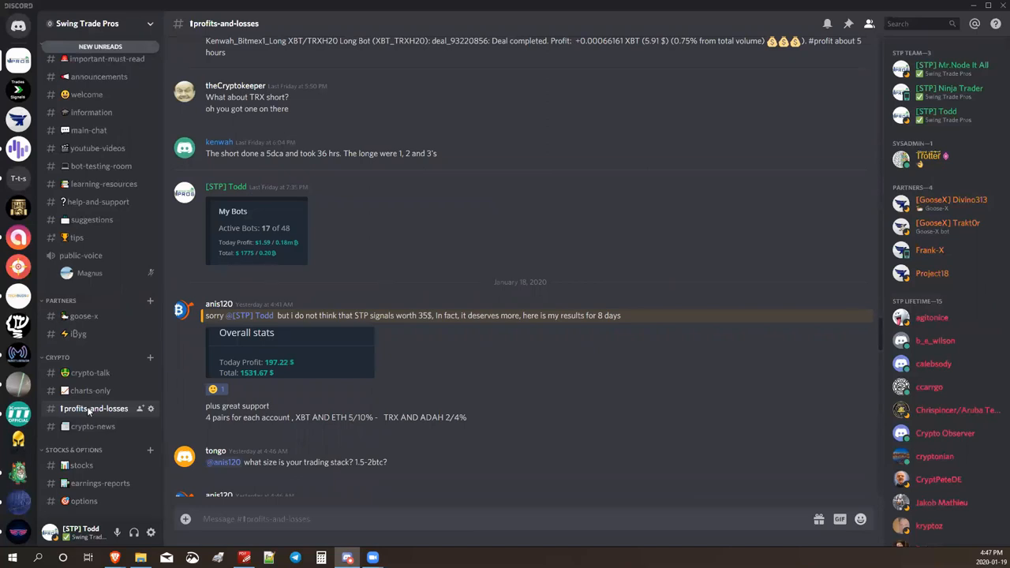
mouse_move(382, 246)
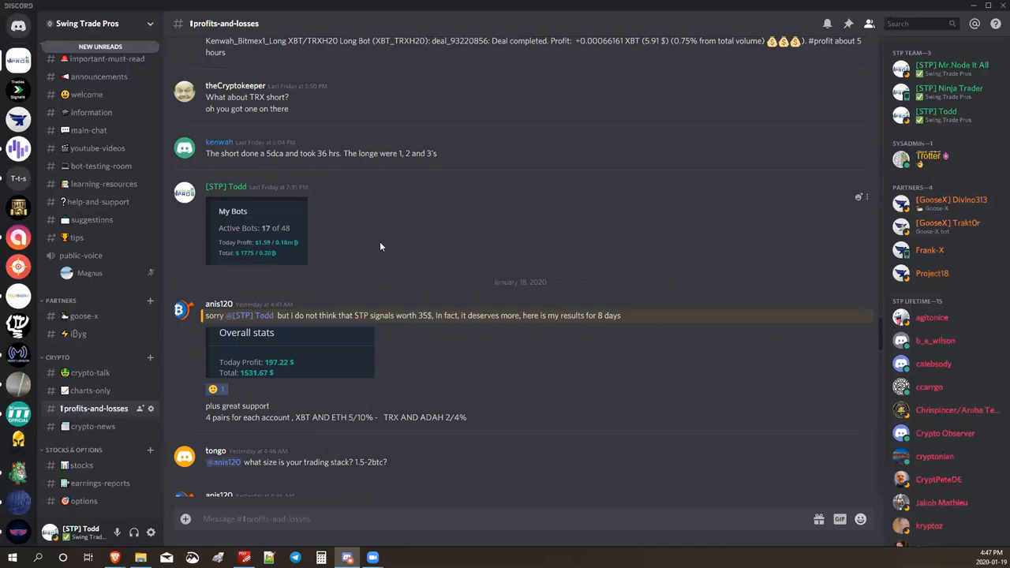
mouse_move(277, 369)
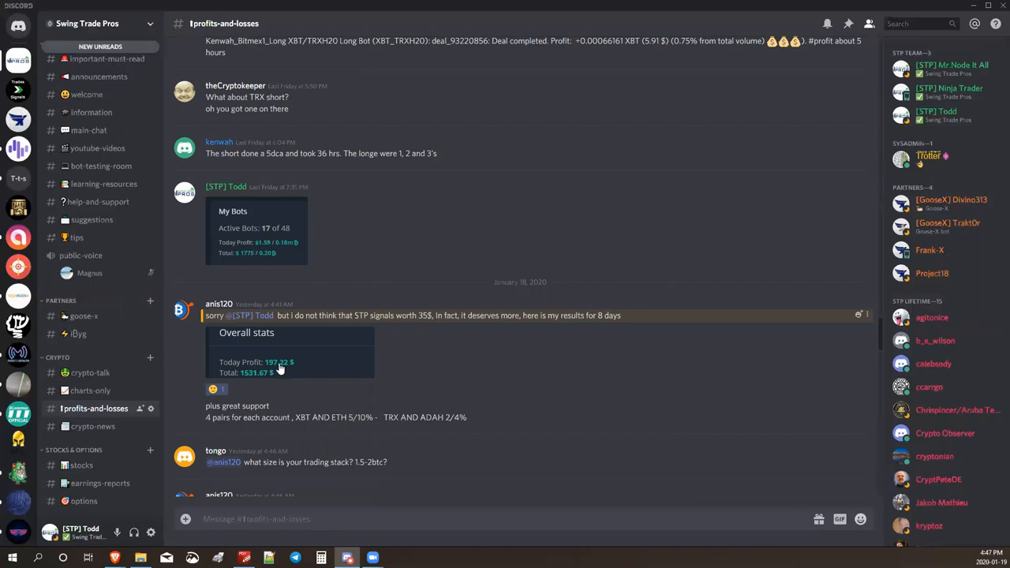
scroll("down", 3)
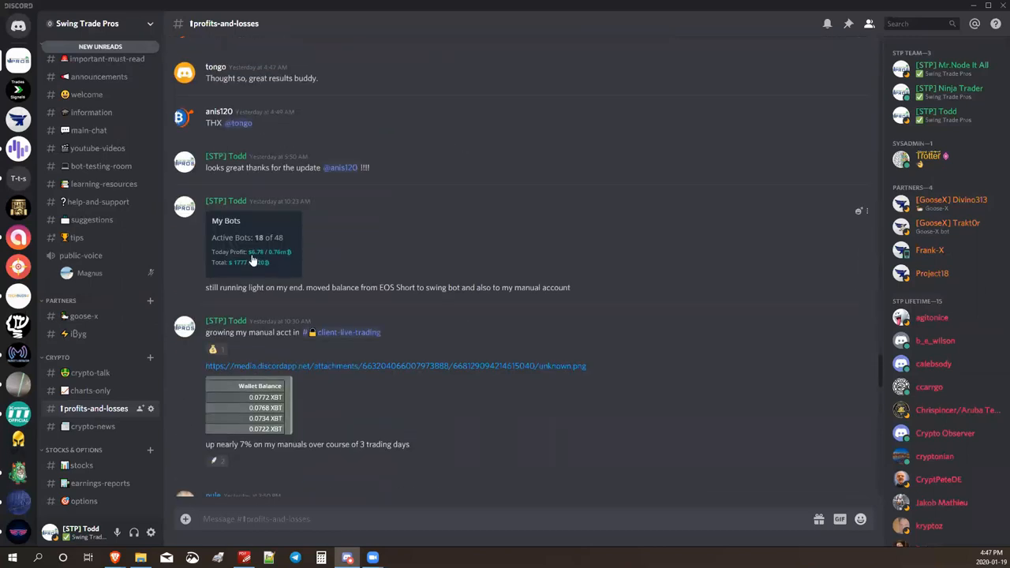
scroll("down", 3)
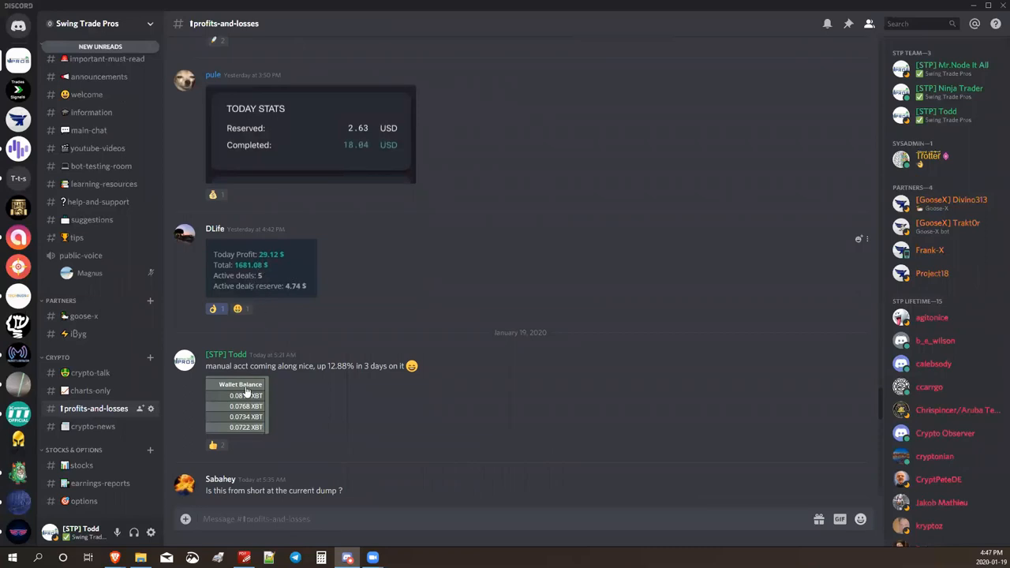
scroll("up", 3)
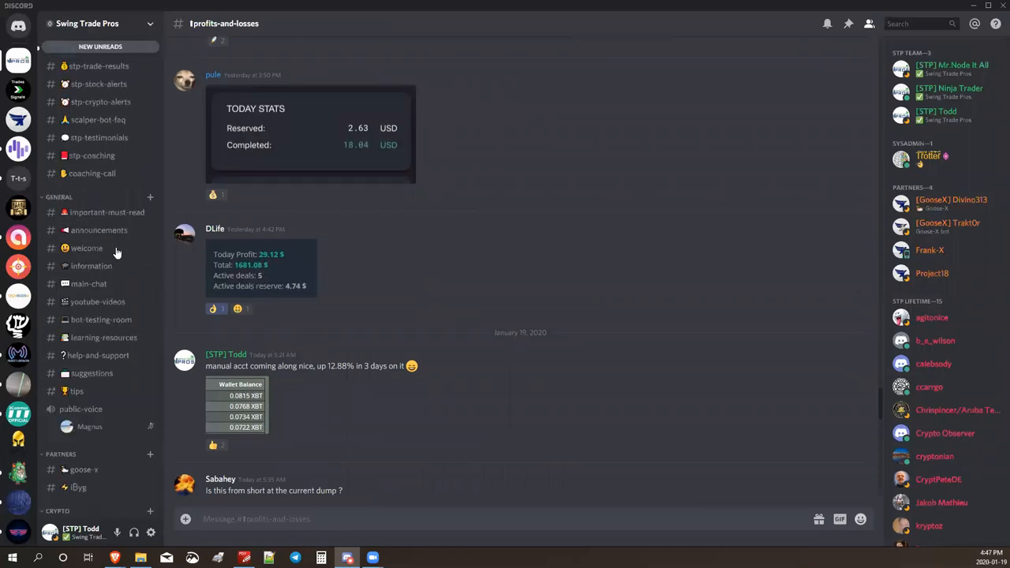
scroll("up", 3)
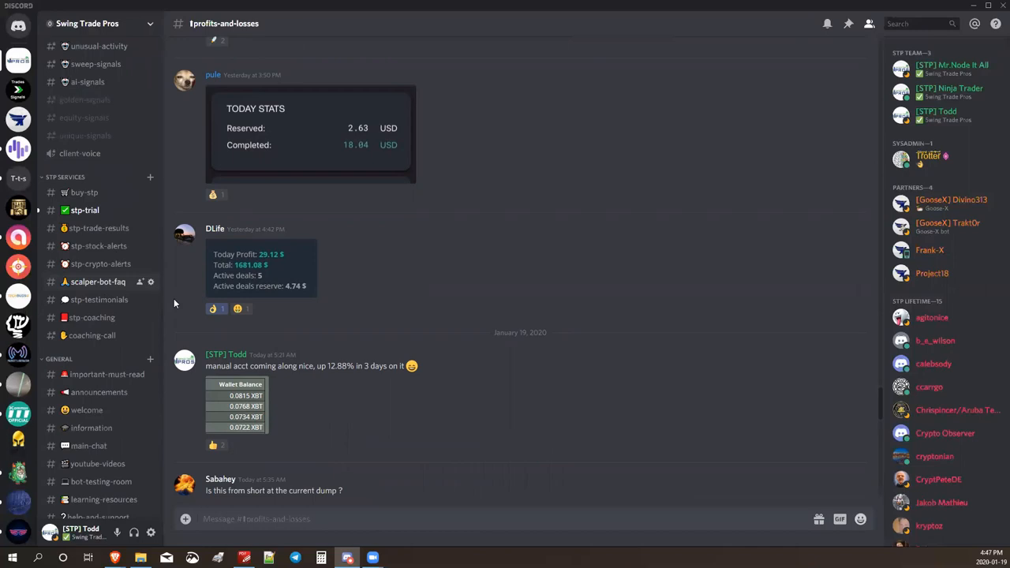
- Switch to the scalper-bot-faq channel and view the enlarged bot comparison guide, then dismiss it
left_click(98, 281)
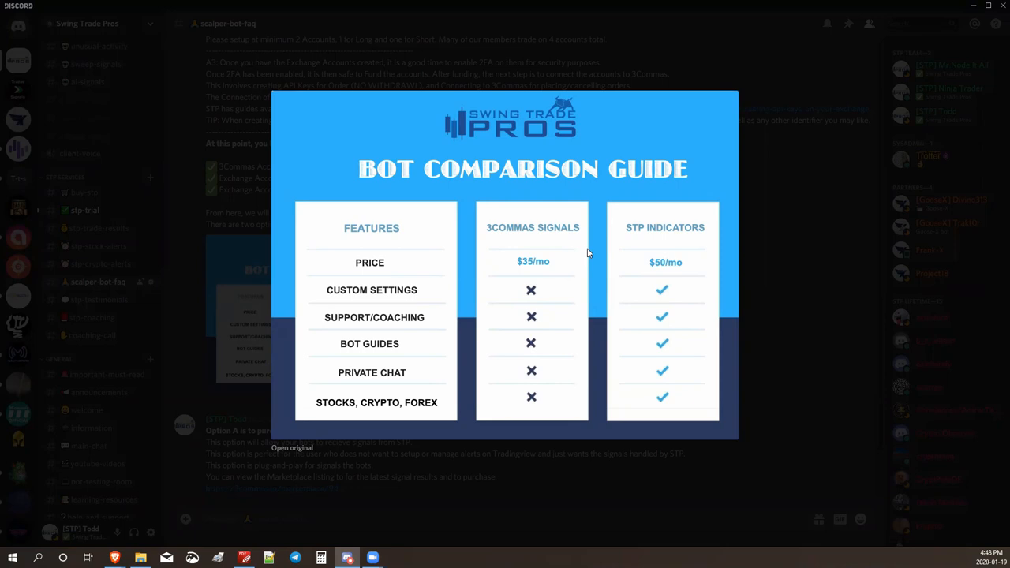
mouse_move(750, 287)
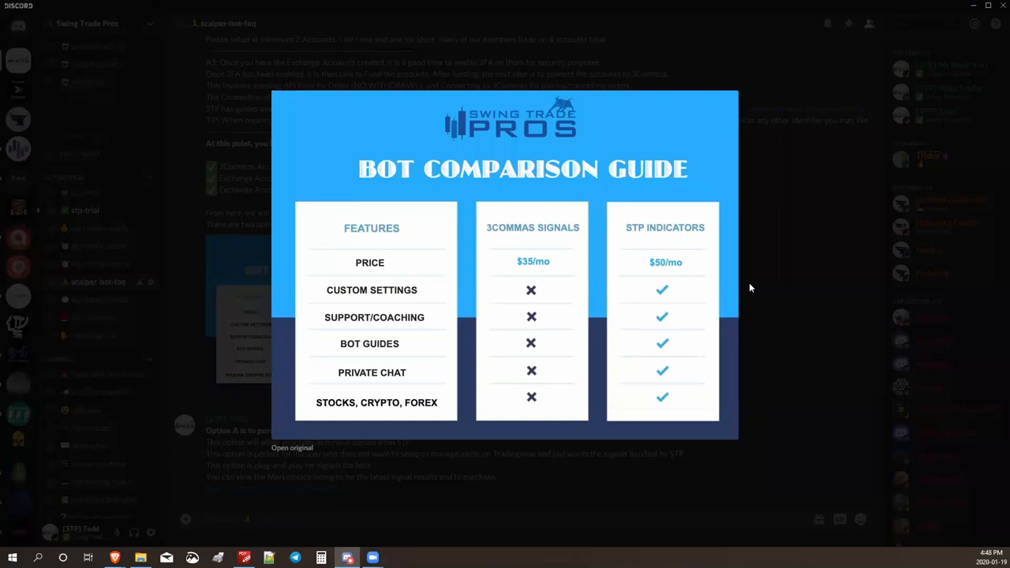
left_click(750, 287)
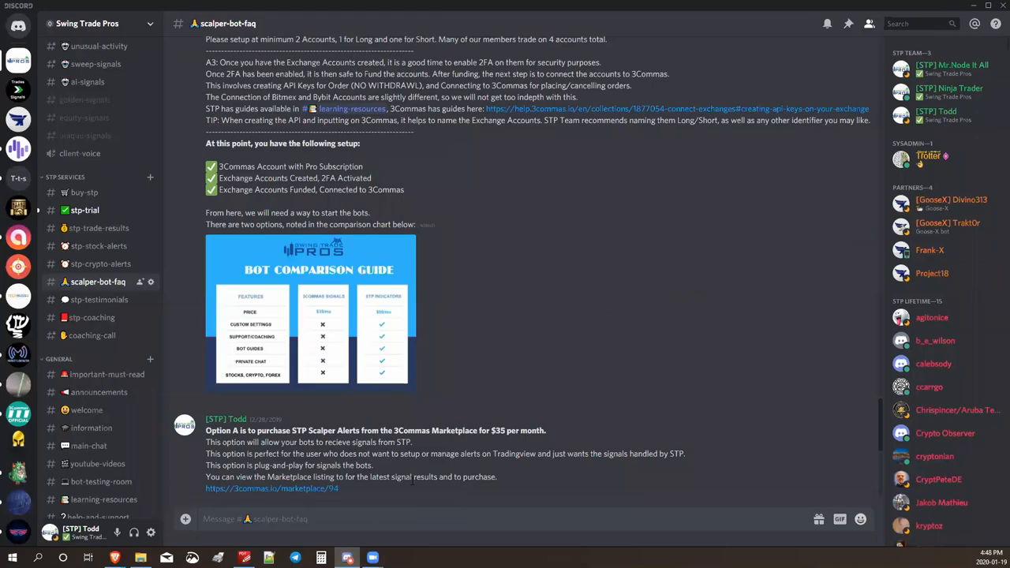
- Bring up the QuickStart Guide PDF and skim down through it, returning to page 1
left_click(345, 558)
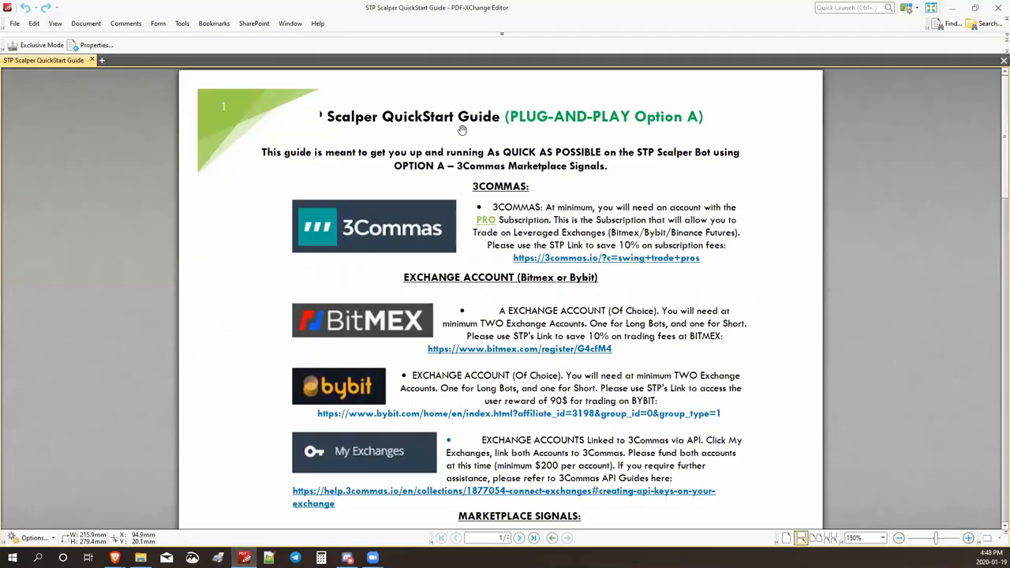
mouse_move(420, 165)
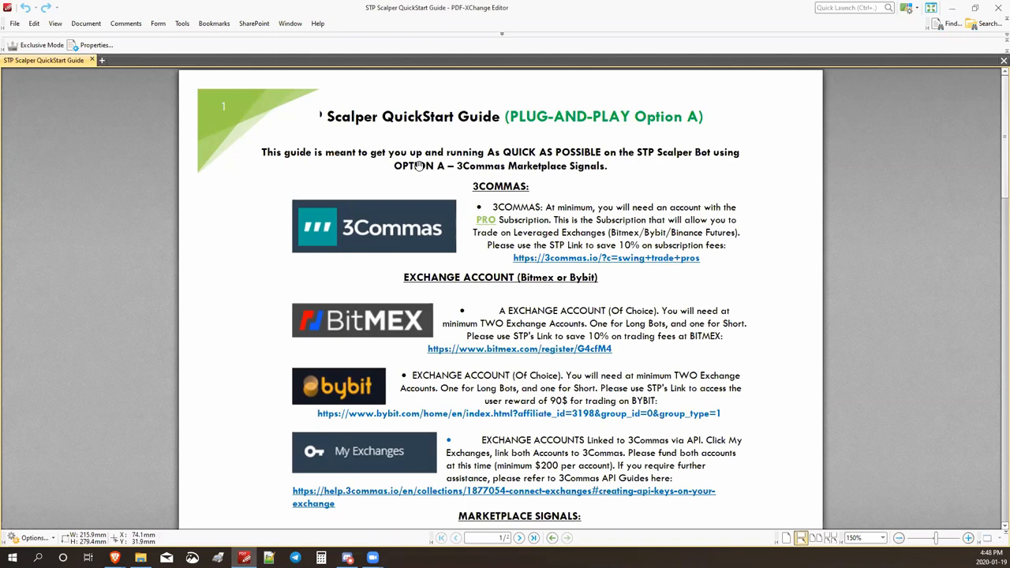
mouse_move(465, 180)
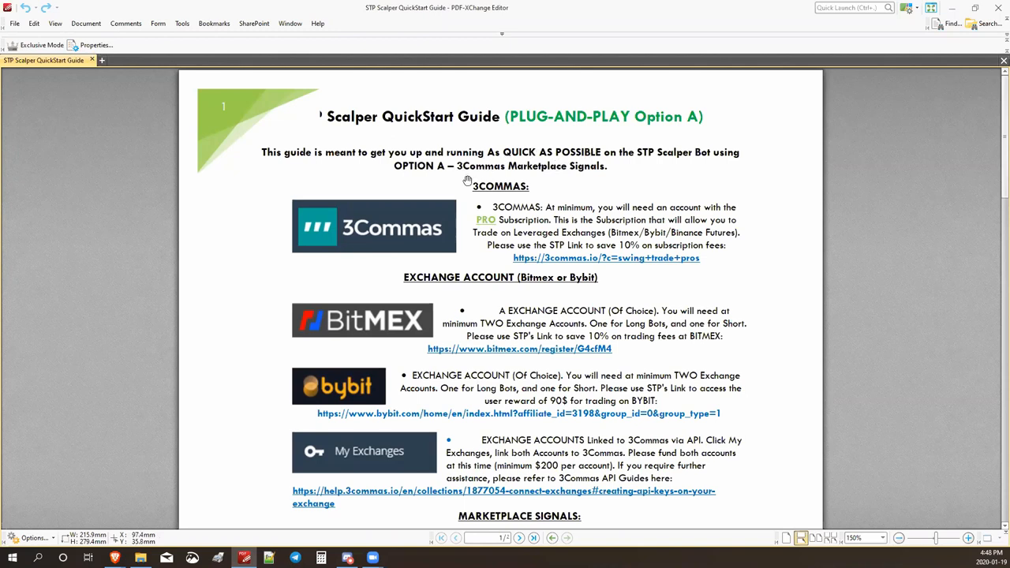
mouse_move(524, 213)
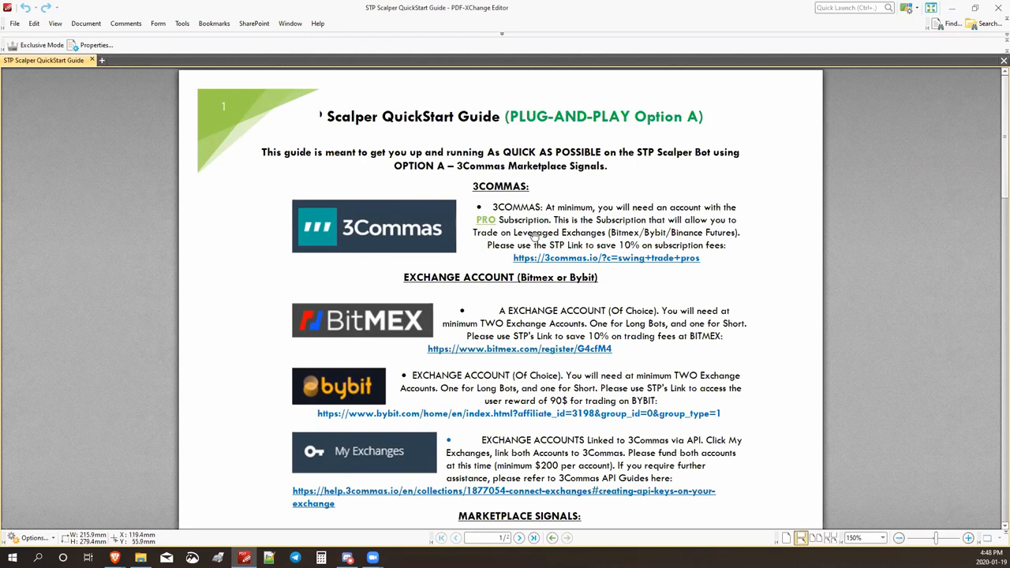
mouse_move(614, 314)
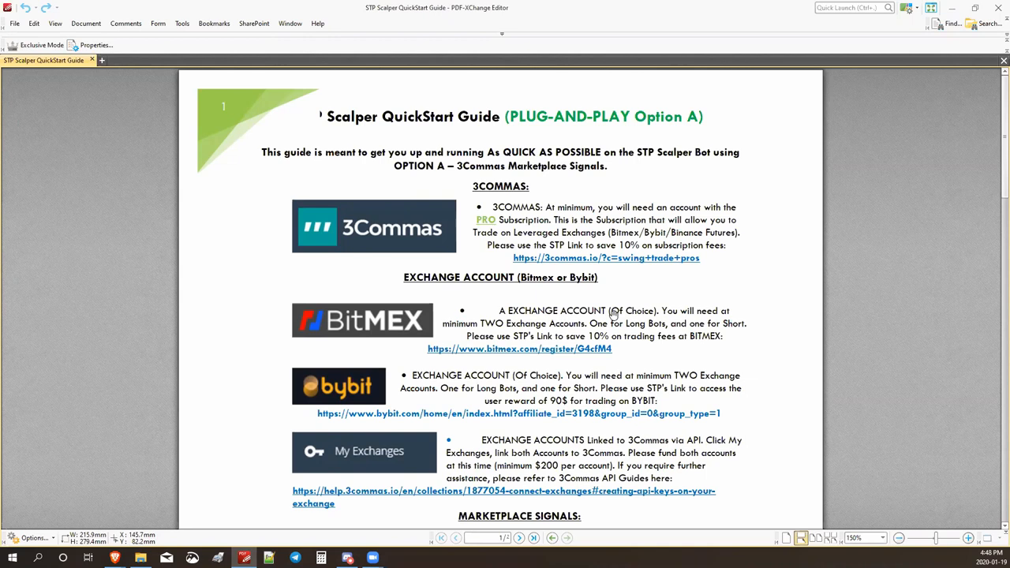
scroll("down", 3)
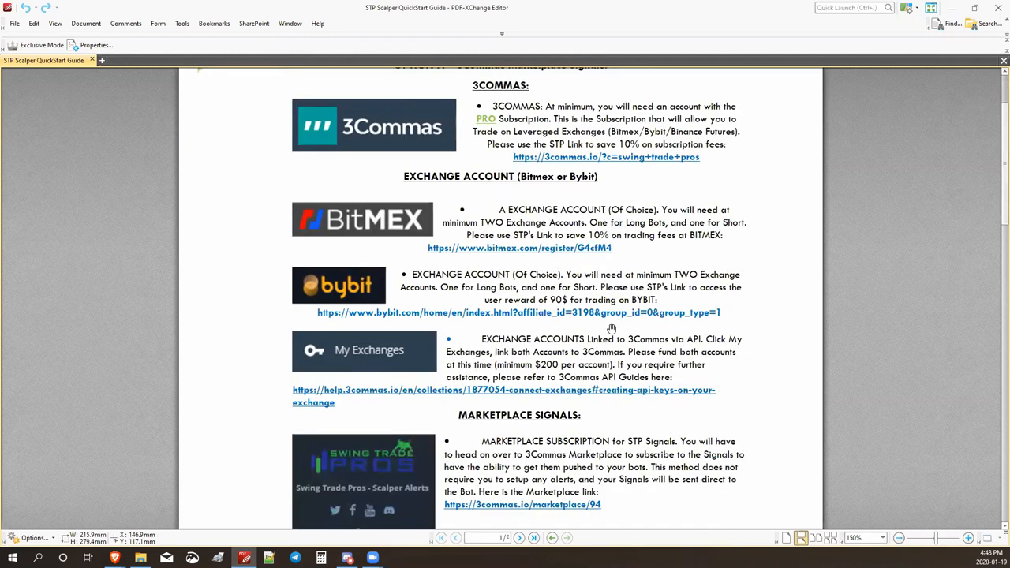
scroll("down", 3)
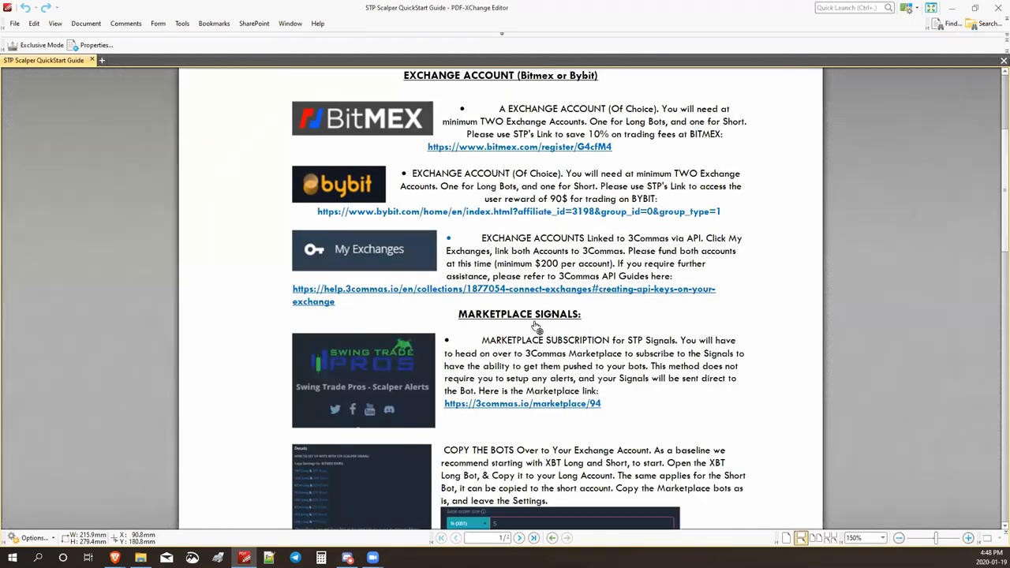
mouse_move(512, 255)
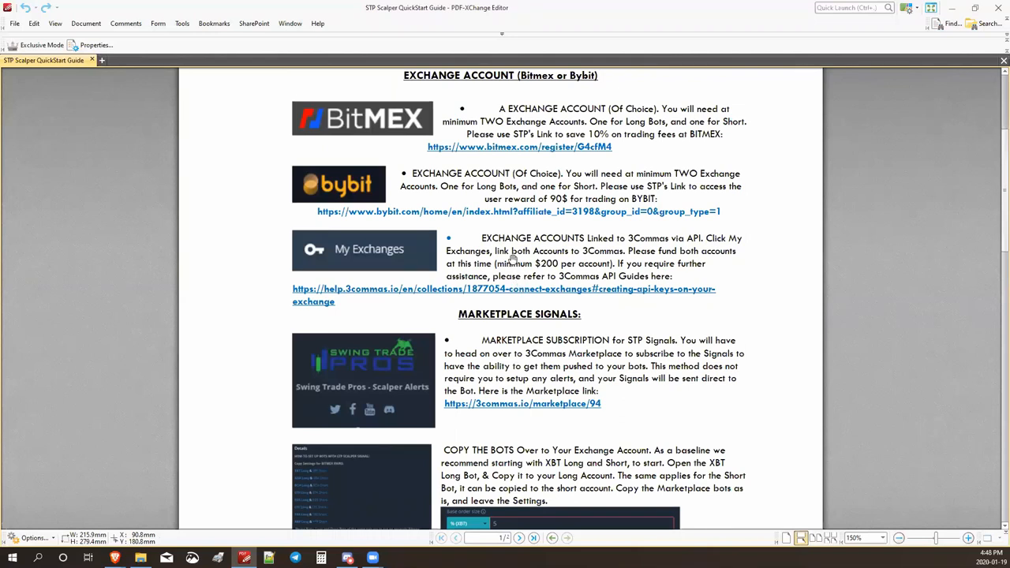
scroll("up", 3)
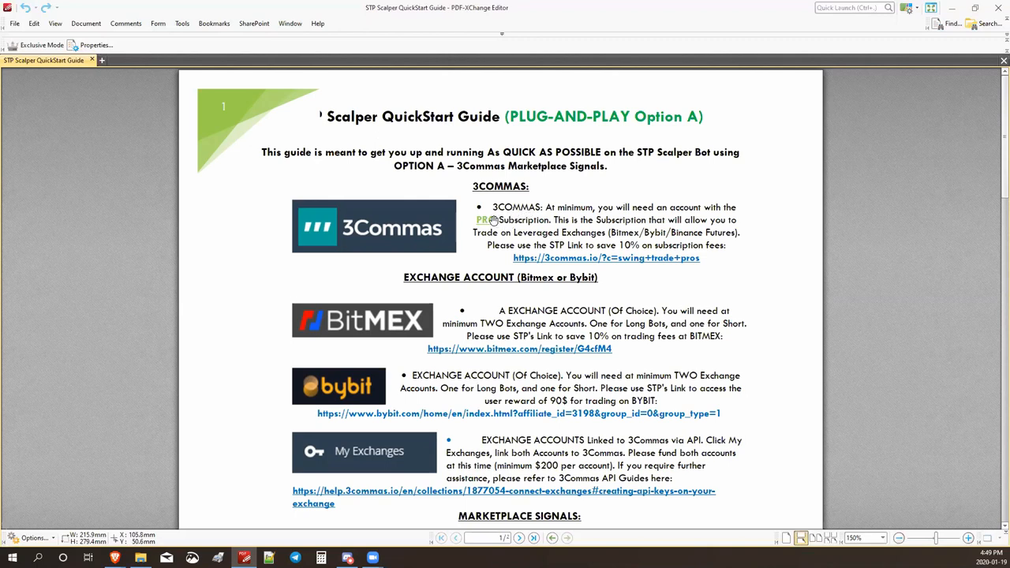
mouse_move(541, 251)
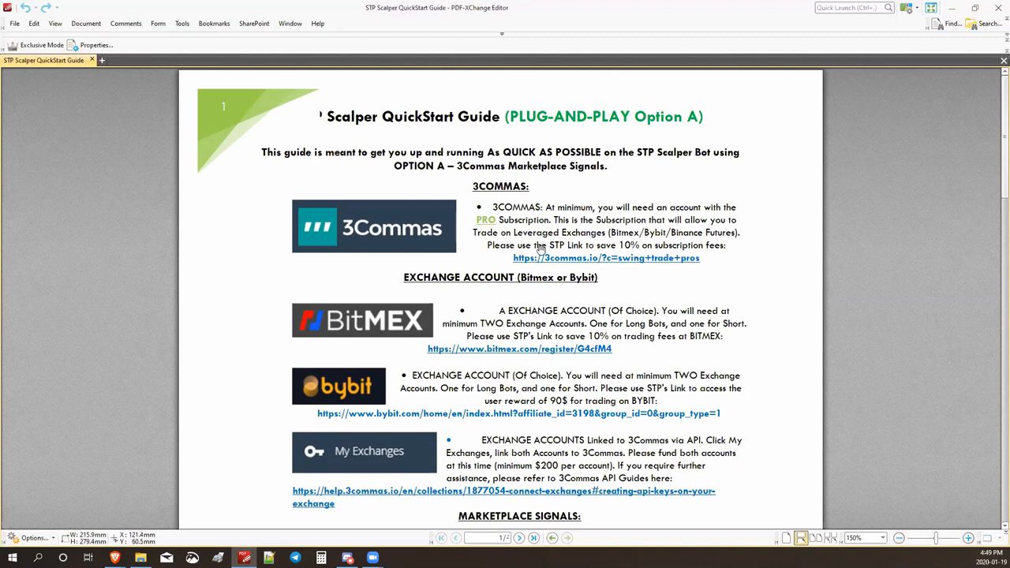
mouse_move(545, 243)
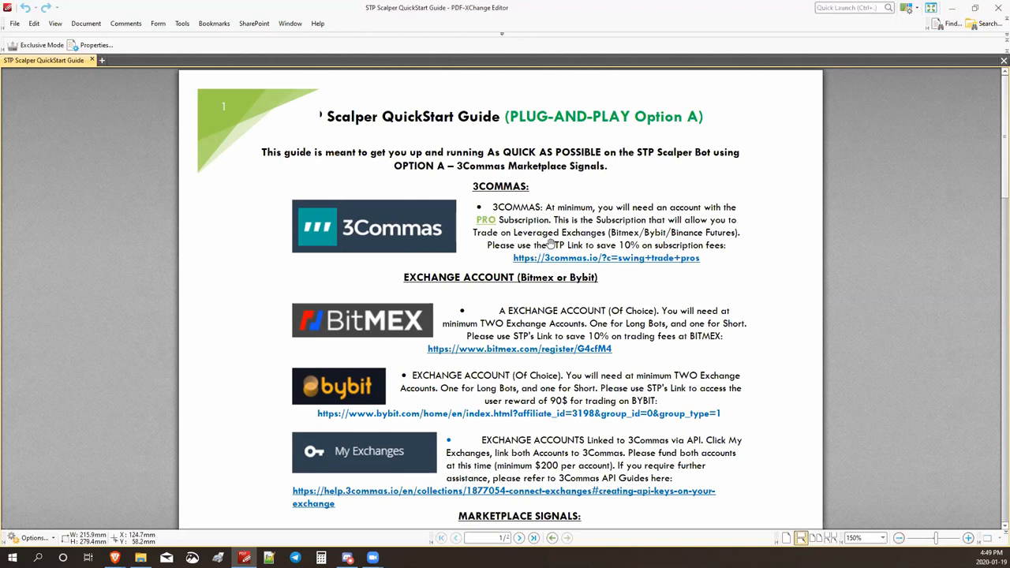
mouse_move(551, 245)
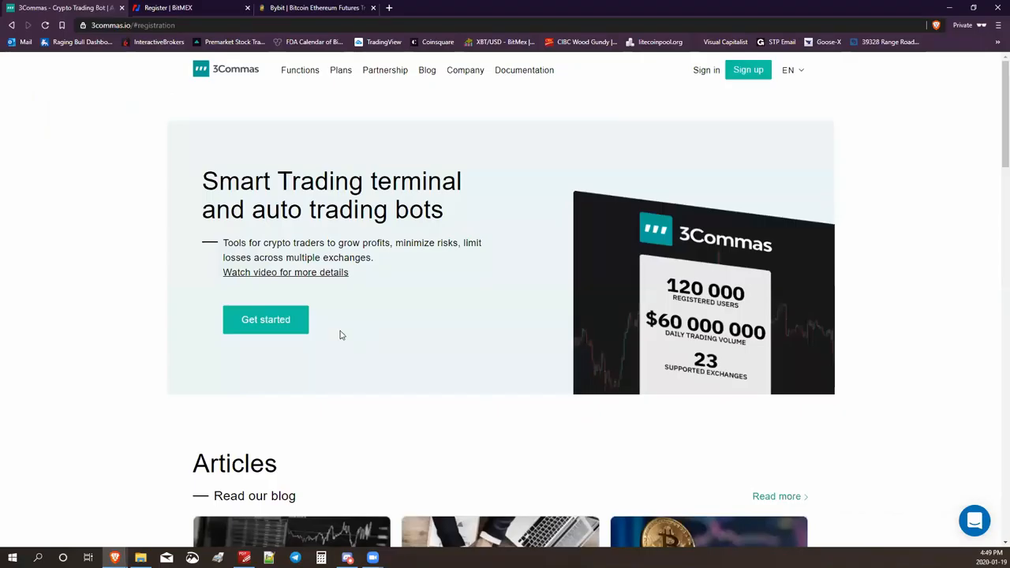
mouse_move(217, 37)
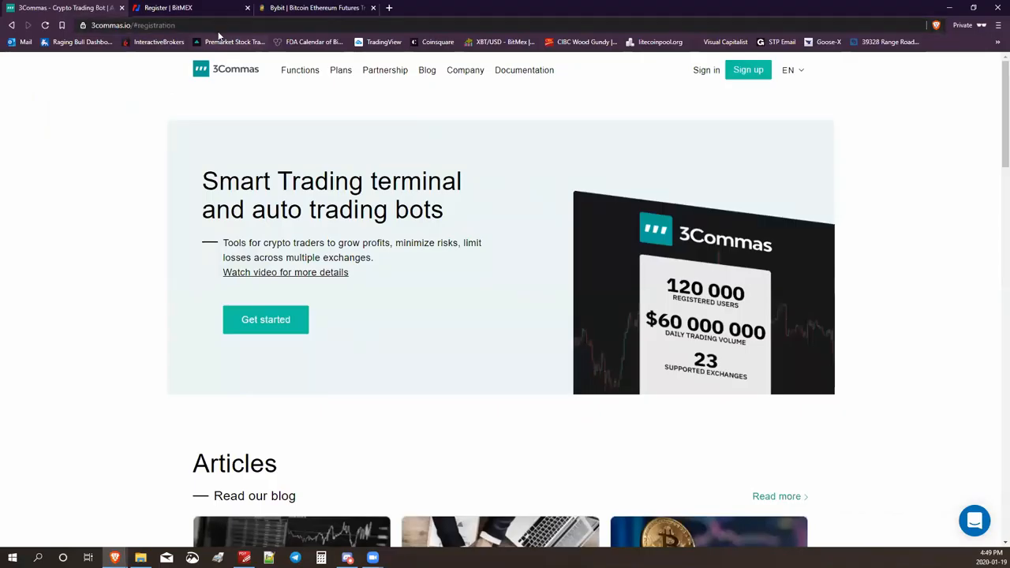
mouse_move(748, 69)
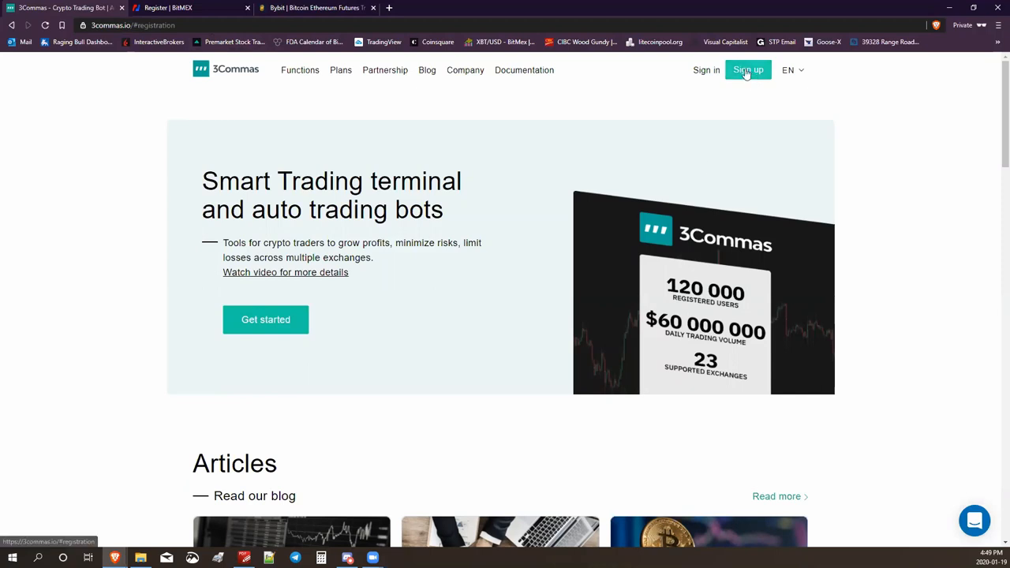
- Show the 3Commas free-account registration form, then return to the QuickStart guide
left_click(748, 70)
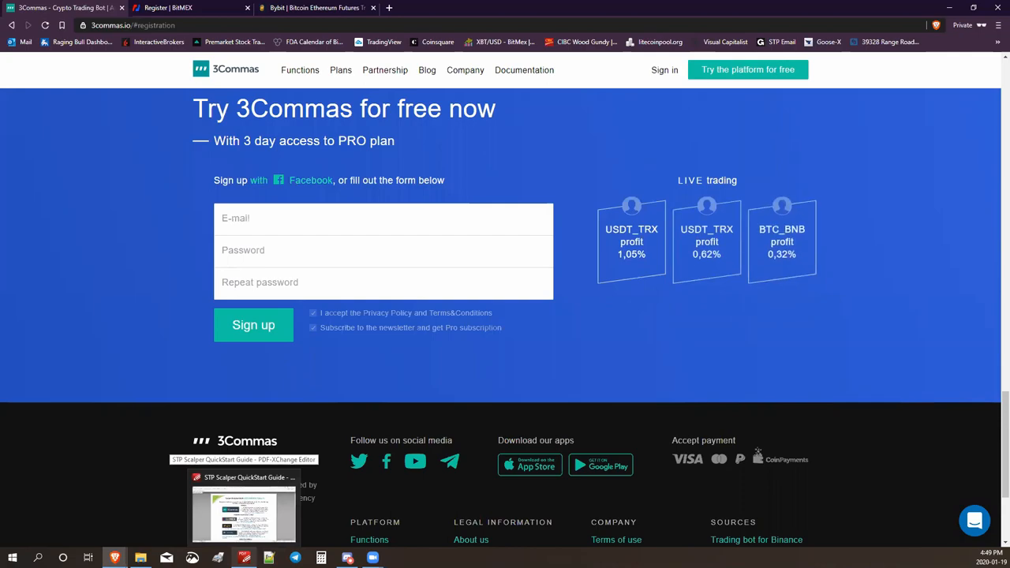
left_click(243, 508)
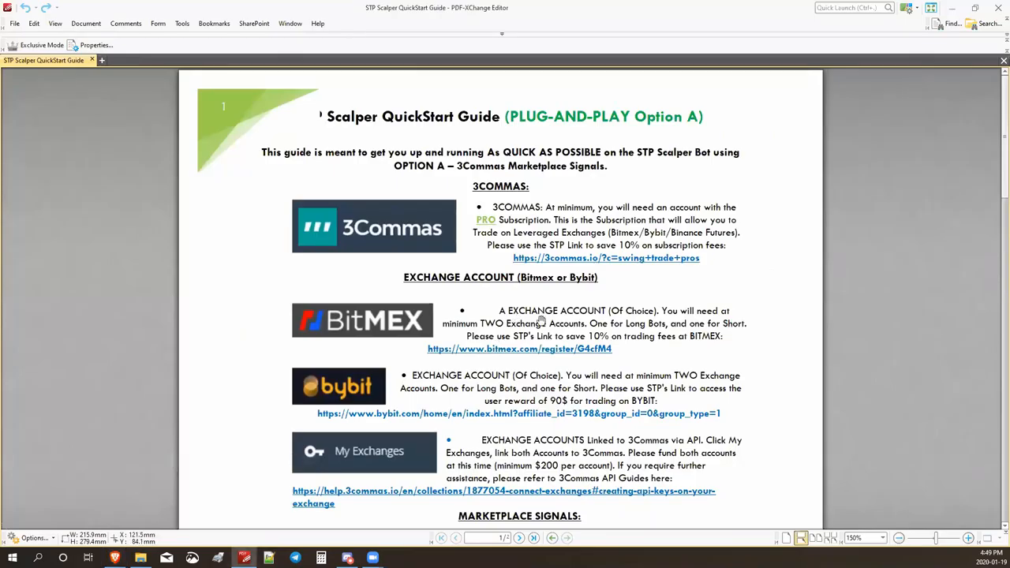
- Scroll the guide down to the EXCHANGE ACCOUNT section with the BitMEX referral link
scroll("down", 3)
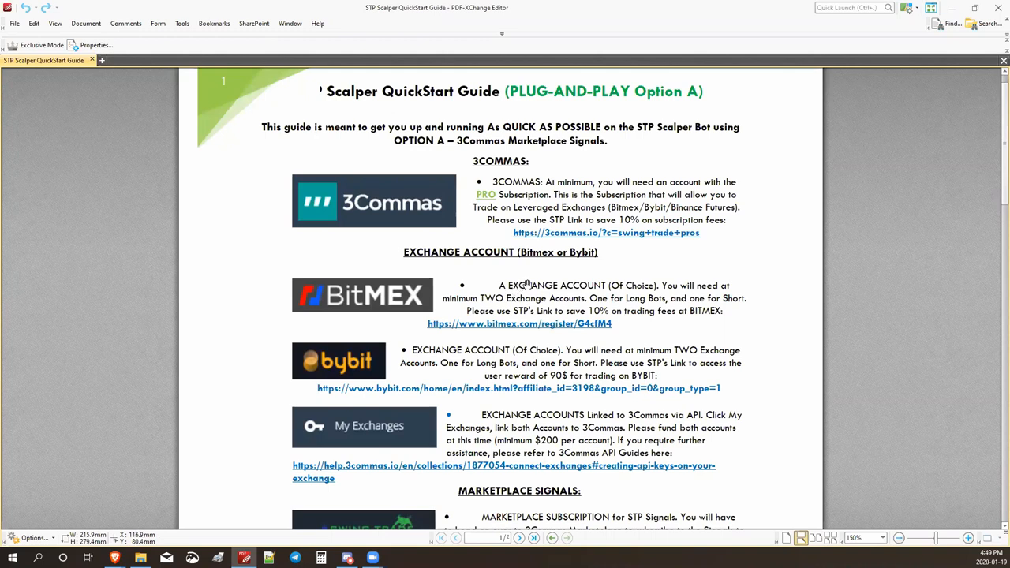
mouse_move(649, 315)
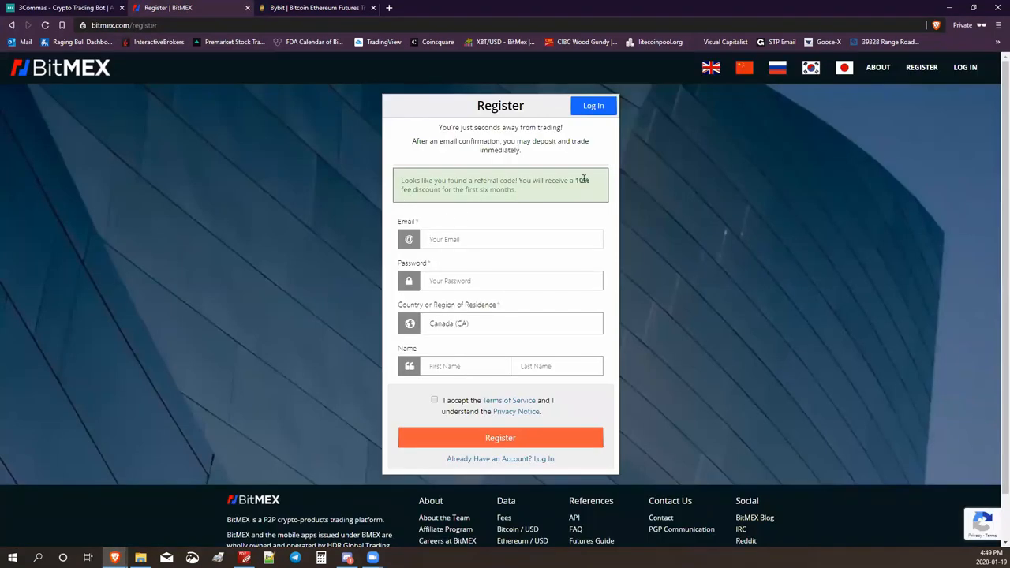
mouse_move(519, 197)
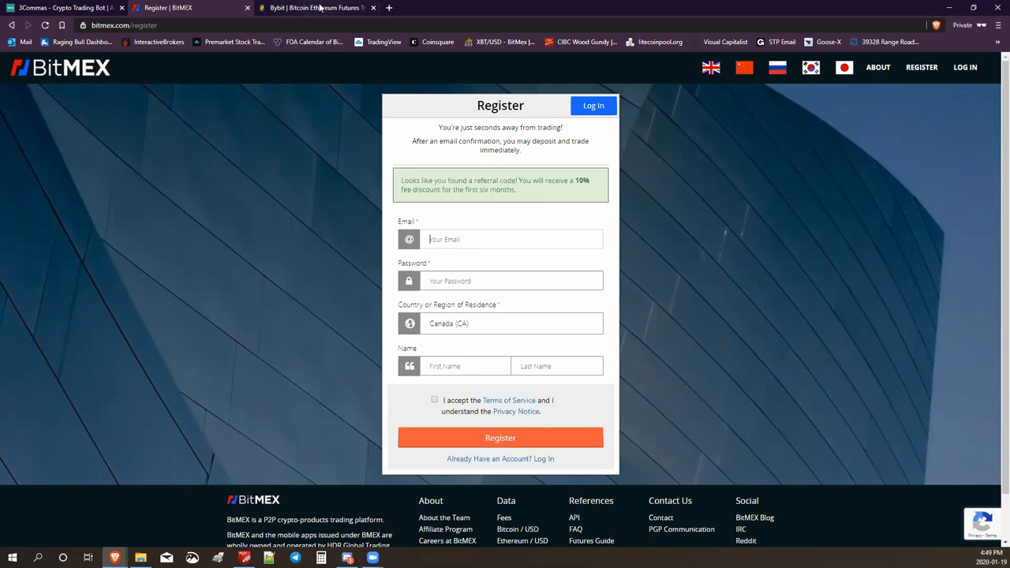
- Review the BitMEX Register form with the 10% fee discount, then go back to the guide
left_click(316, 8)
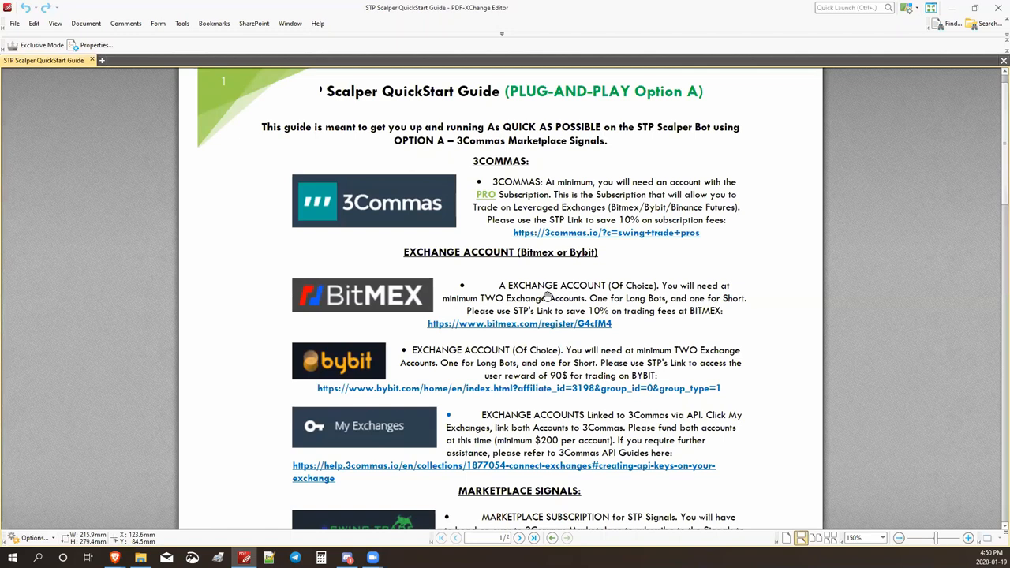
mouse_move(603, 348)
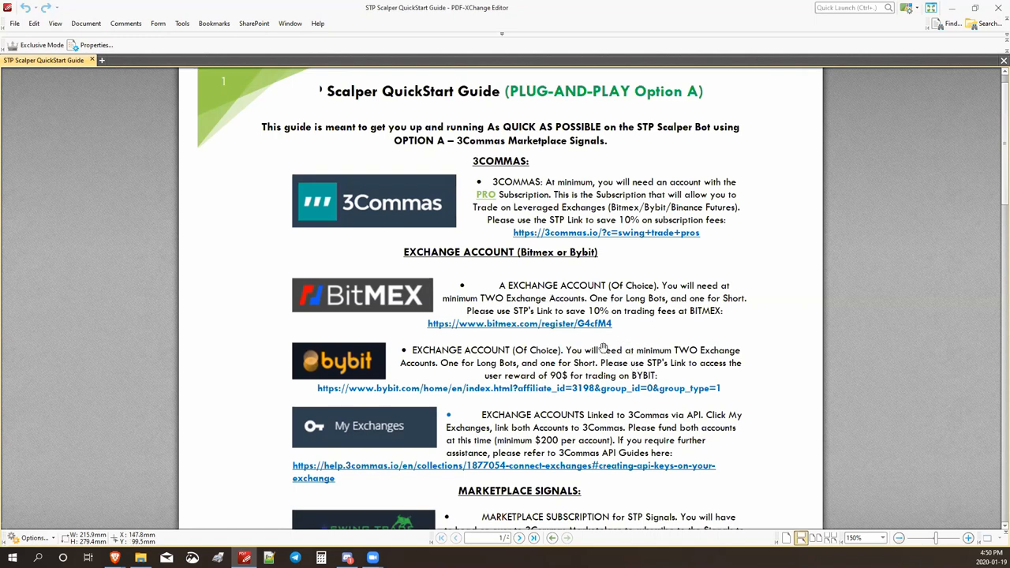
mouse_move(603, 417)
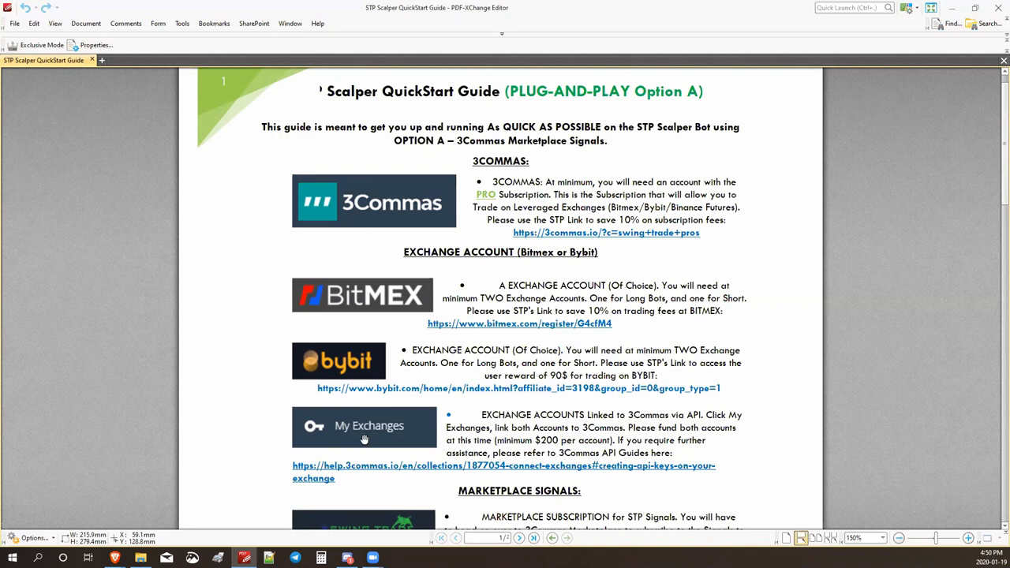
mouse_move(613, 423)
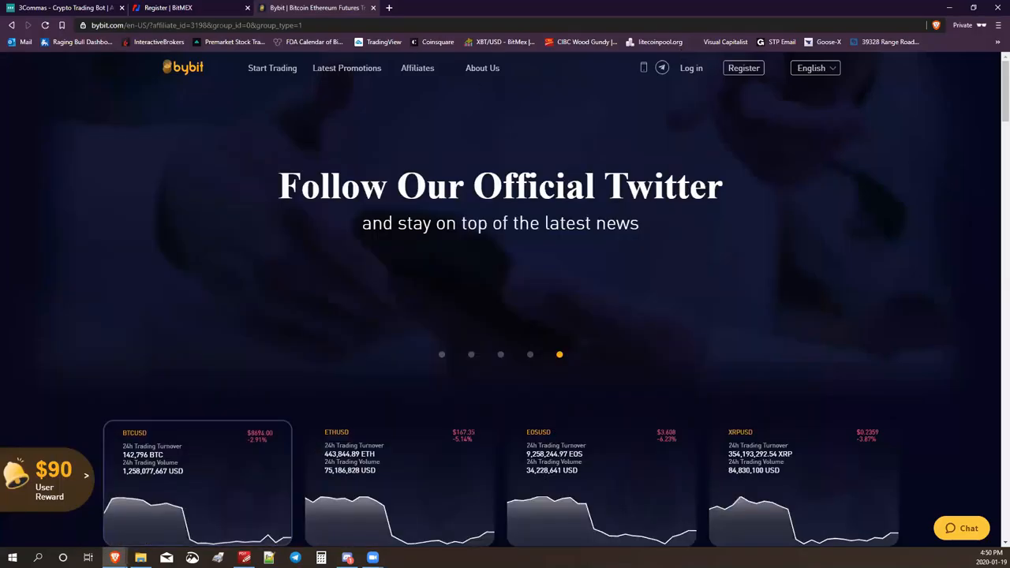
- In My Exchanges, keep Bitmex for the 'bitmex long' account and focus the API Key and Secret fields
left_click(63, 6)
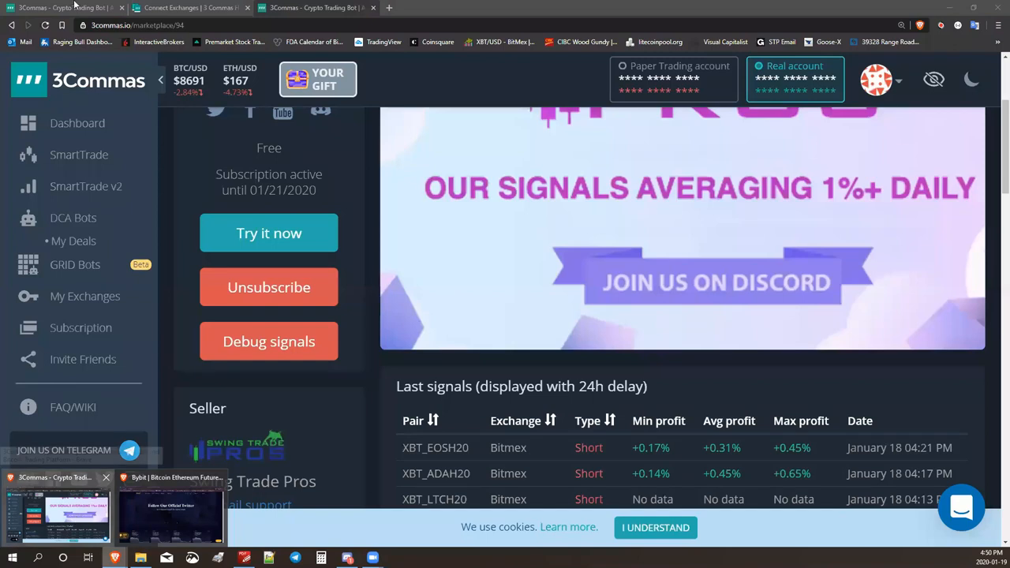
left_click(85, 297)
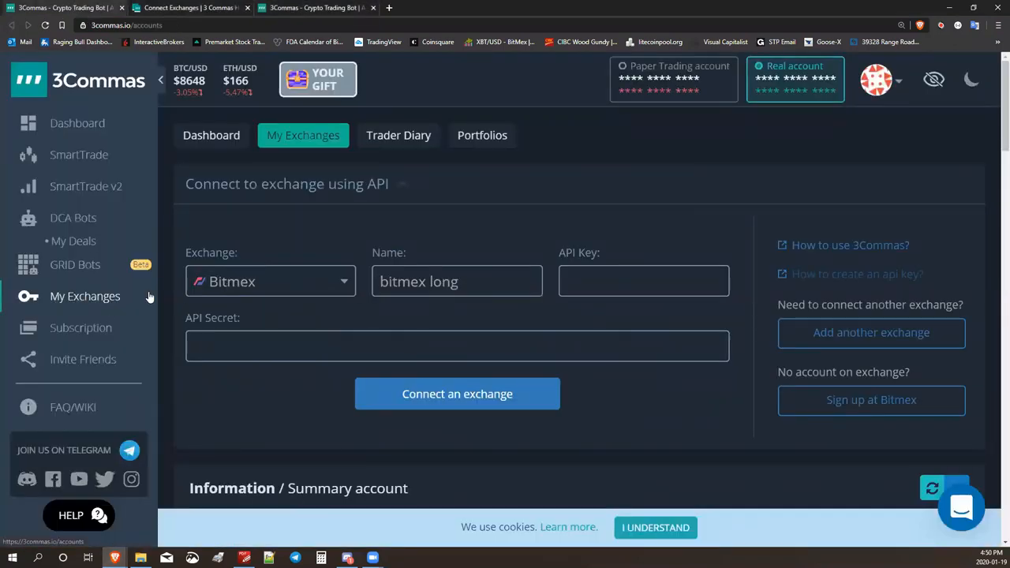
mouse_move(256, 287)
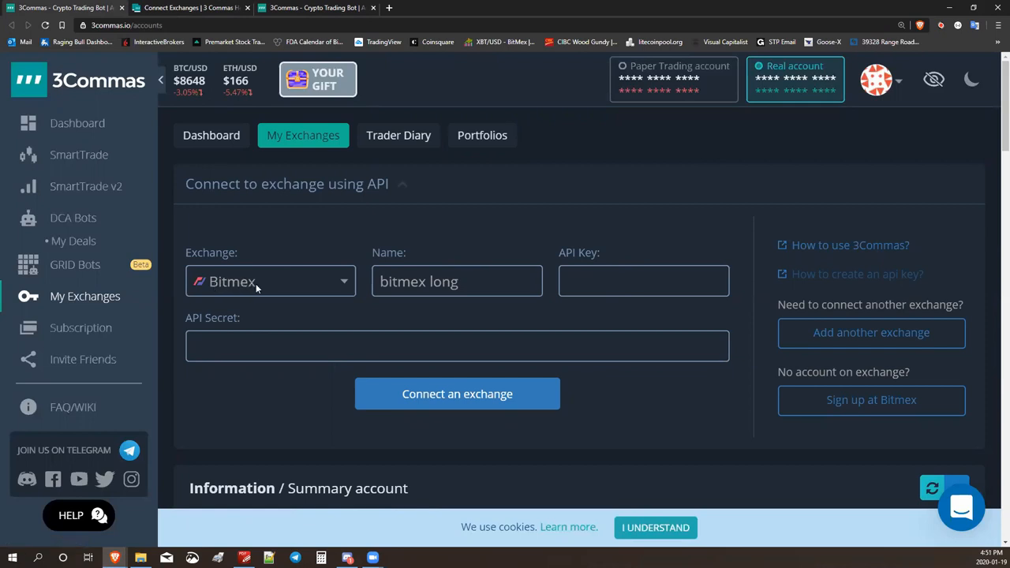
left_click(270, 281)
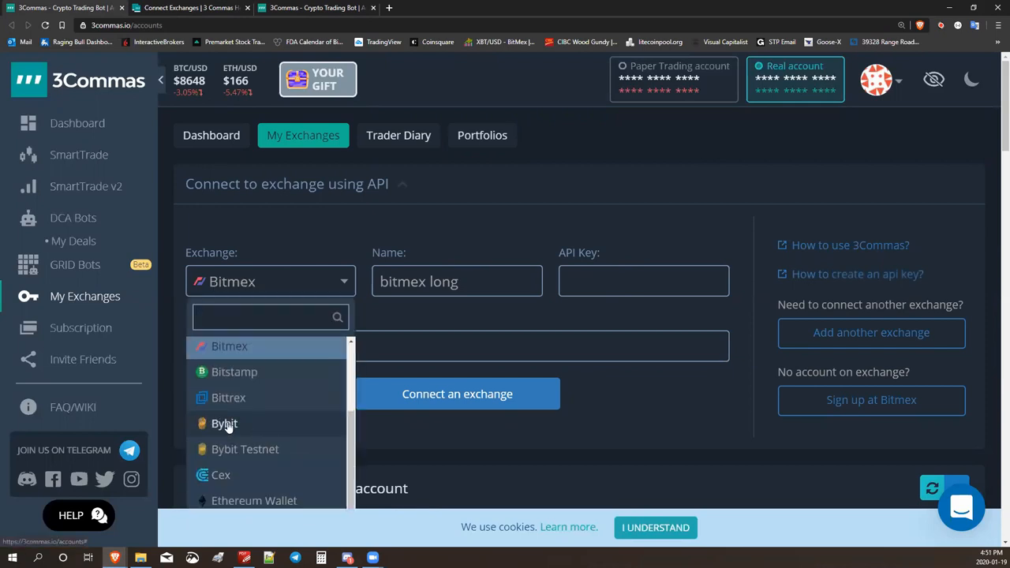
left_click(229, 346)
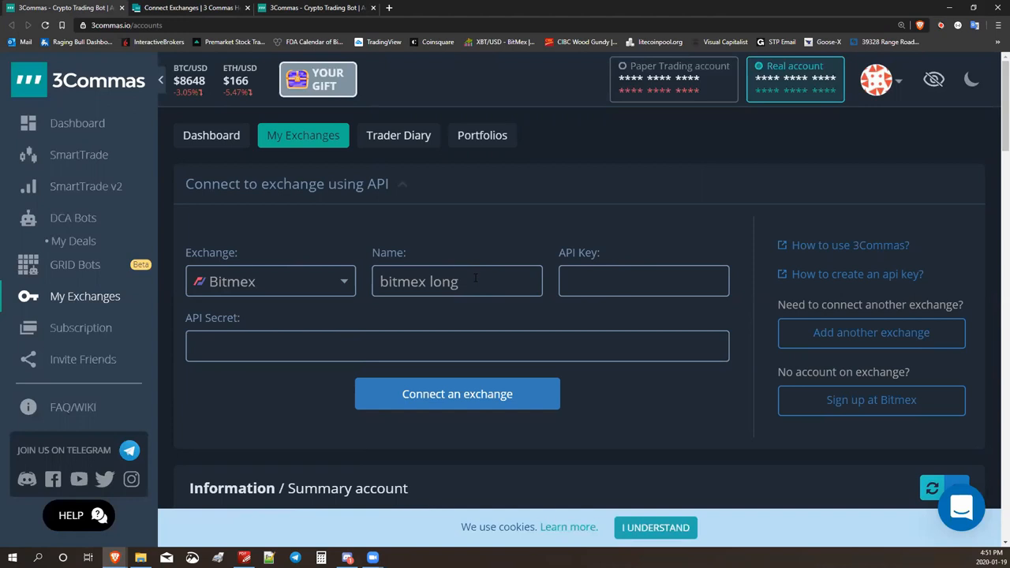
left_click(644, 281)
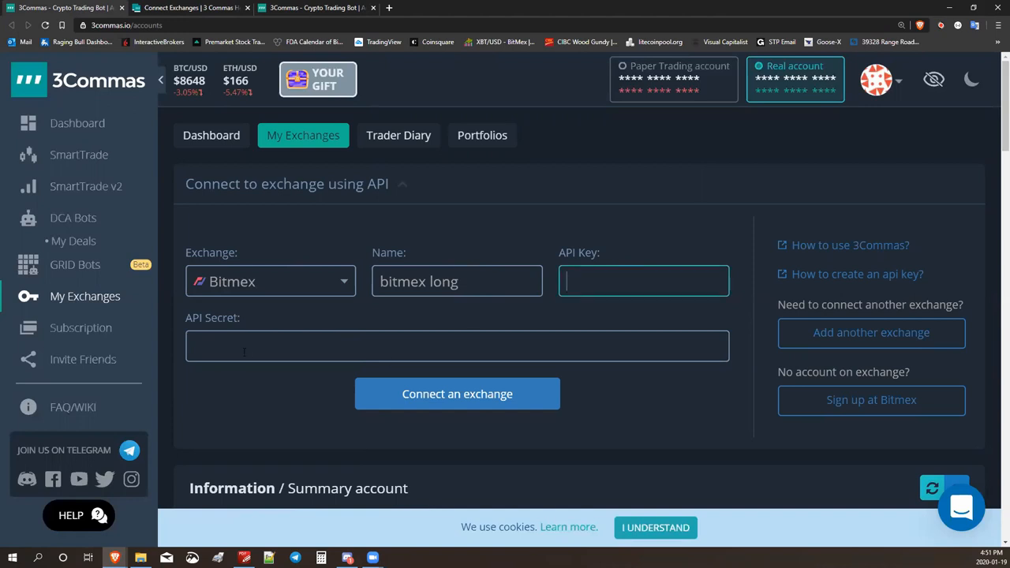
left_click(458, 345)
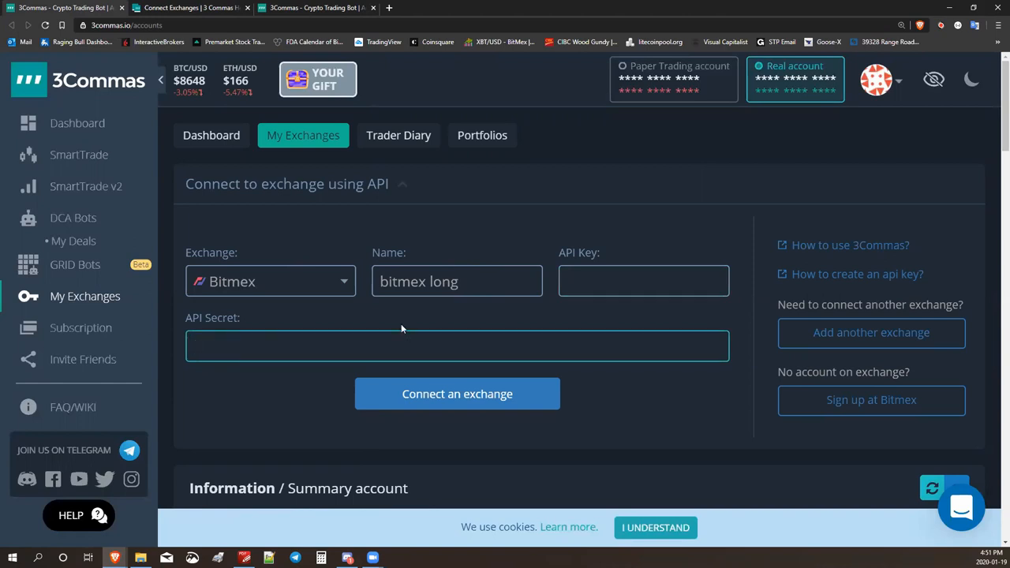
mouse_move(859, 275)
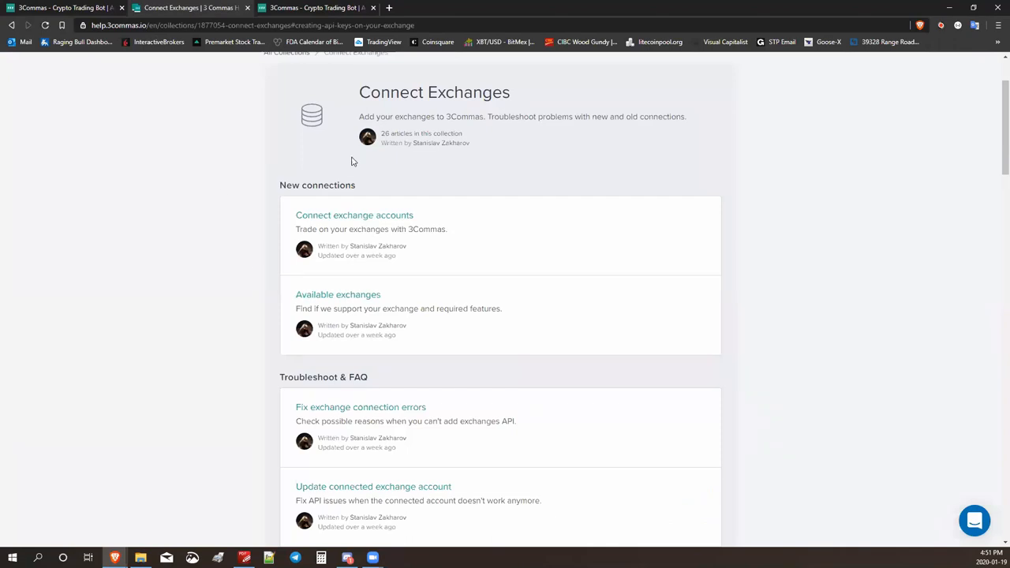
- Scroll the Connect Exchanges help collection to 'Creating API keys on your exchange'
scroll("down", 3)
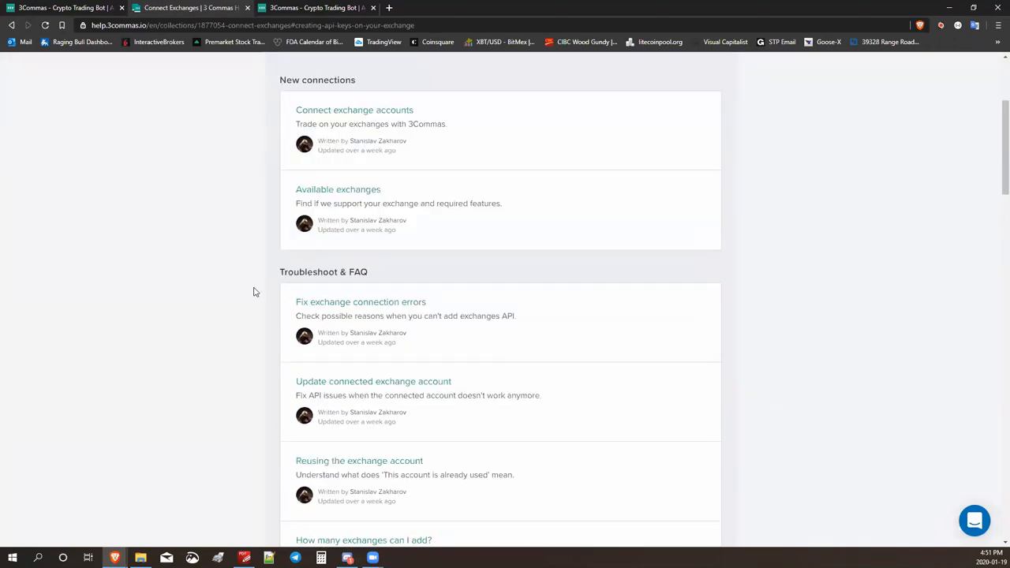
scroll("down", 3)
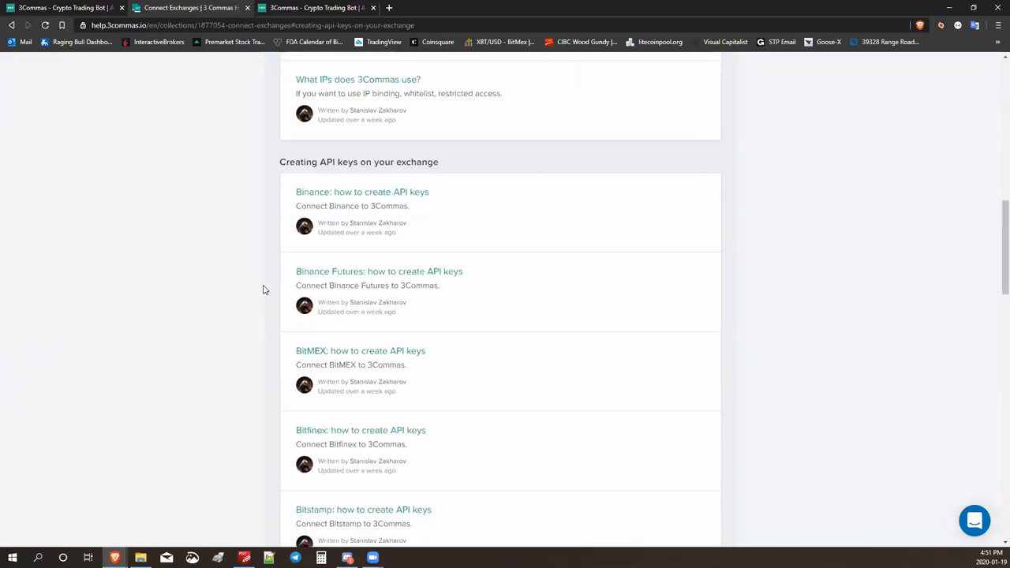
scroll("down", 3)
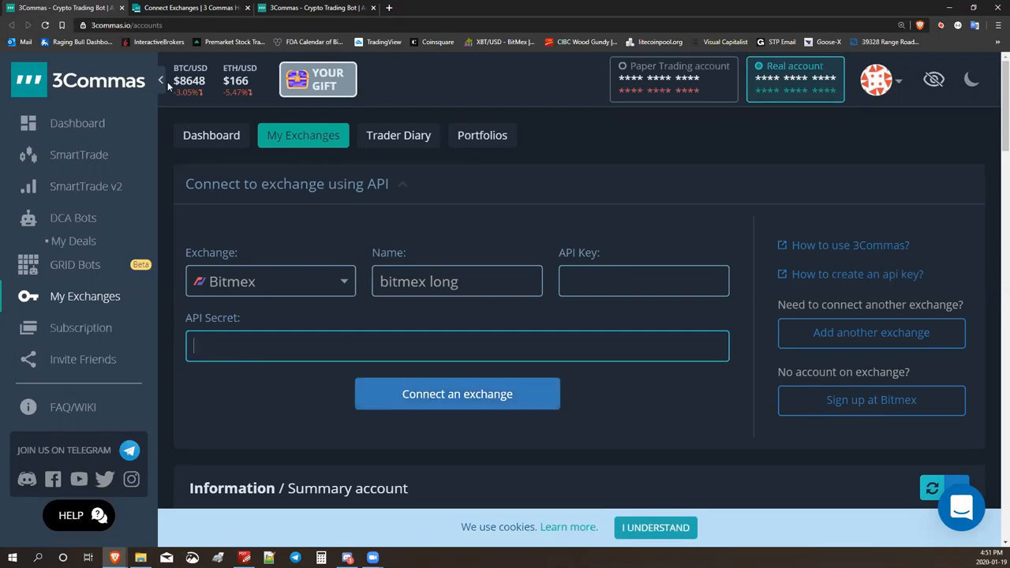
- Return to the QuickStart guide at the Marketplace Signals section with the 3commas.io/marketplace/94 link
left_click(857, 275)
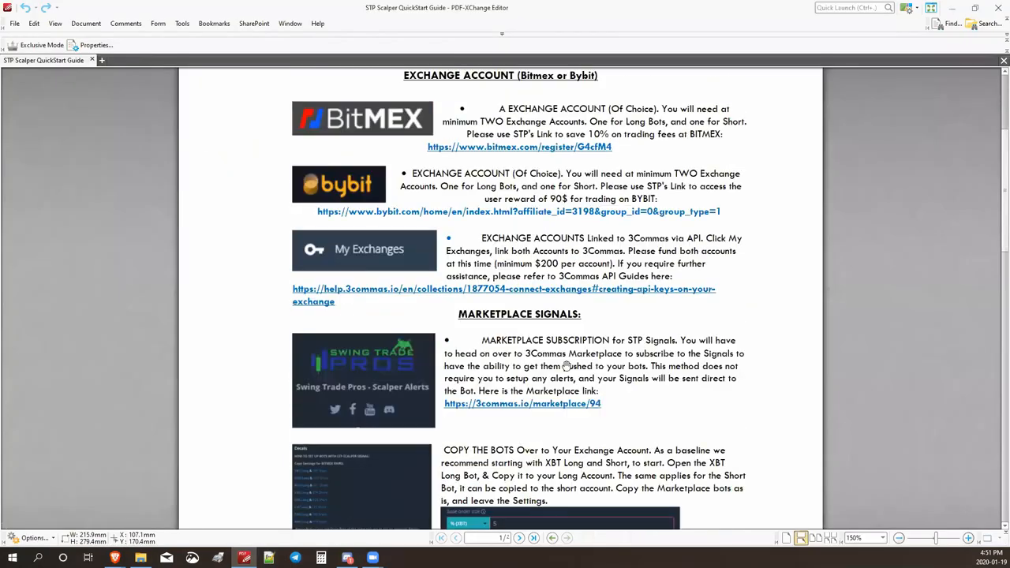
mouse_move(522, 345)
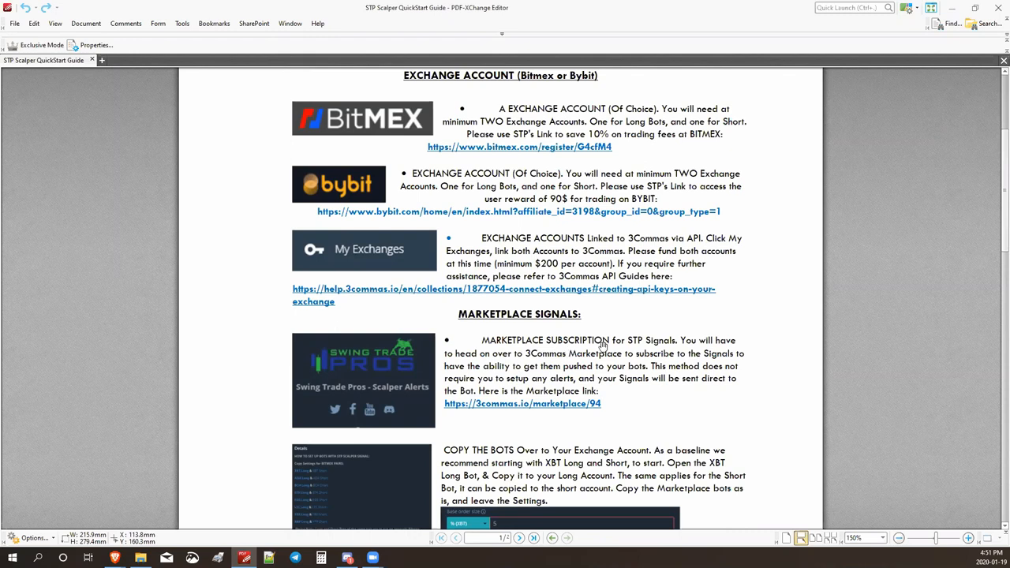
mouse_move(574, 364)
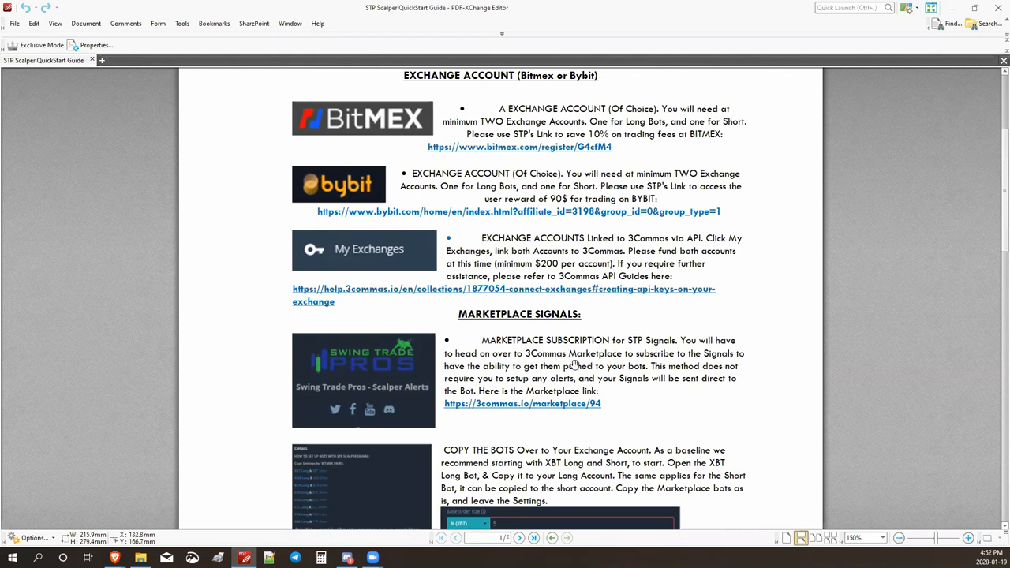
mouse_move(555, 345)
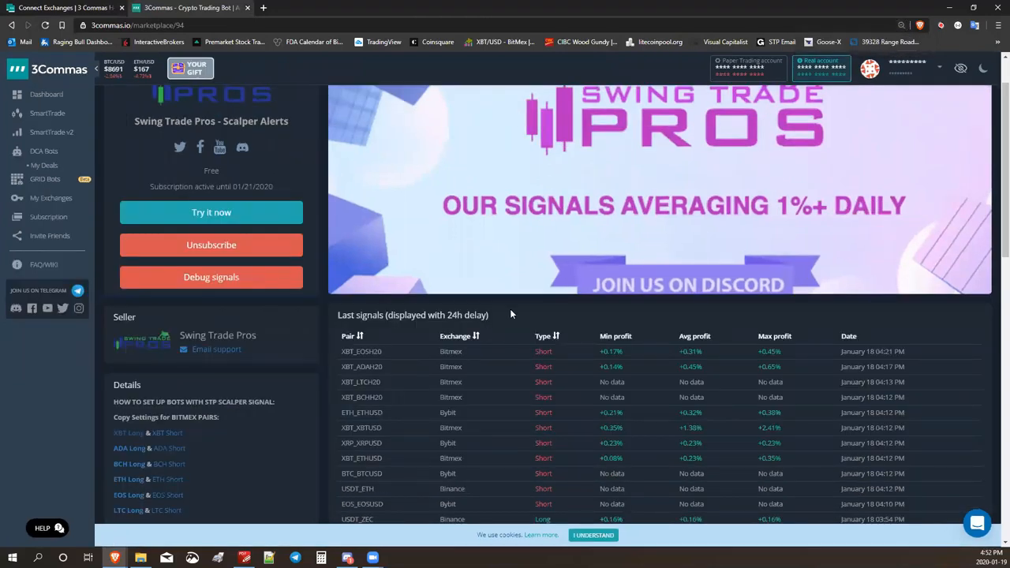
- On the Swing Trade Pros - Scalper Alerts page, highlight the 01/21/2020 subscription expiry date
scroll("up", 3)
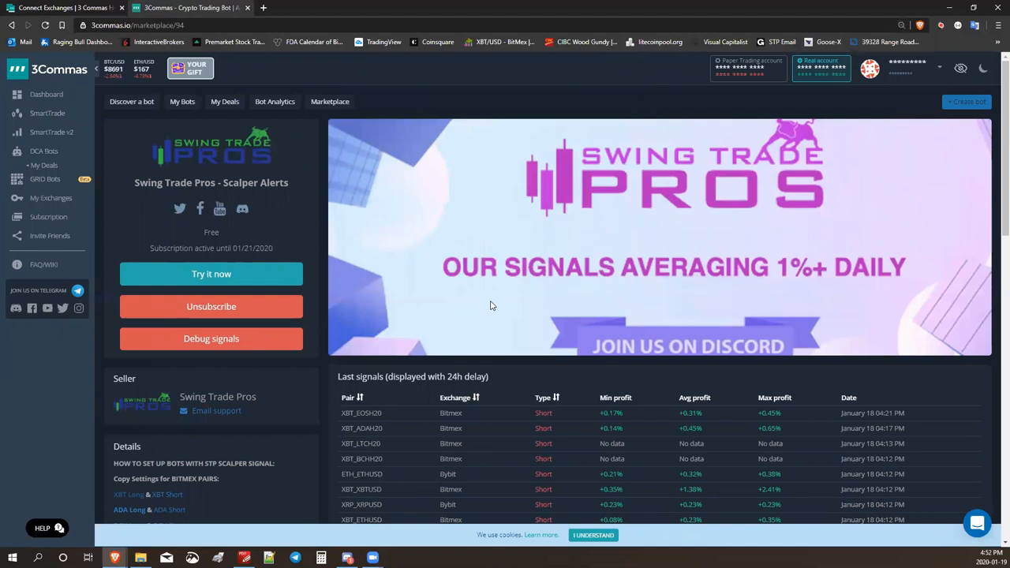
mouse_move(166, 261)
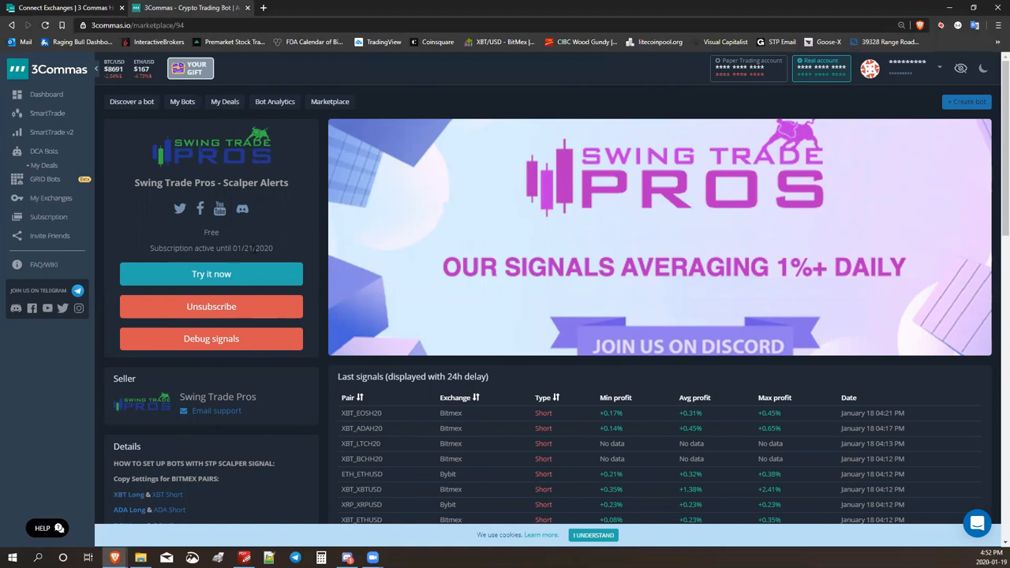
double_click(253, 248)
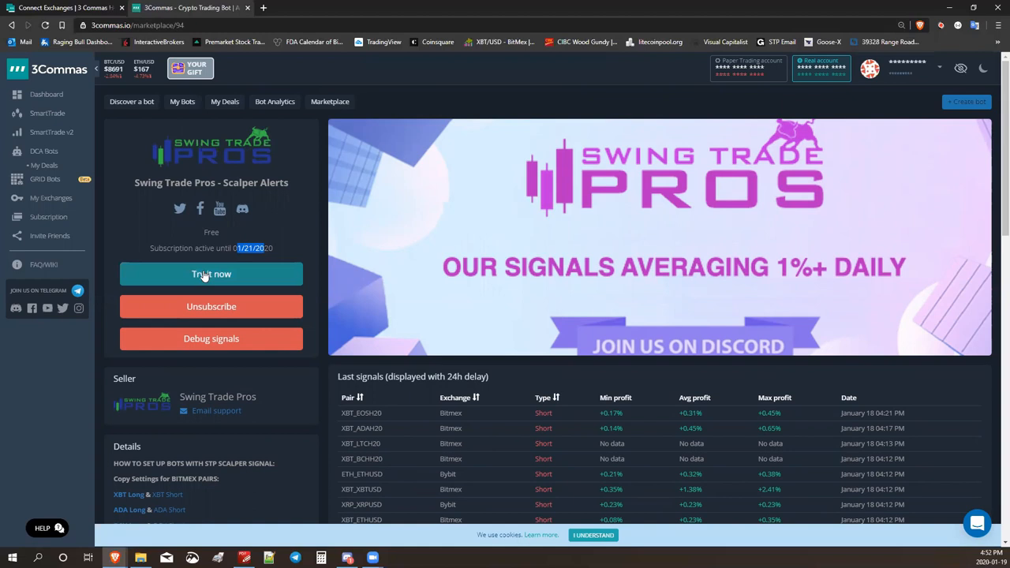
mouse_move(212, 275)
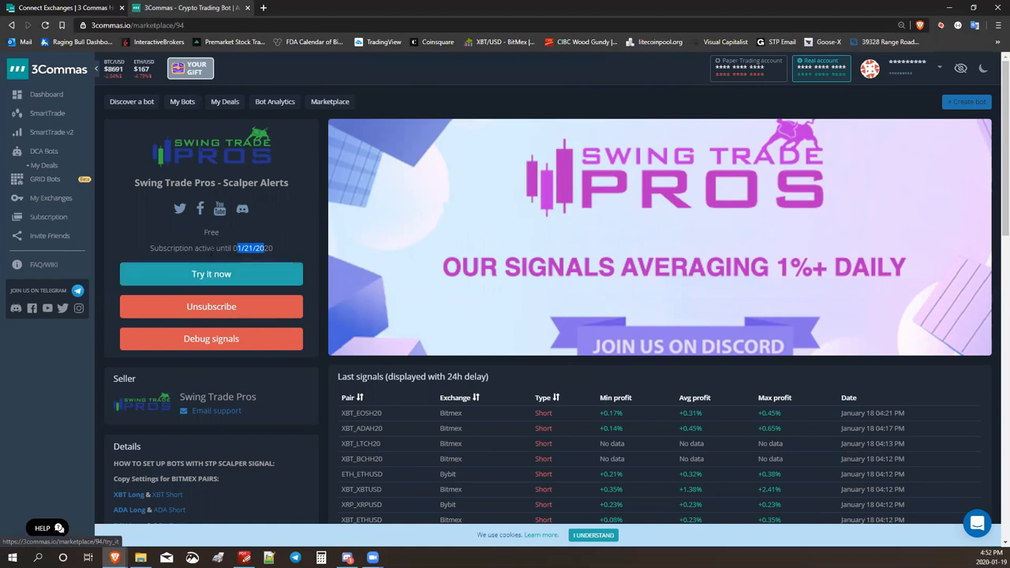
mouse_move(392, 407)
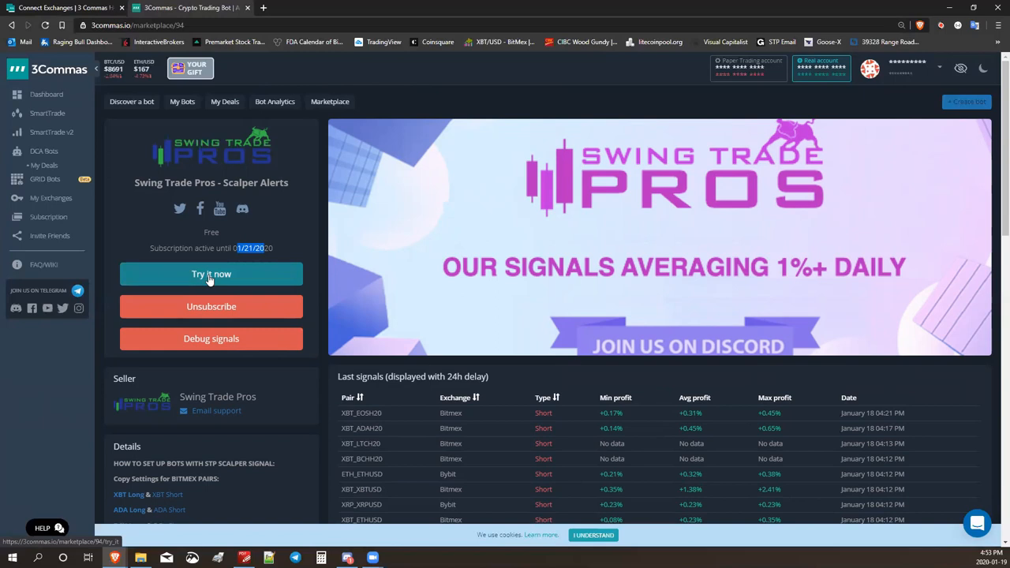
mouse_move(508, 482)
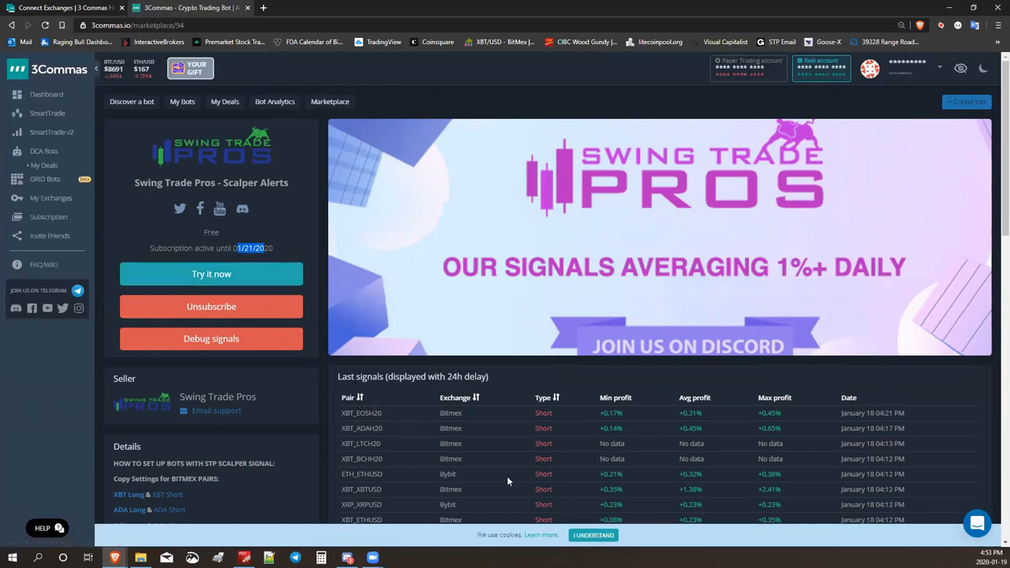
- View the copy-settings details and page through older entries under Last signals
scroll("down", 3)
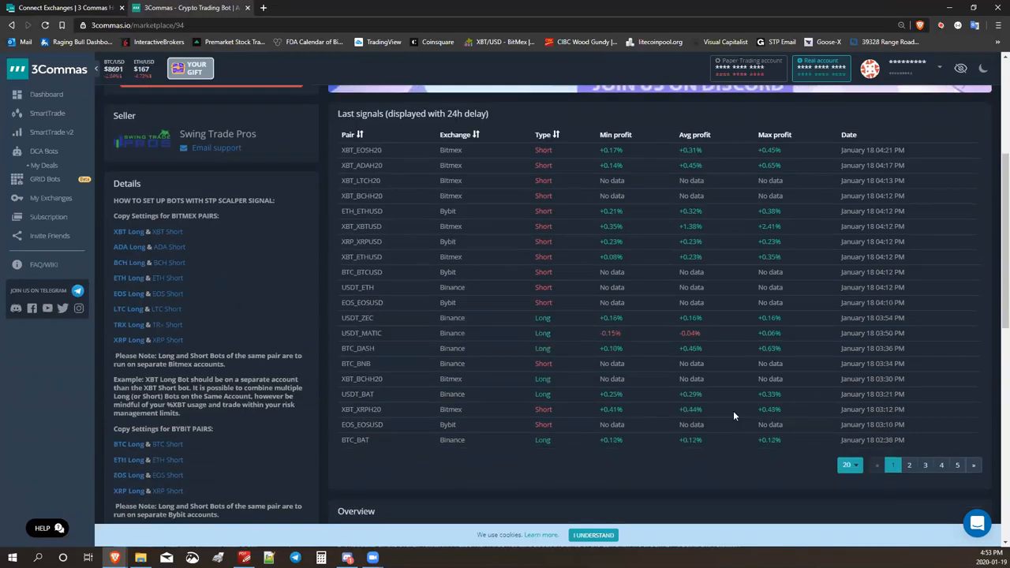
scroll("up", 3)
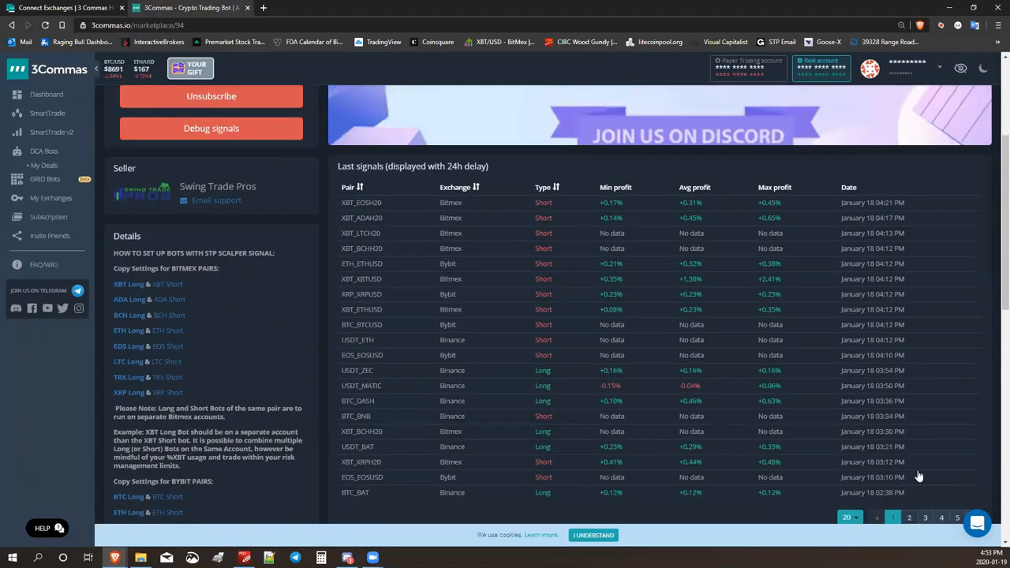
left_click(909, 518)
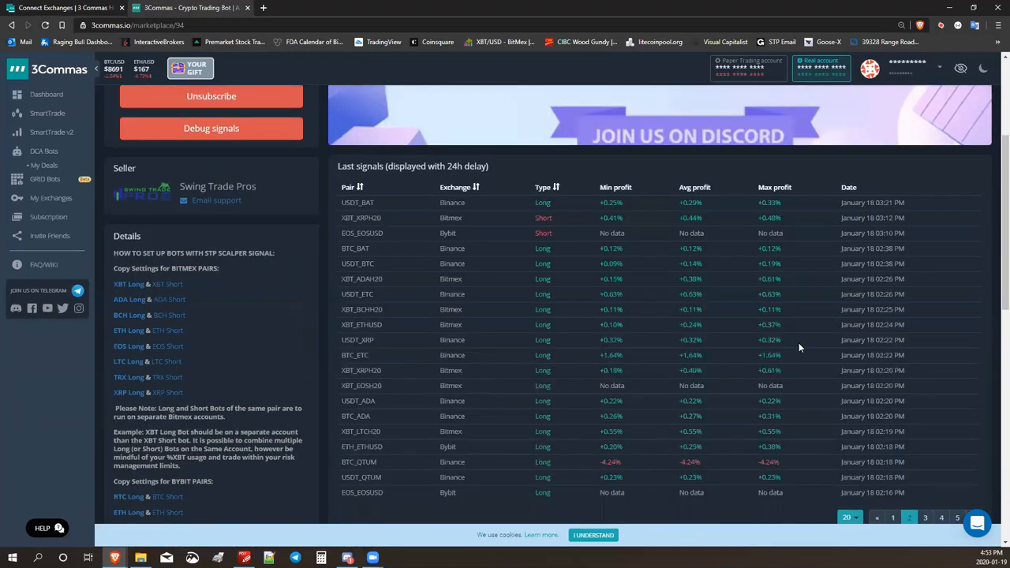
left_click(909, 517)
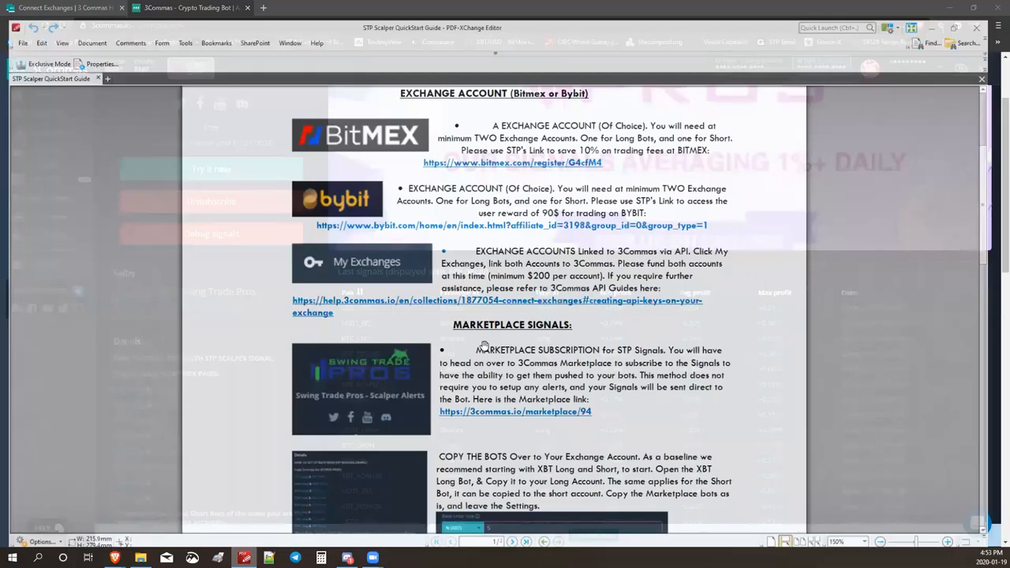
- Scroll the QuickStart Guide down to the Copy the Bots section and its Start instruction
scroll("down", 3)
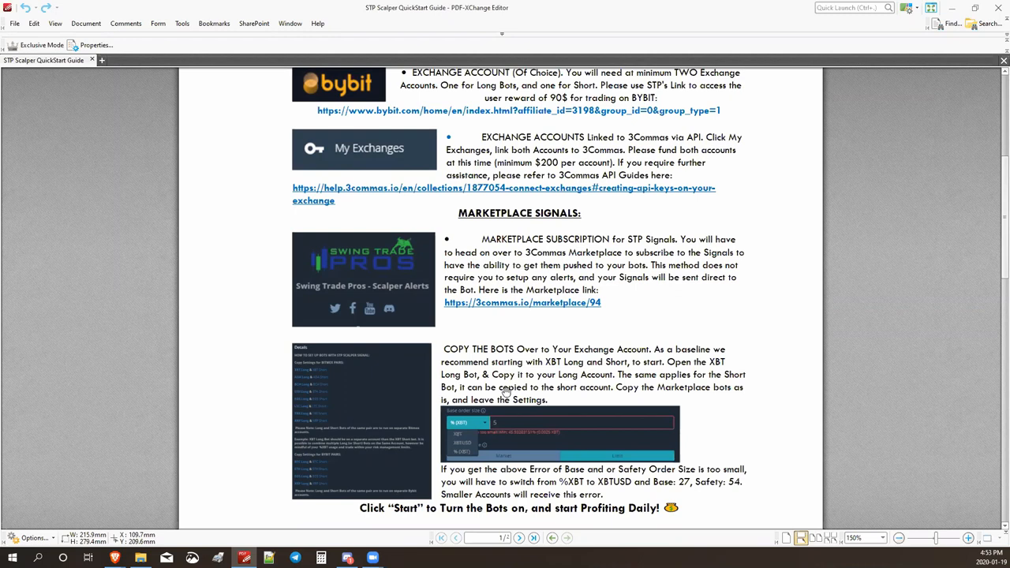
scroll("down", 3)
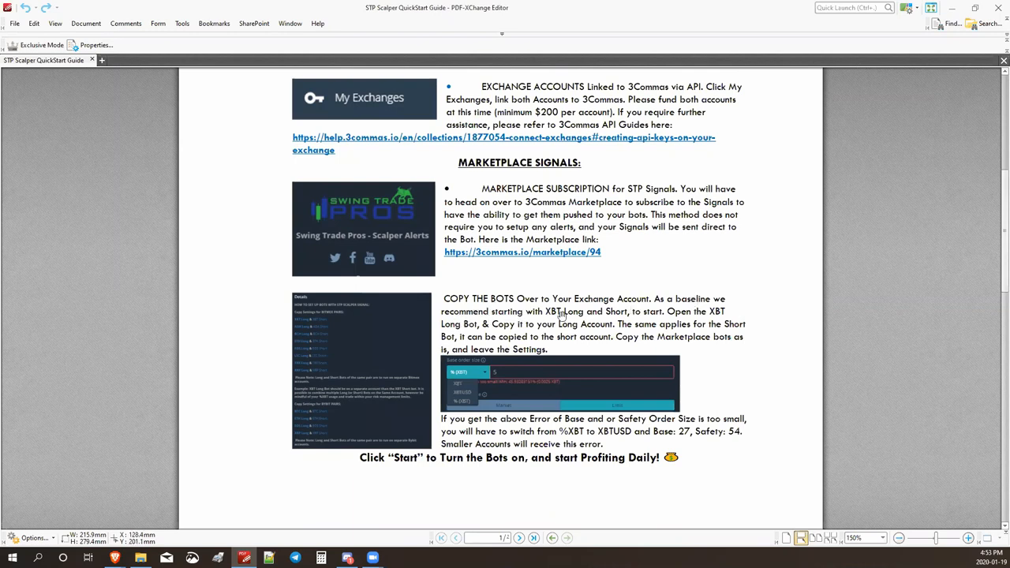
mouse_move(615, 315)
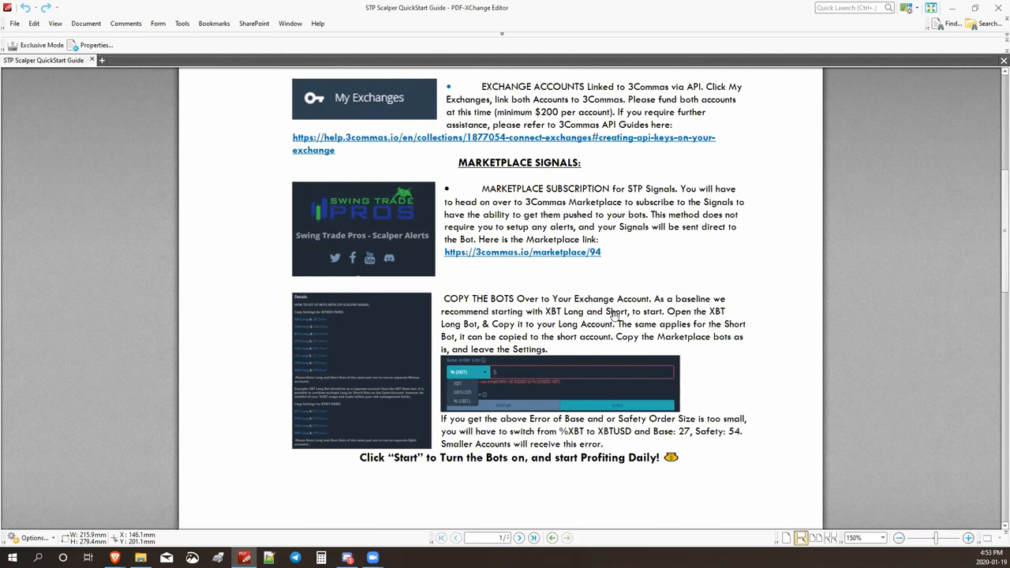
mouse_move(591, 333)
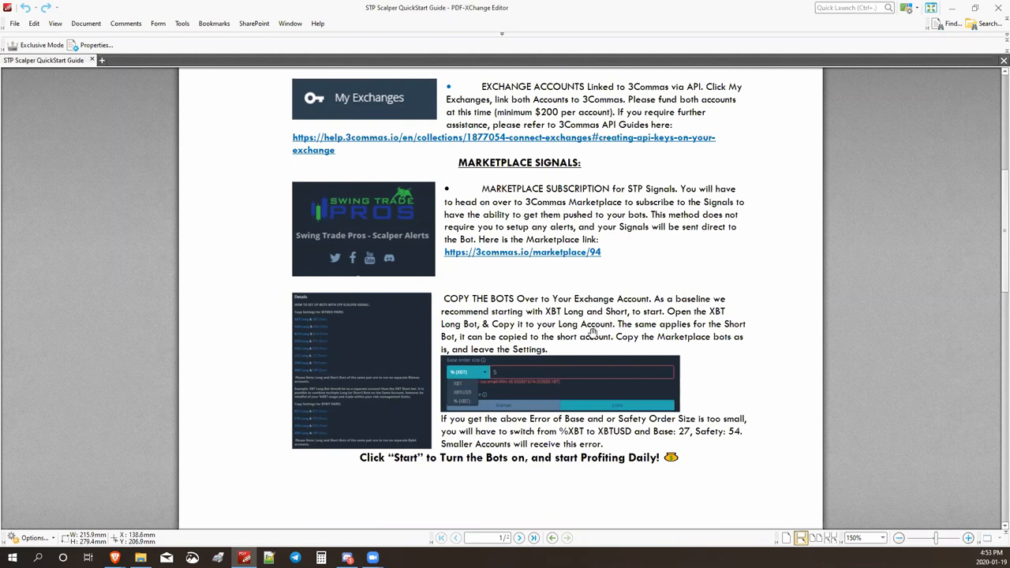
mouse_move(576, 351)
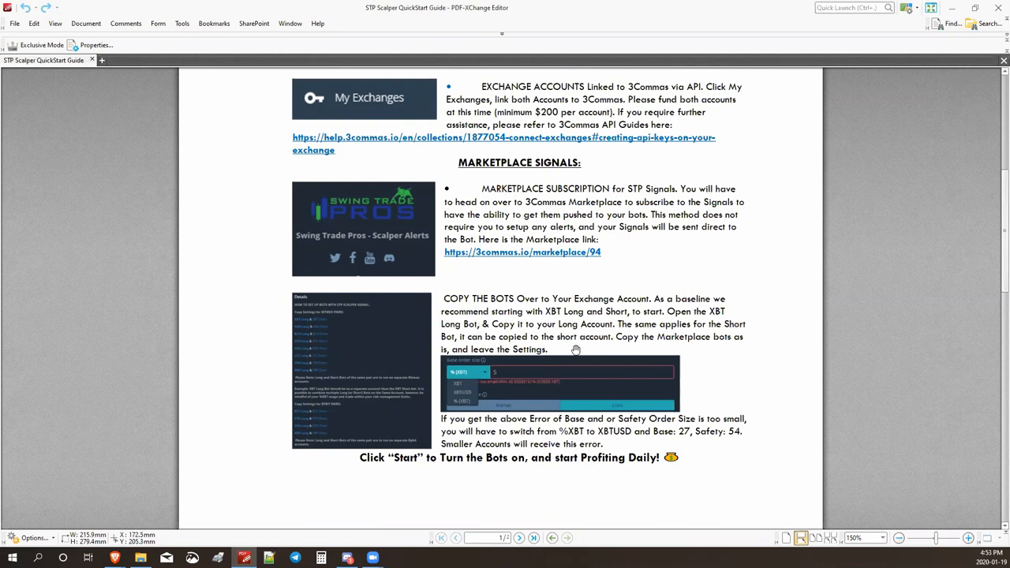
mouse_move(684, 341)
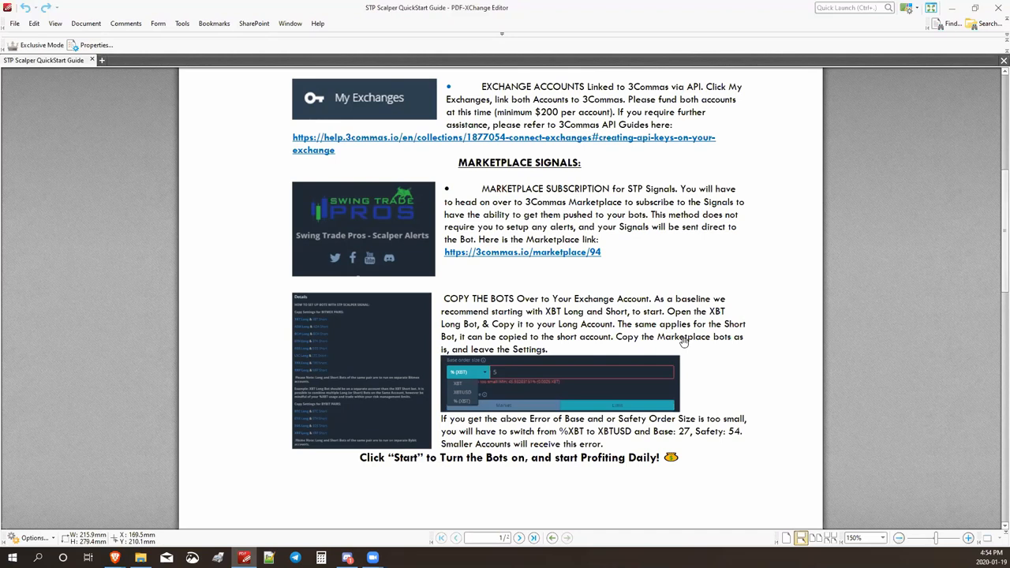
mouse_move(533, 423)
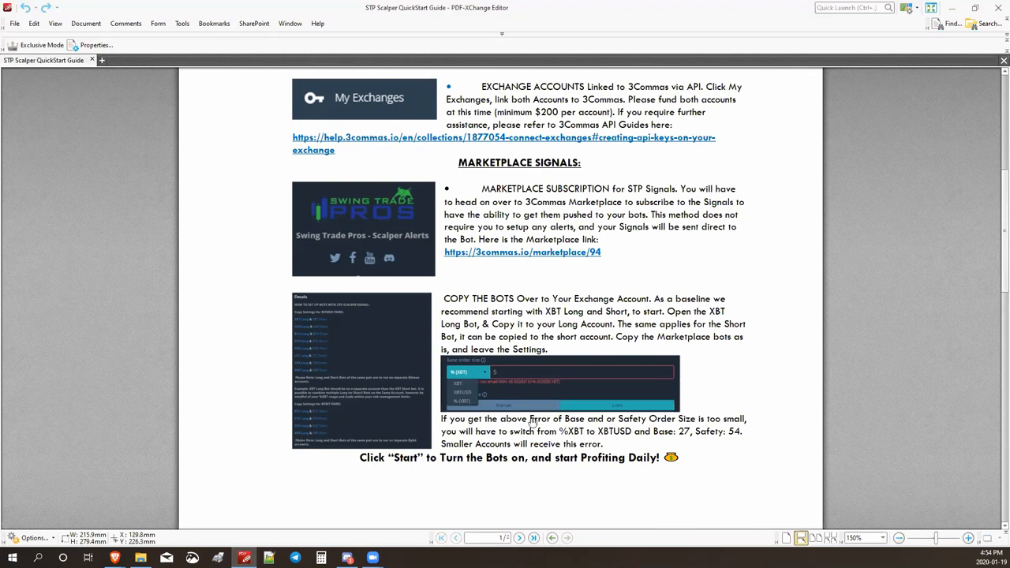
mouse_move(666, 366)
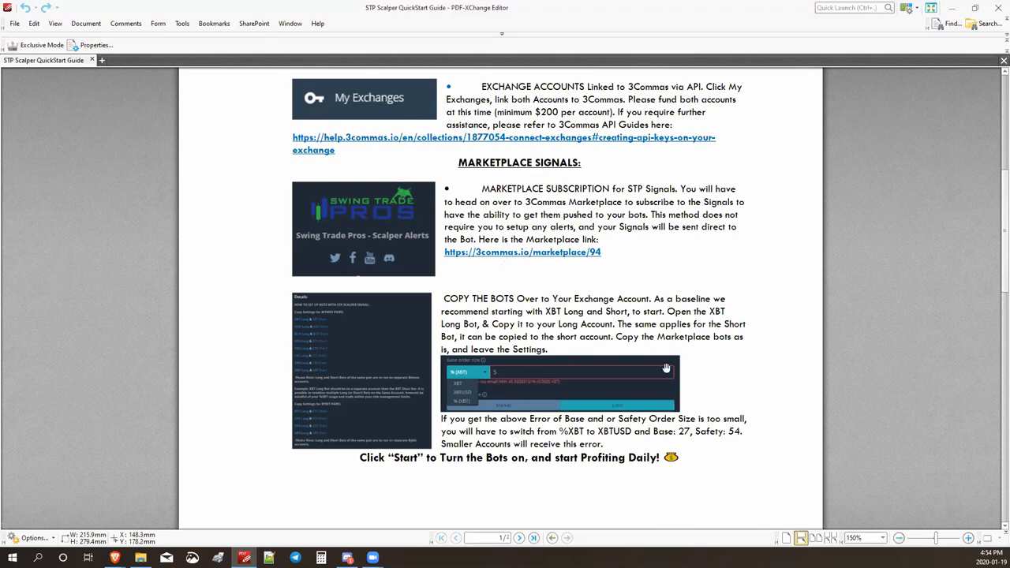
mouse_move(996, 5)
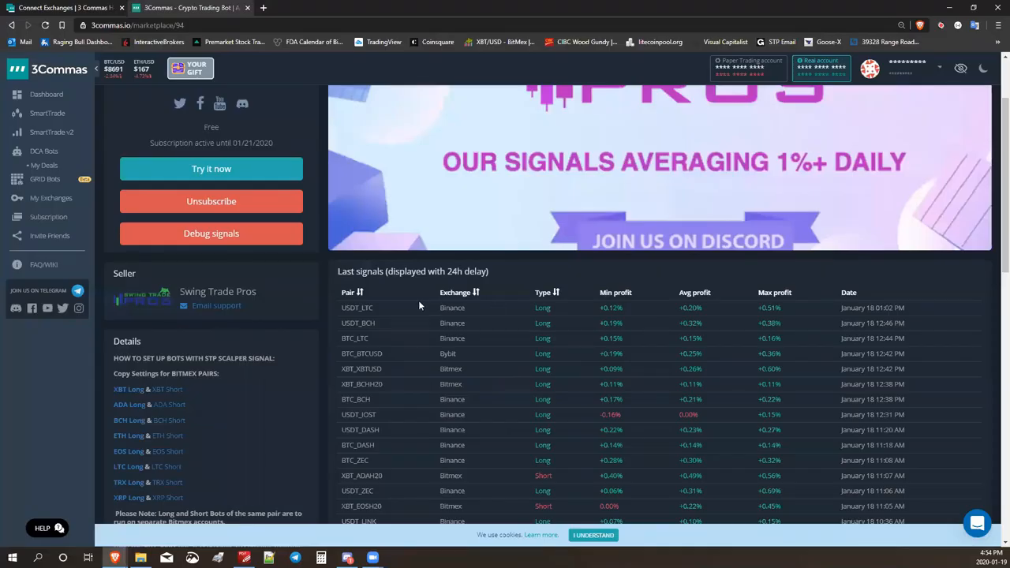
mouse_move(249, 357)
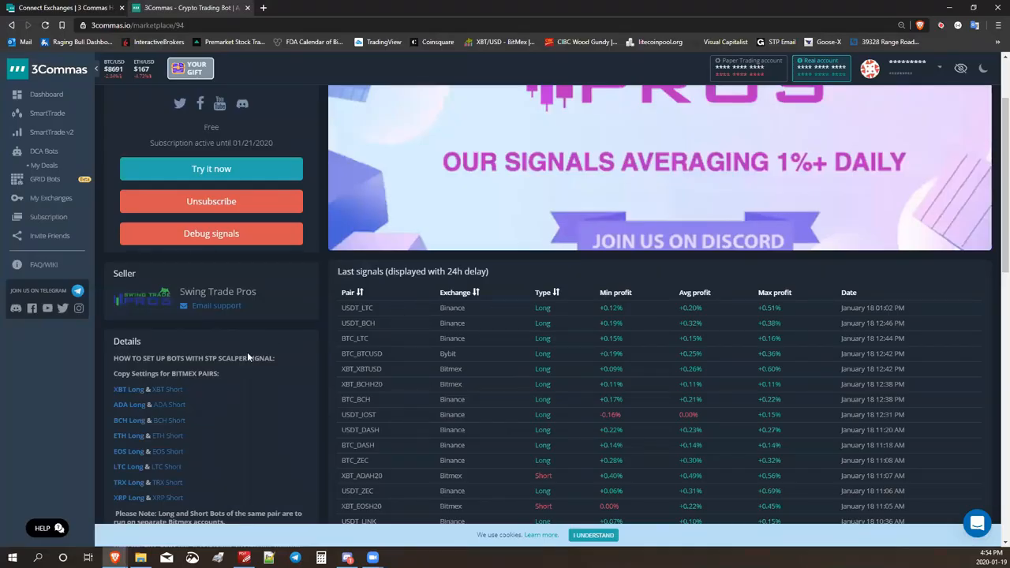
- Scroll to the Swing Trade Pros Details and follow the XBT Long link under BitMEX copy settings
scroll("down", 3)
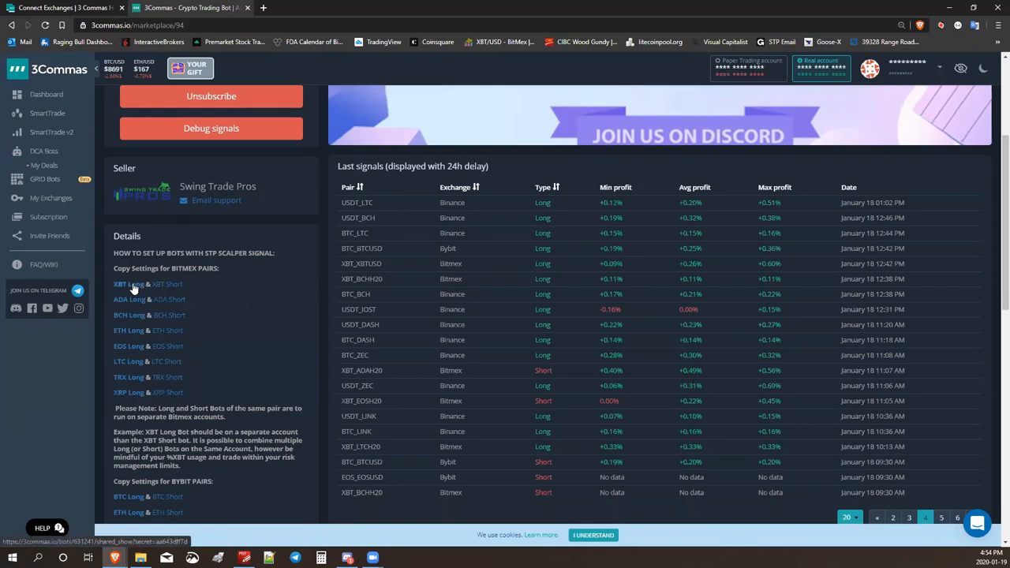
left_click(126, 284)
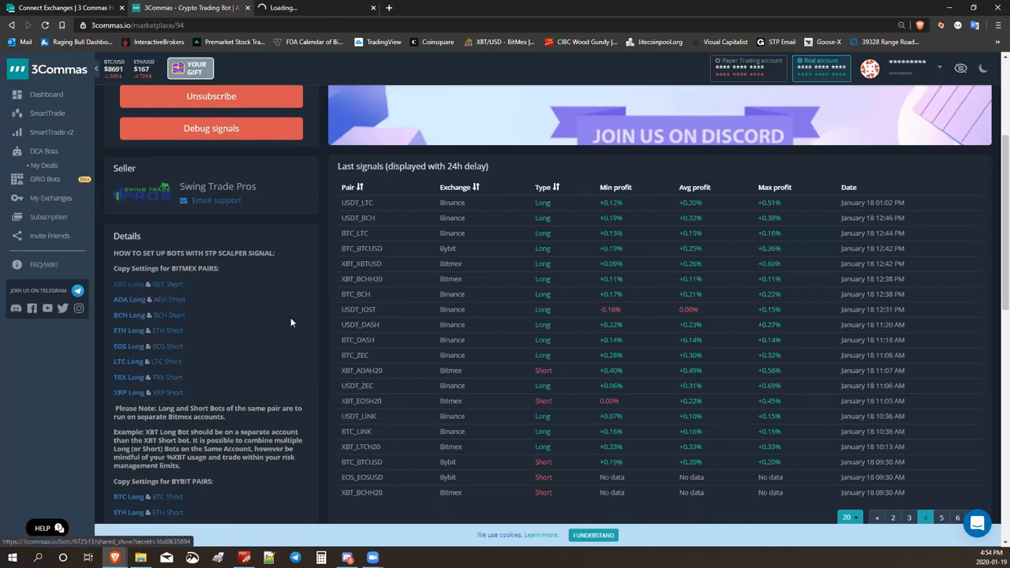
mouse_move(316, 6)
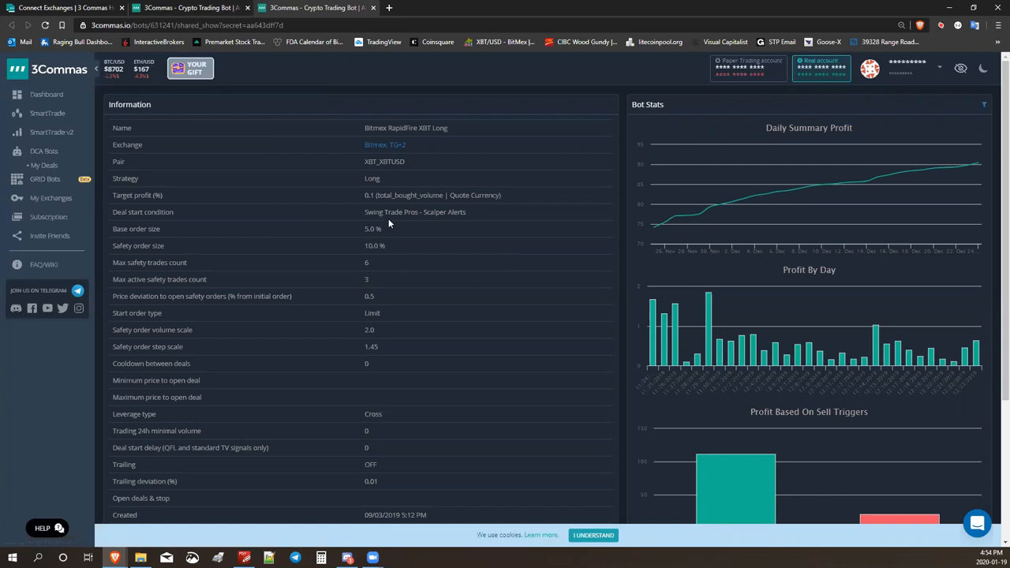
mouse_move(471, 189)
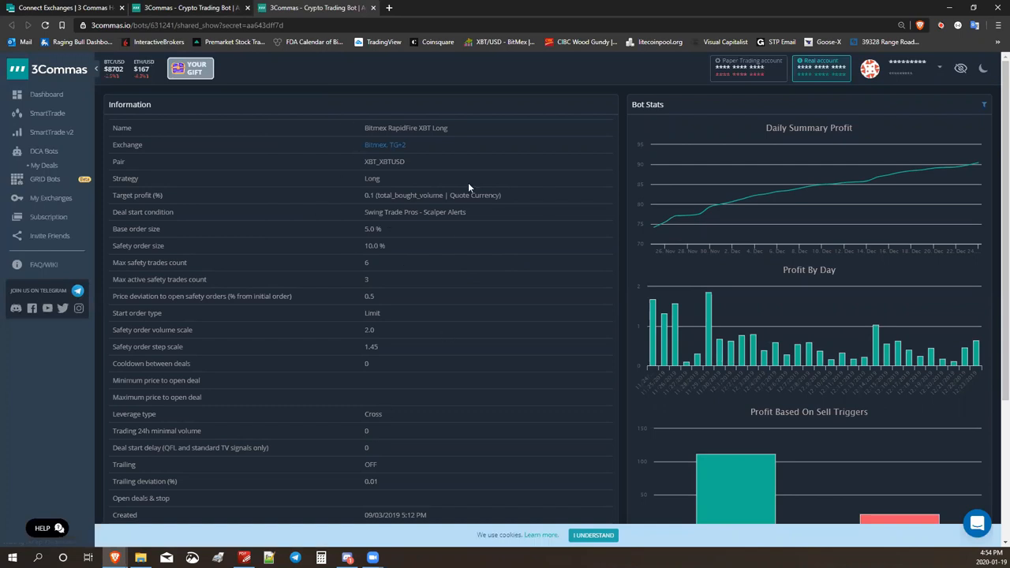
- Copy the shared XBT Long bot into your account and pick the exchange account for it
scroll("down", 3)
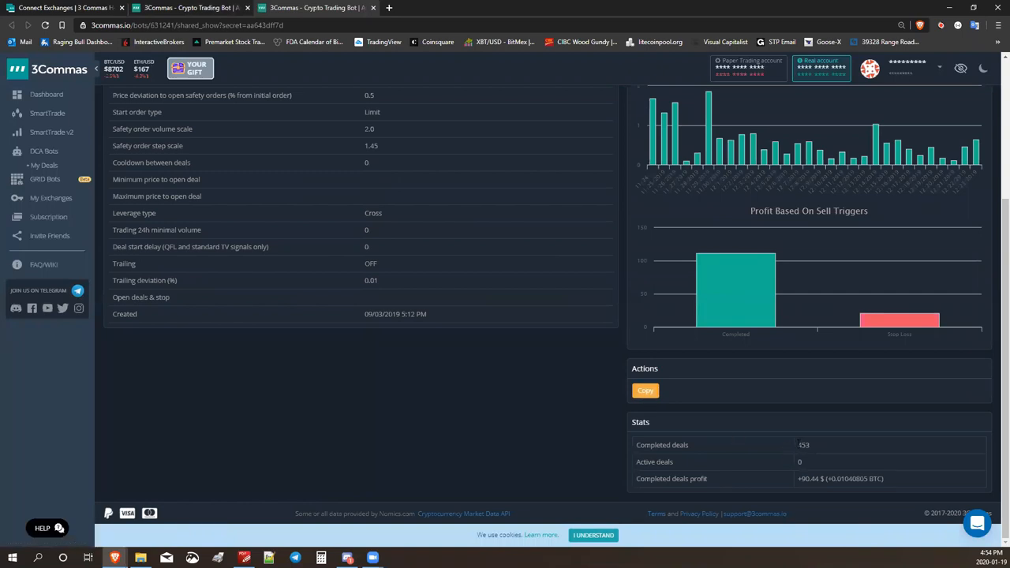
mouse_move(814, 449)
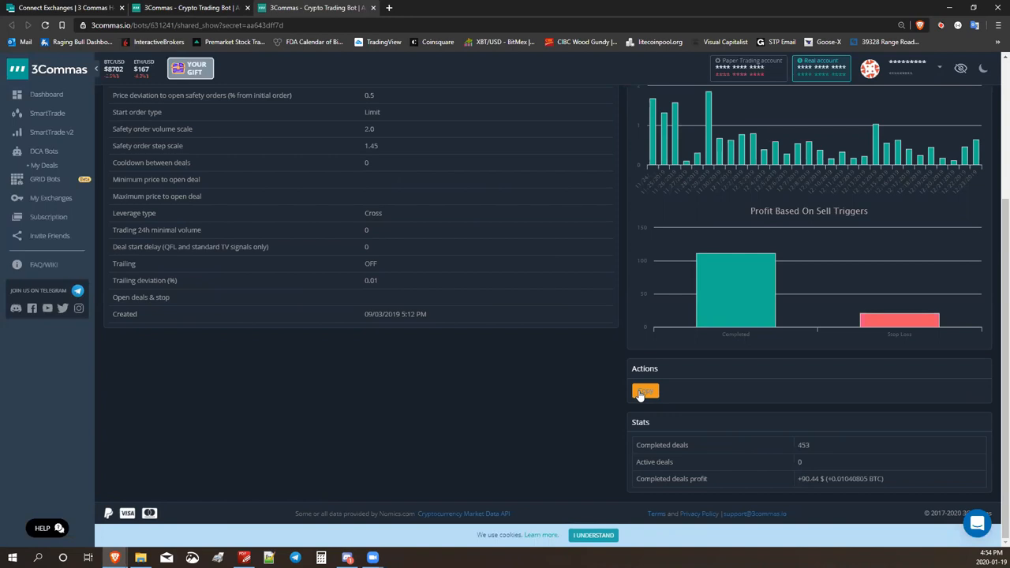
mouse_move(645, 392)
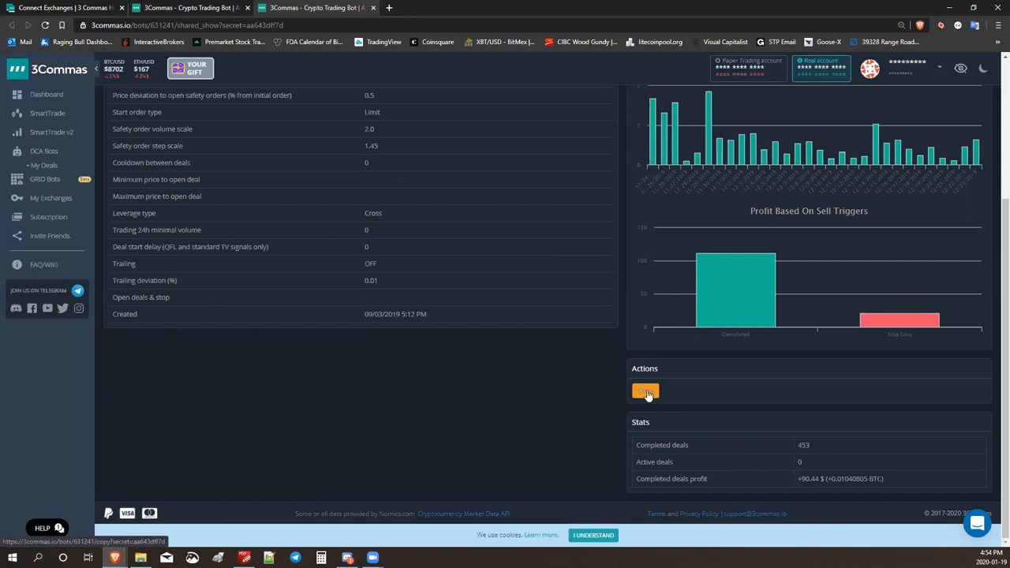
left_click(645, 392)
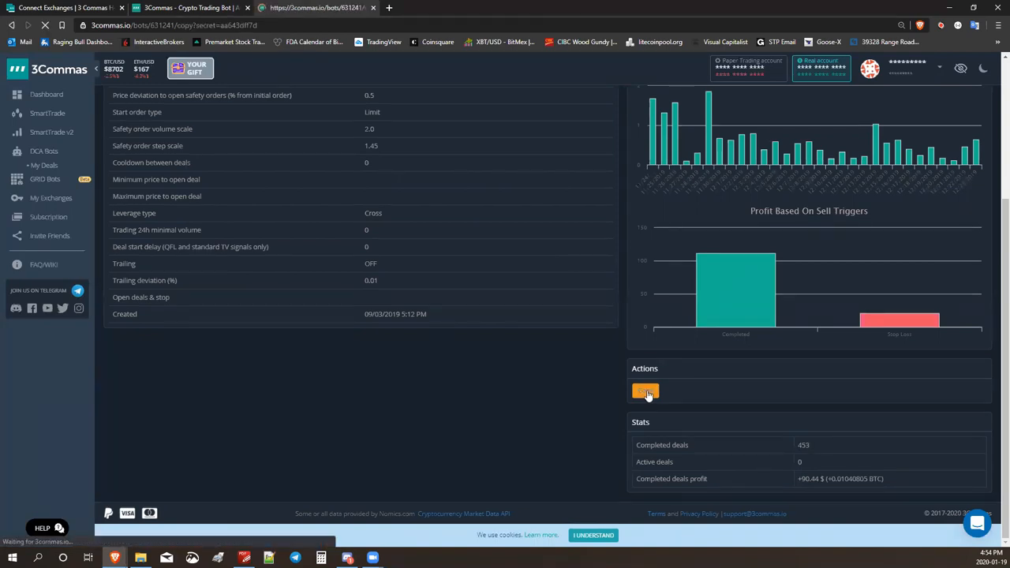
left_click(645, 391)
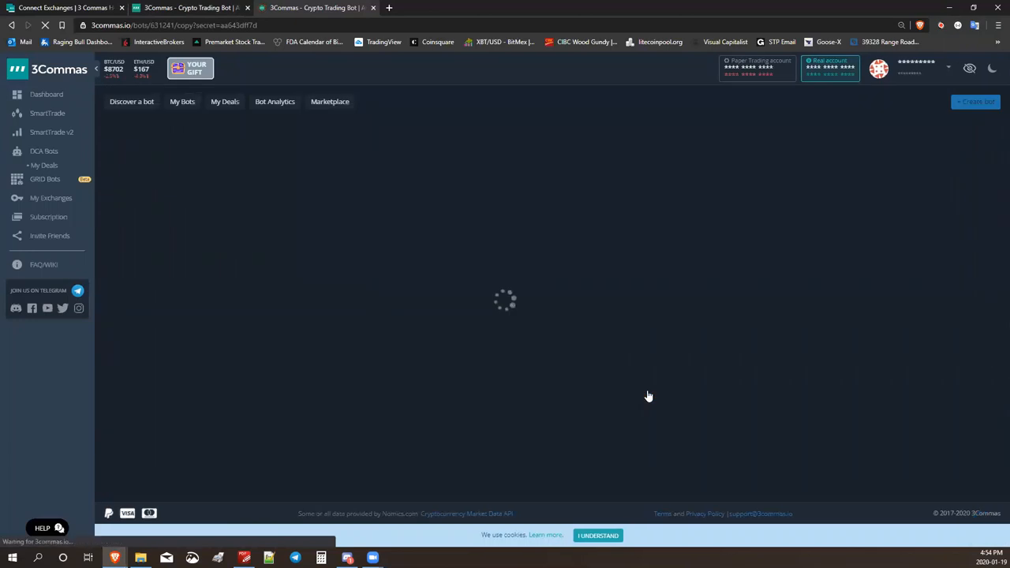
mouse_move(562, 359)
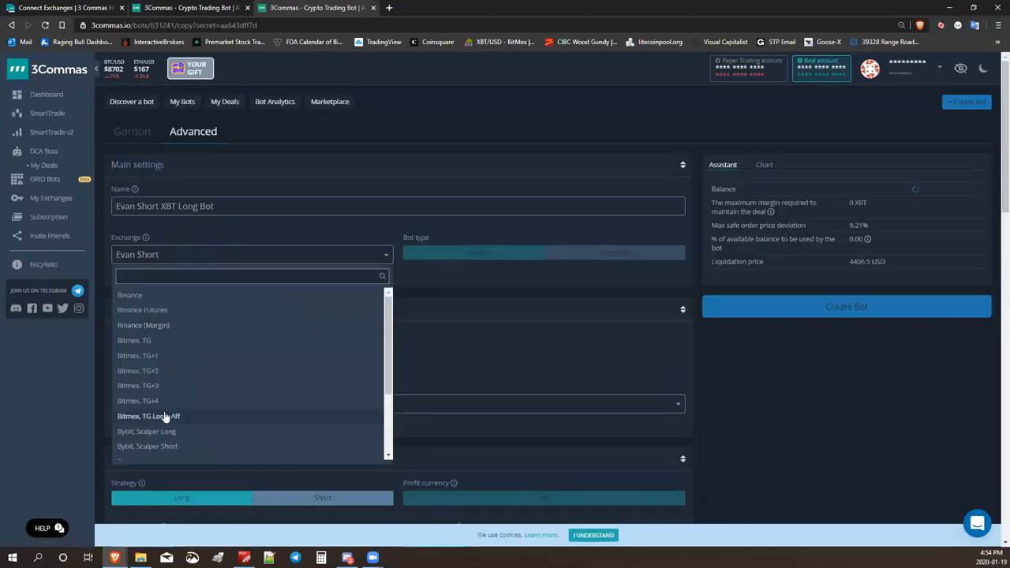
left_click(149, 417)
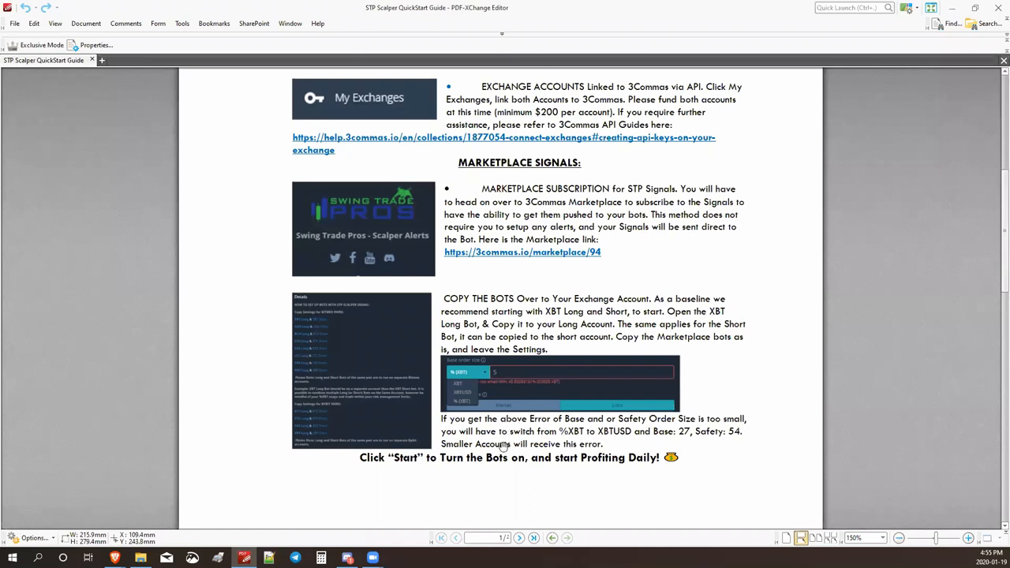
mouse_move(507, 461)
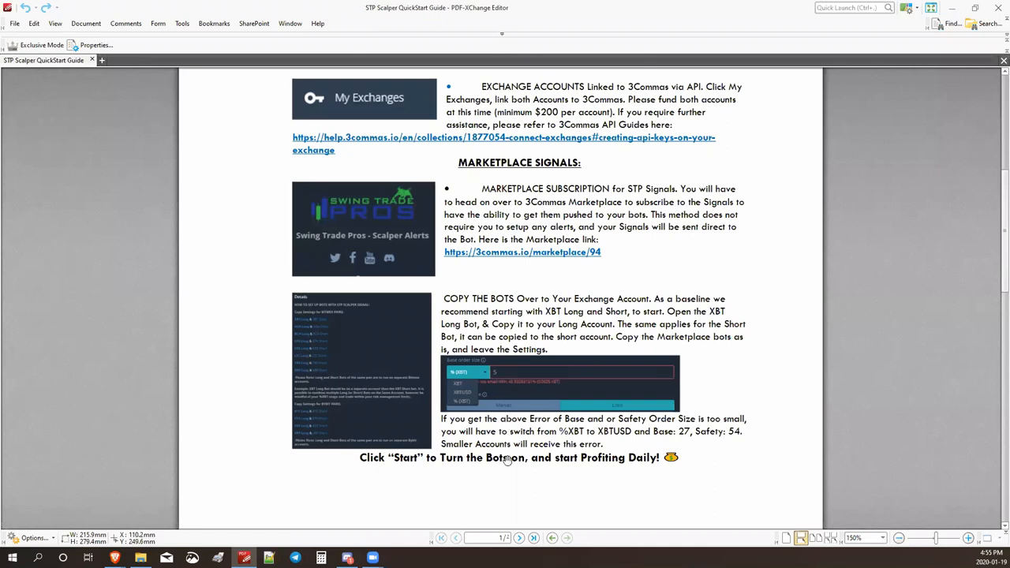
mouse_move(473, 391)
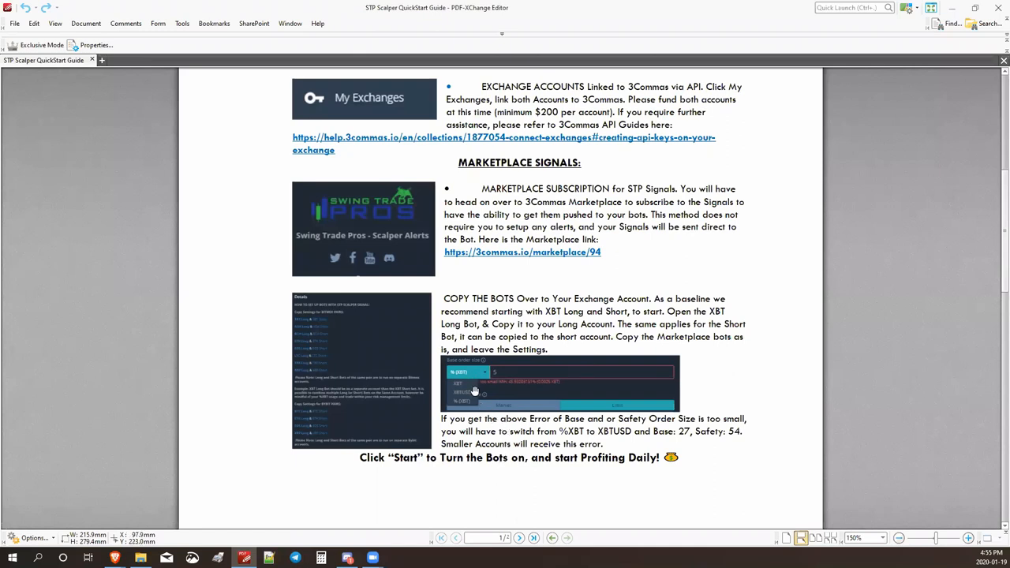
mouse_move(519, 404)
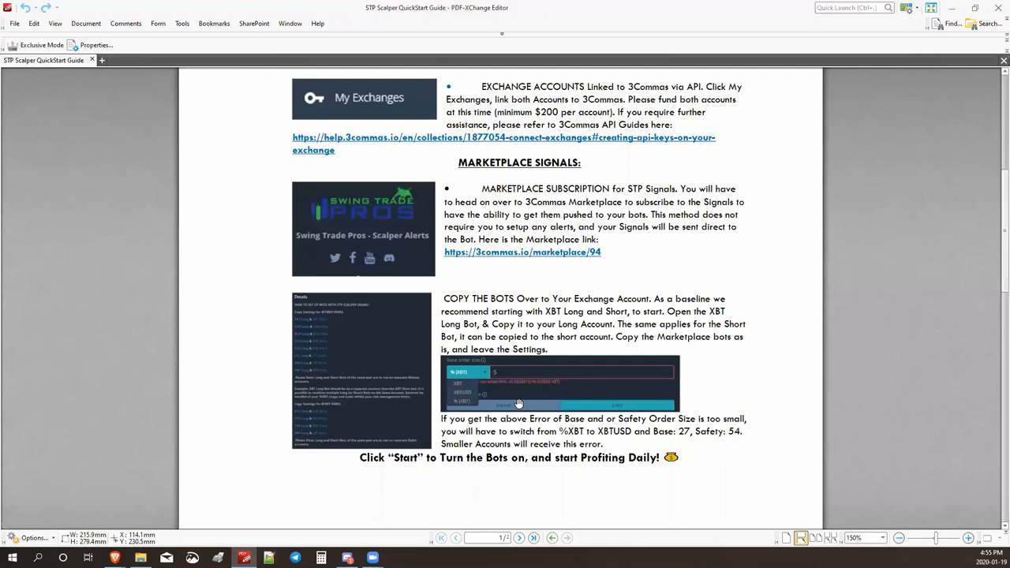
mouse_move(677, 322)
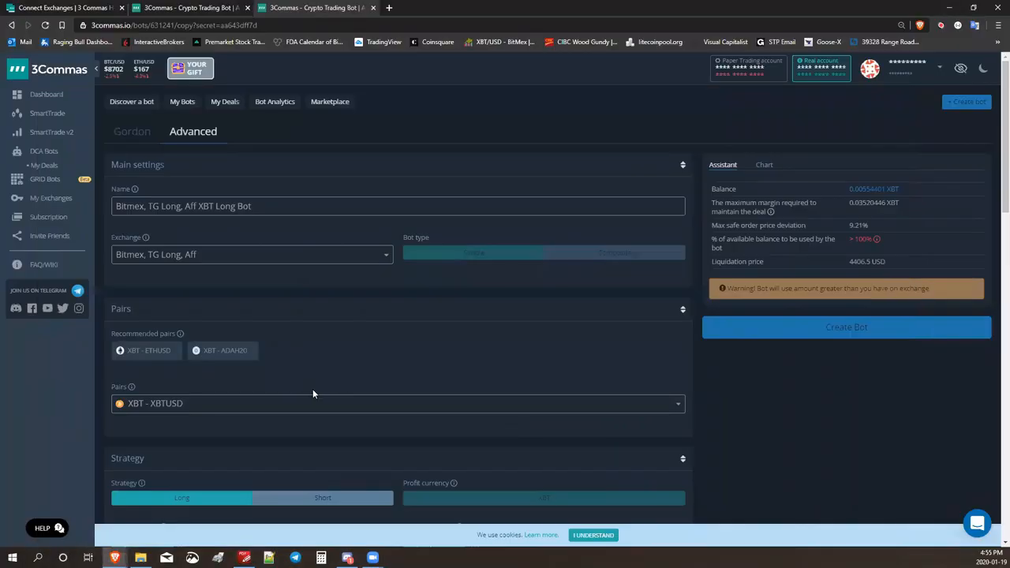
- Attempt Create Bot with base 5 and safety 10, then dismiss the failure showing safety order too small
scroll("down", 3)
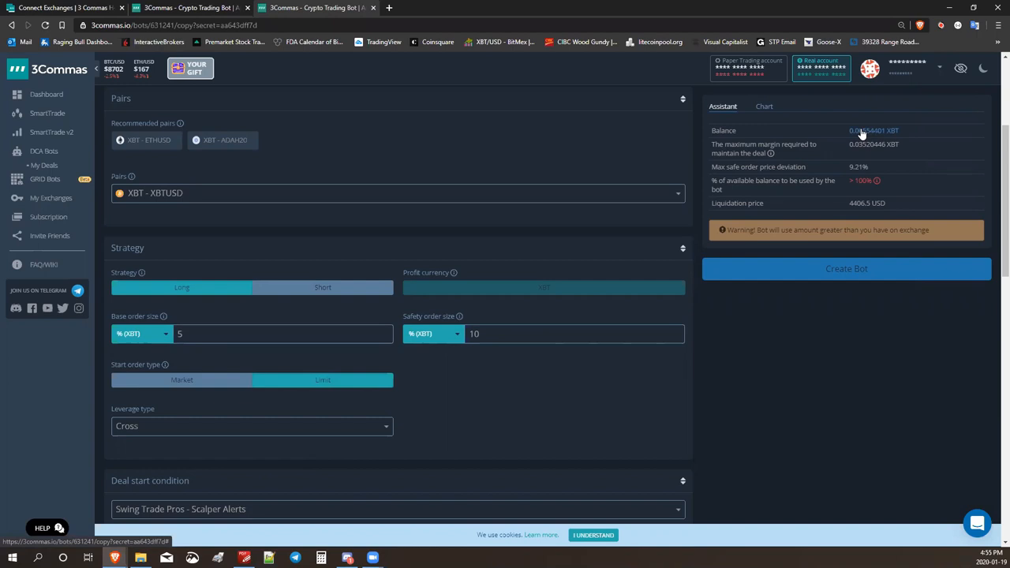
mouse_move(846, 268)
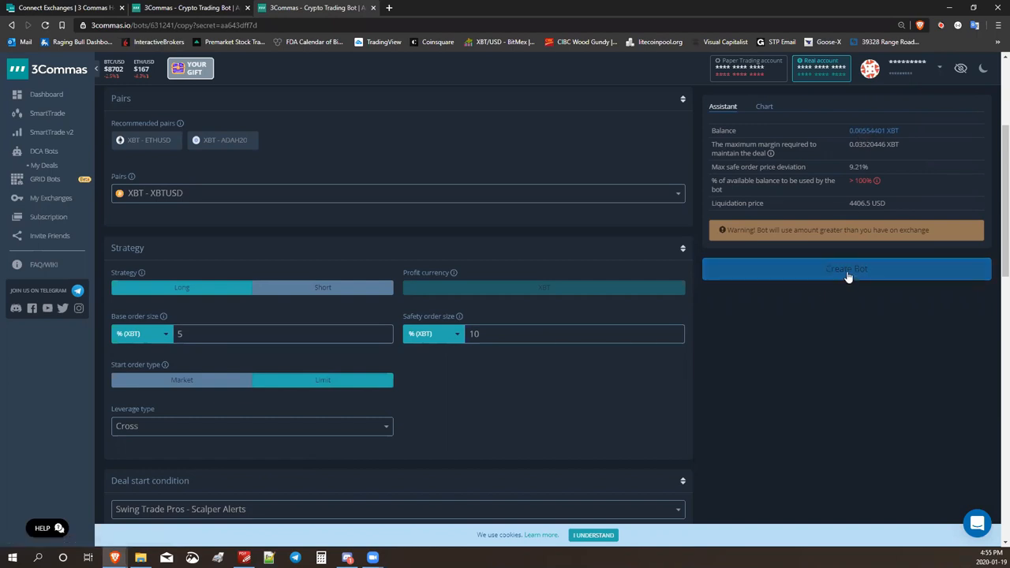
left_click(846, 268)
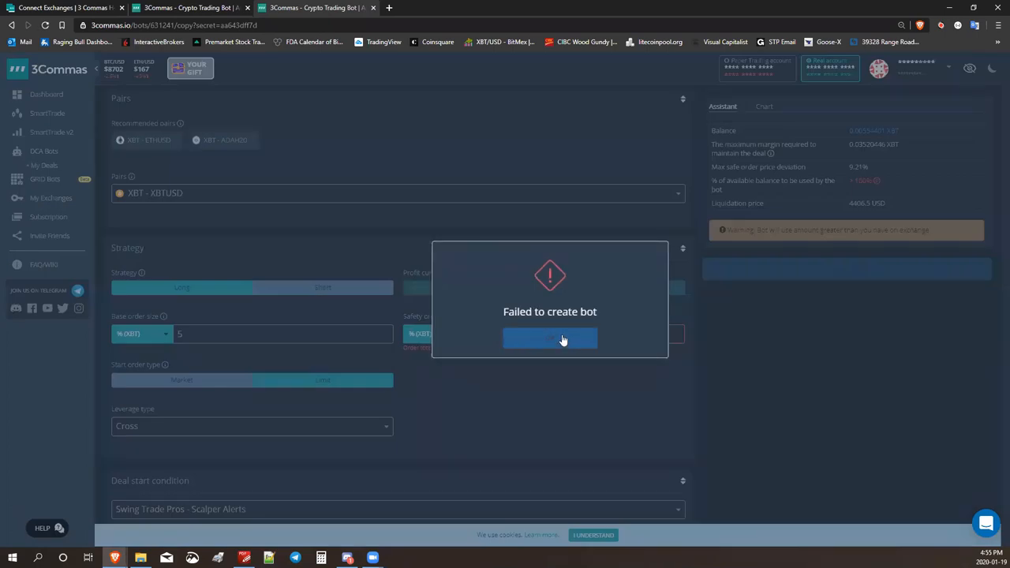
left_click(549, 337)
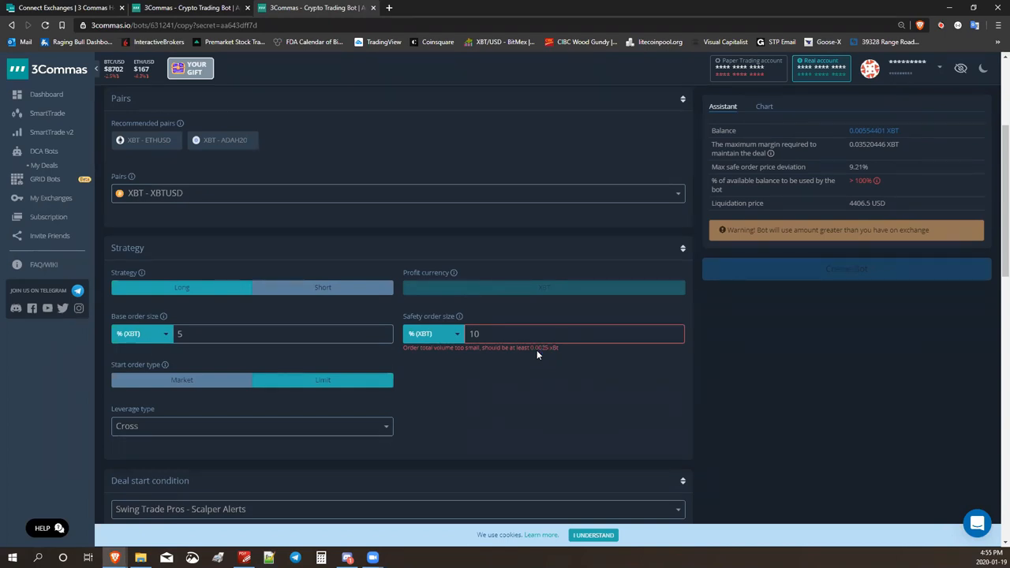
- Switch order size units to XBTUSD with base 25 and safety 50, create the bot and confirm starting it
left_click(142, 333)
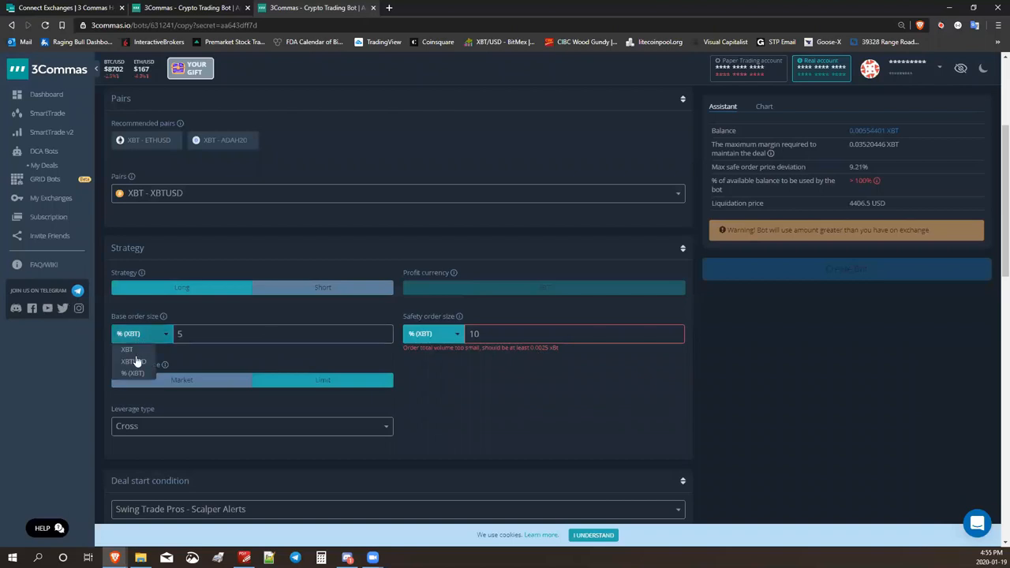
left_click(134, 361)
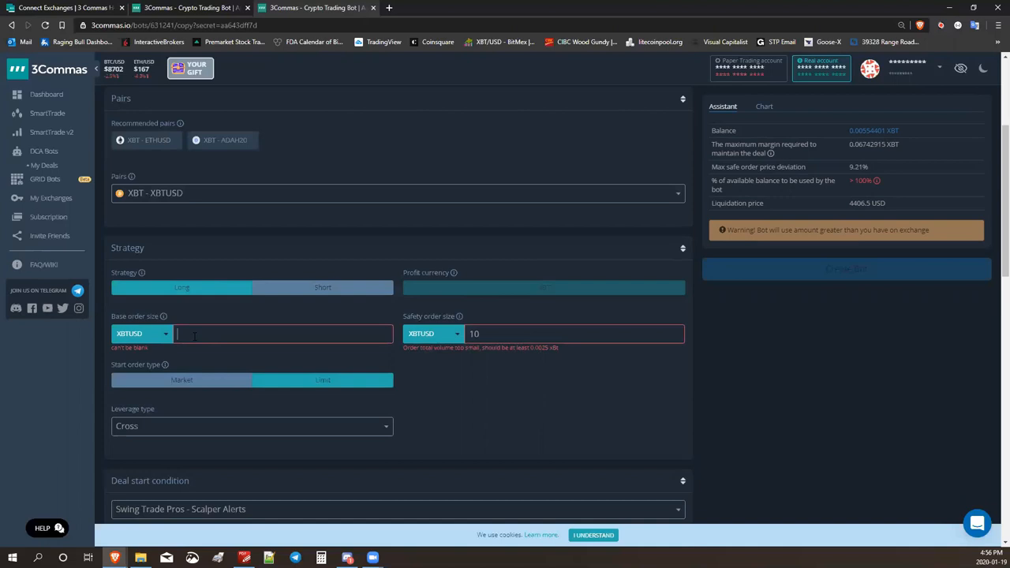
type("25")
left_click(542, 333)
type("50")
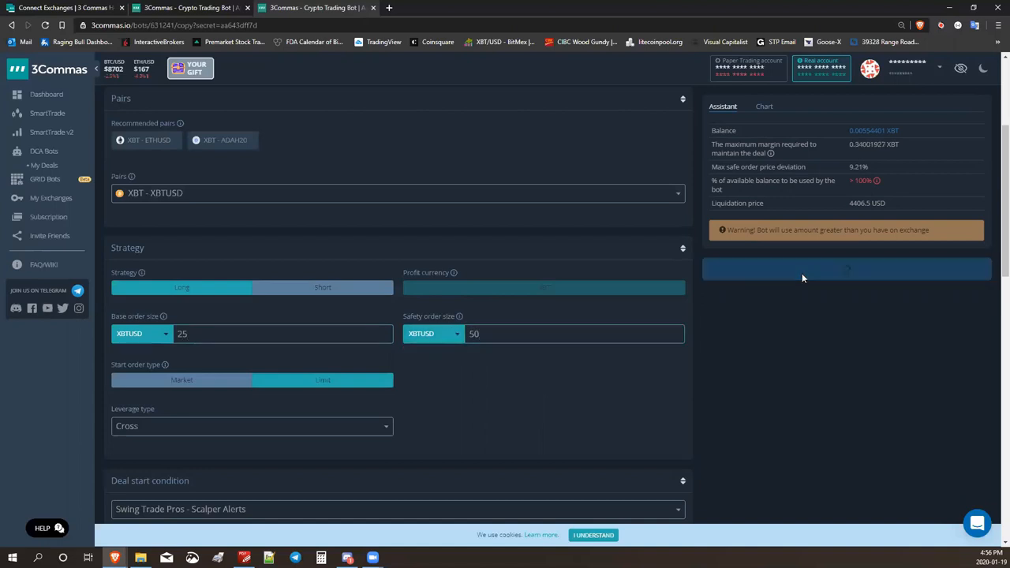
left_click(846, 269)
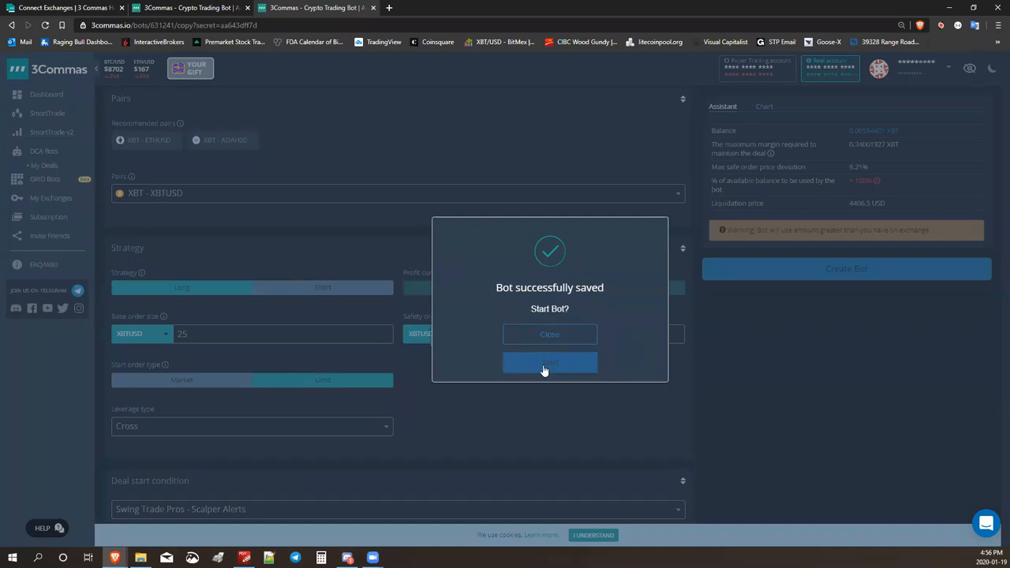
left_click(549, 363)
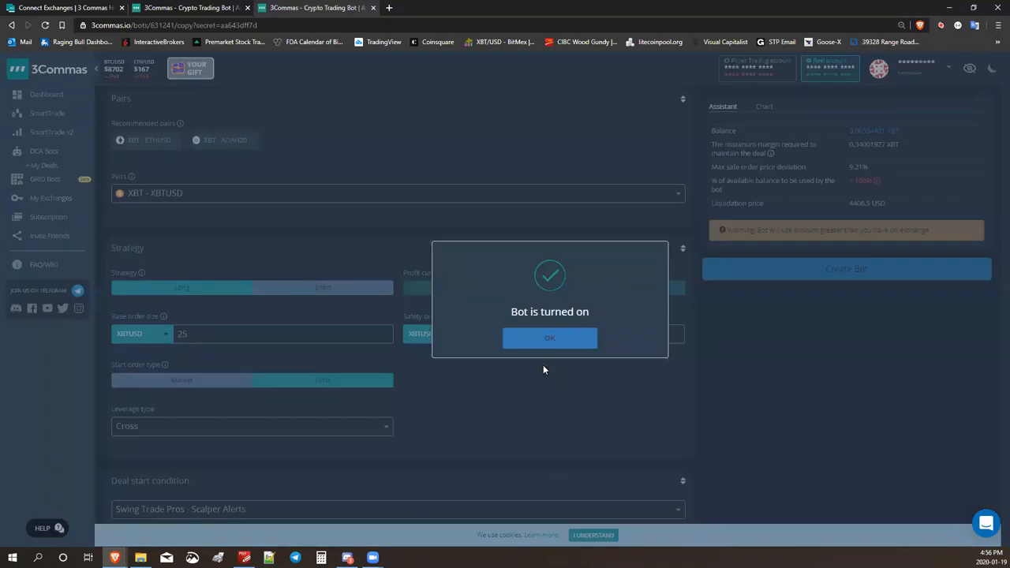
left_click(549, 338)
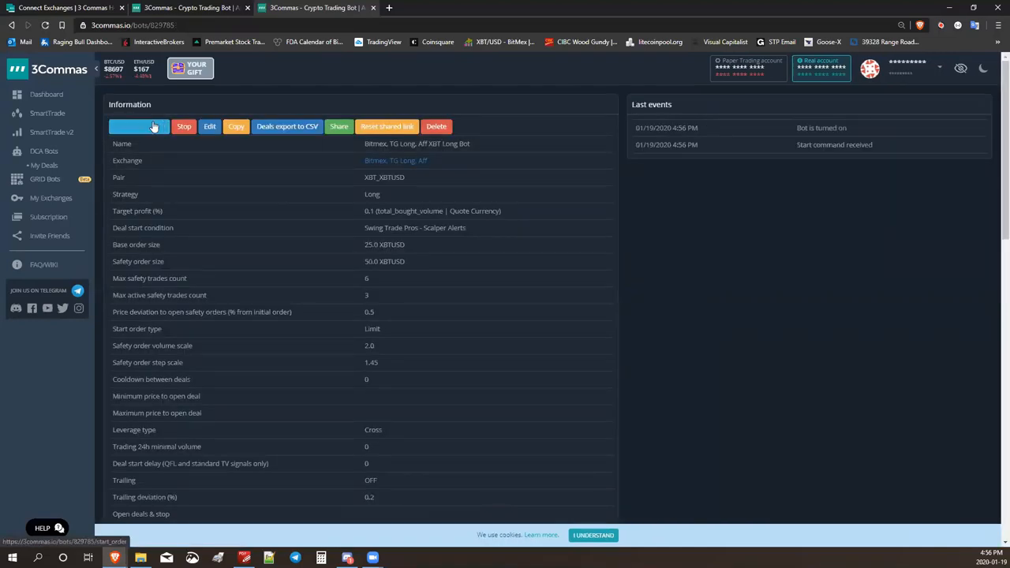
- Stop the running XBT Long bot and confirm, so its events list it as turned off
left_click(183, 127)
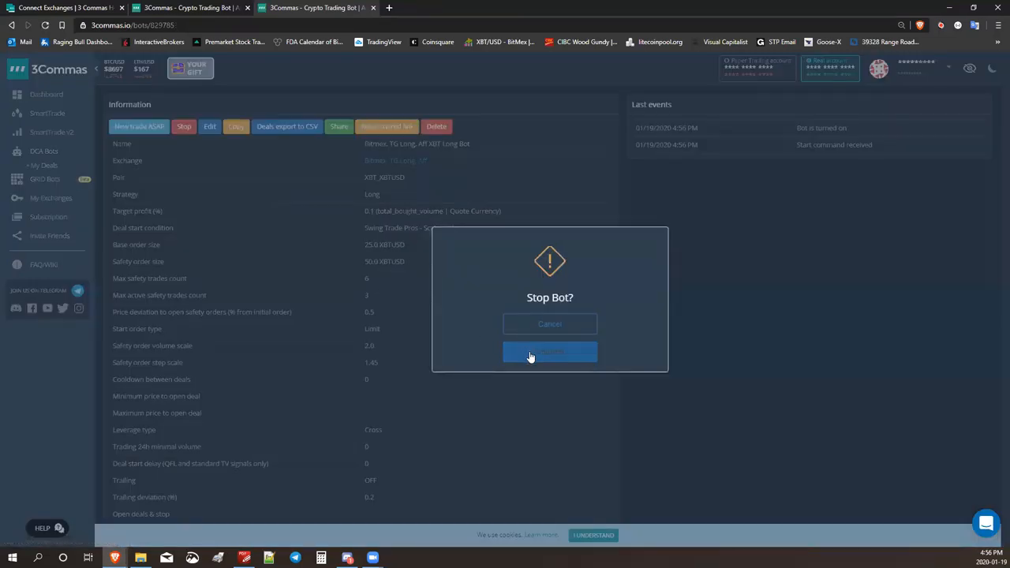
left_click(549, 350)
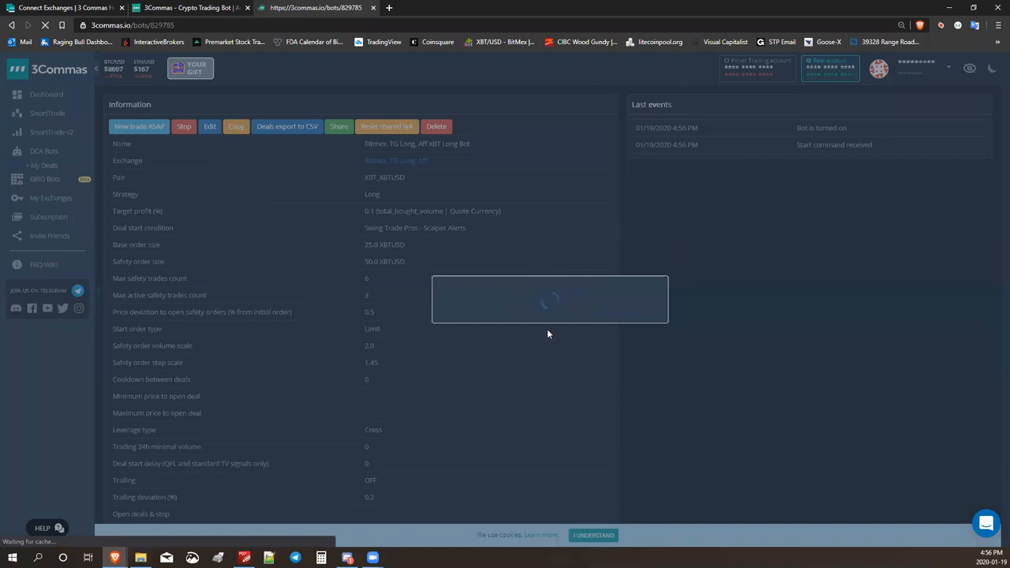
left_click(183, 126)
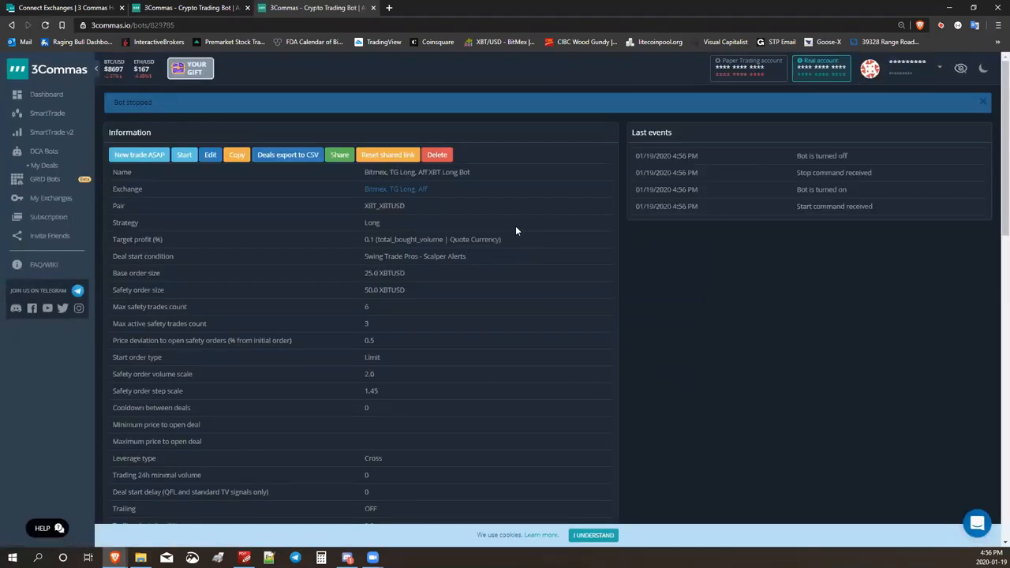
mouse_move(385, 214)
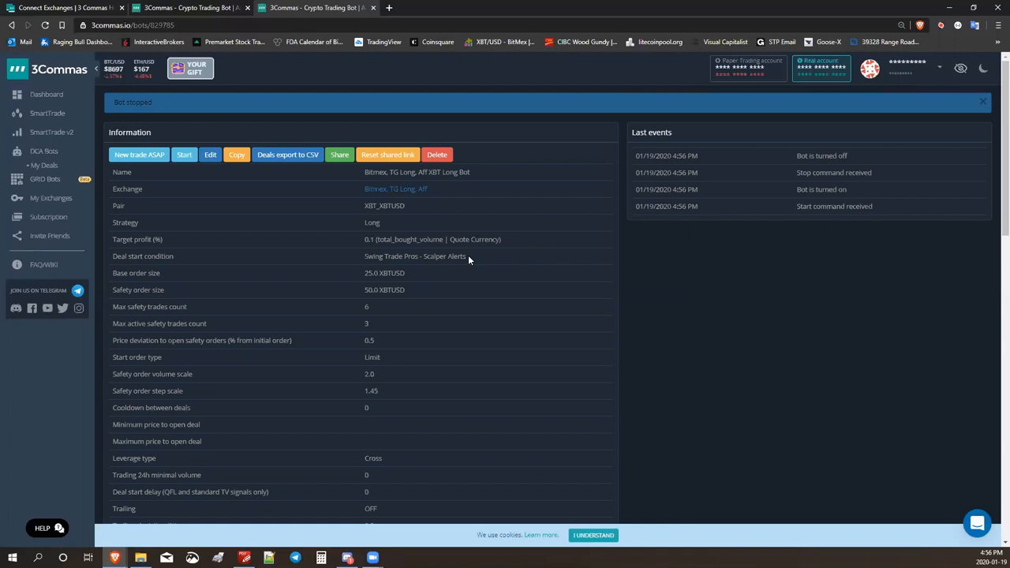
mouse_move(413, 295)
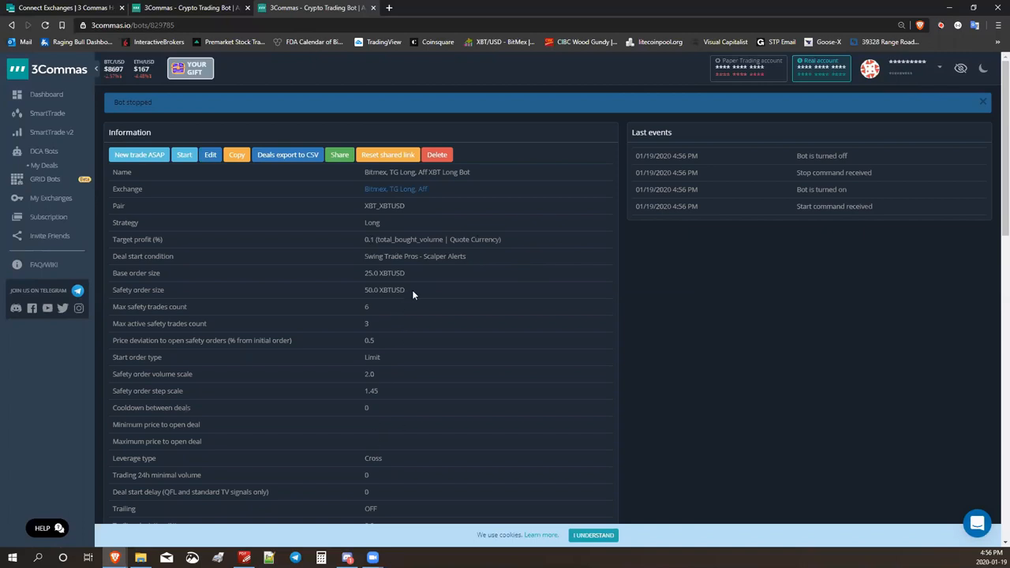
mouse_move(409, 306)
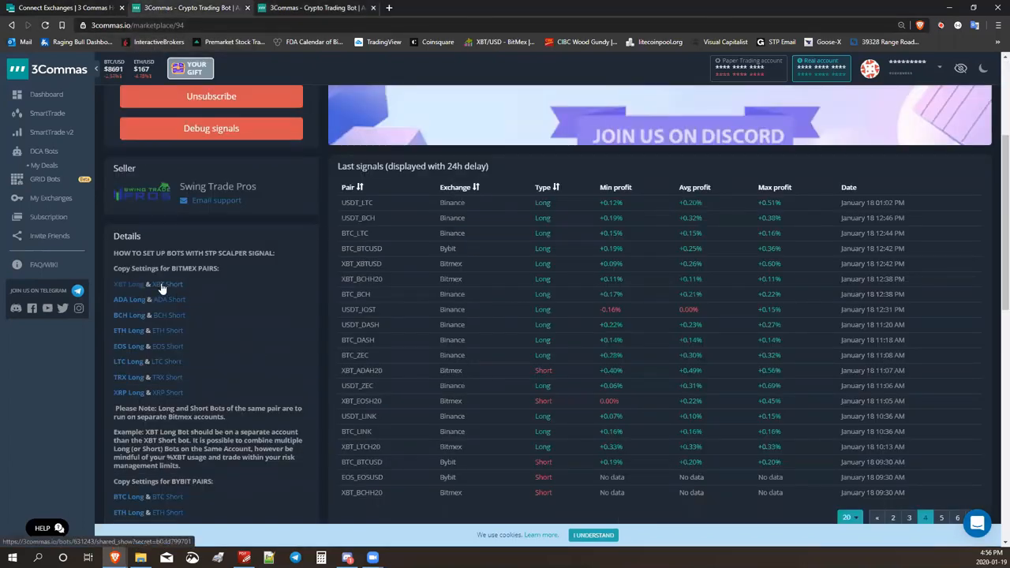
- Open the XBT Short bot link in a new tab and scroll through its settings and profit stats
right_click(161, 284)
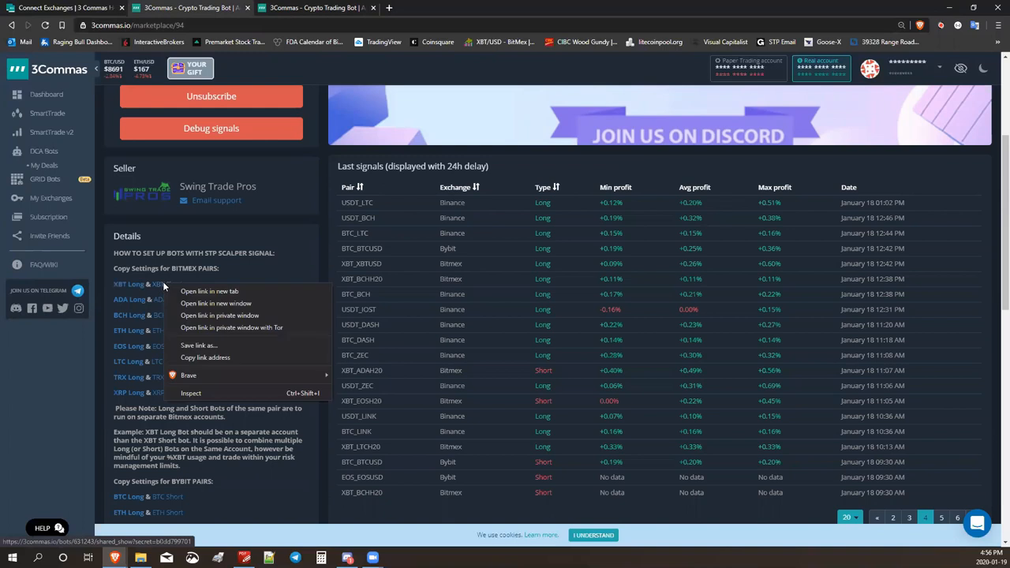
left_click(209, 291)
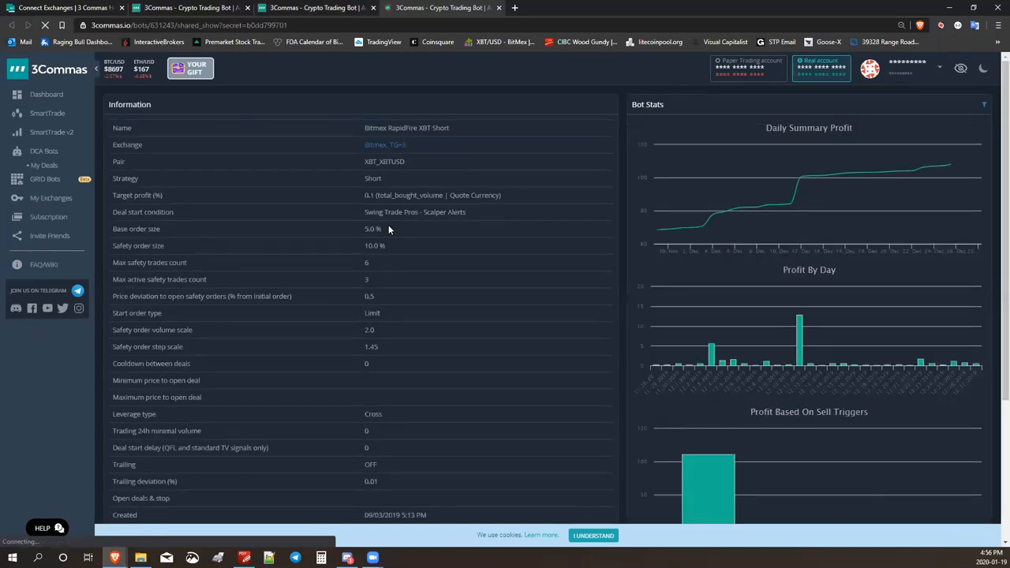
scroll("down", 3)
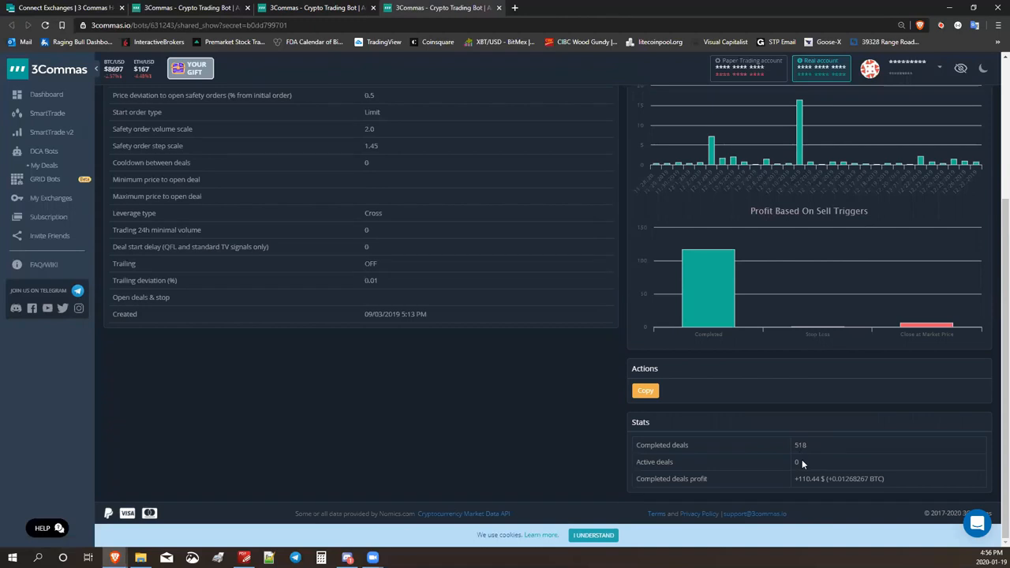
mouse_move(578, 335)
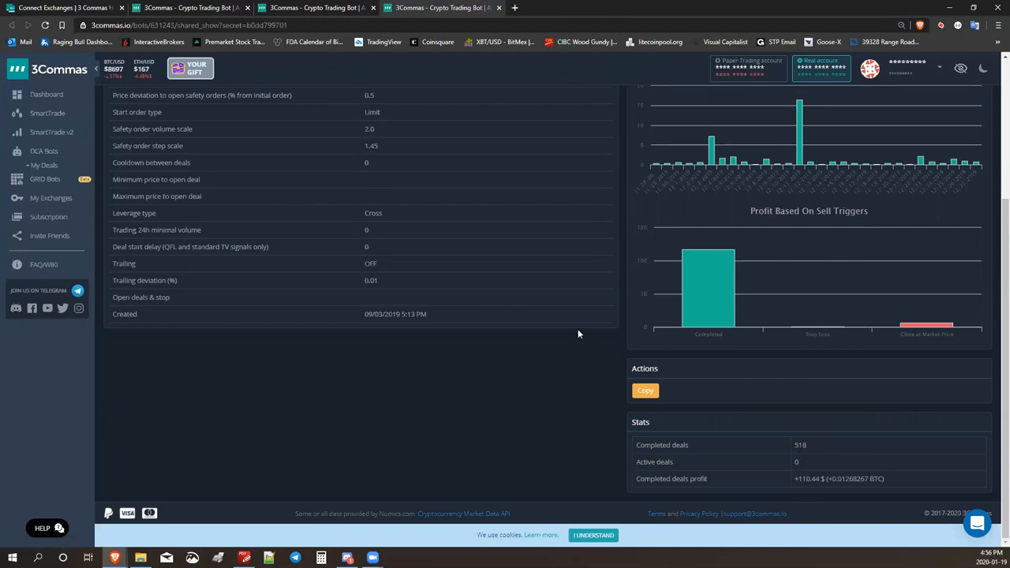
scroll("up", 3)
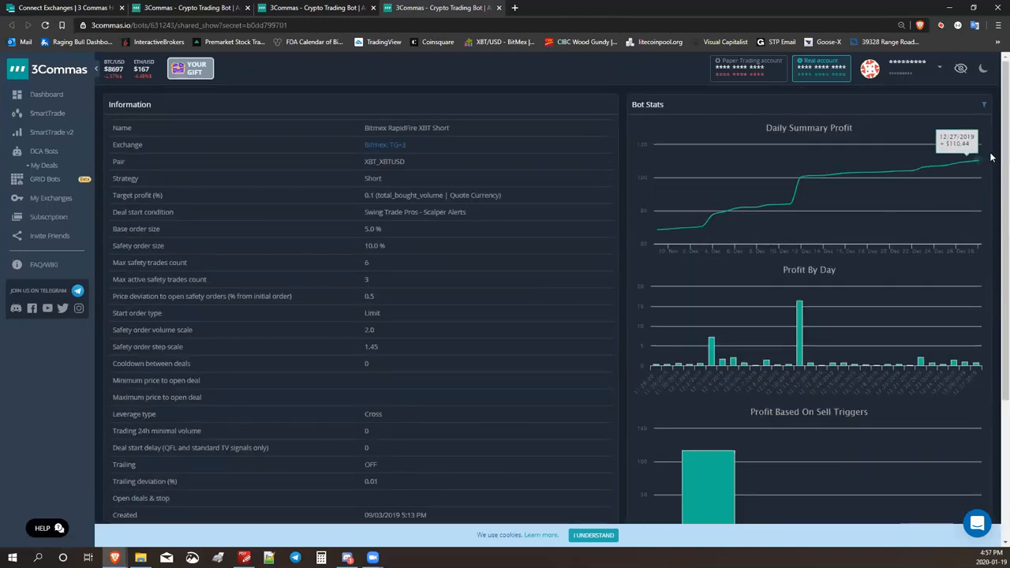
scroll("down", 3)
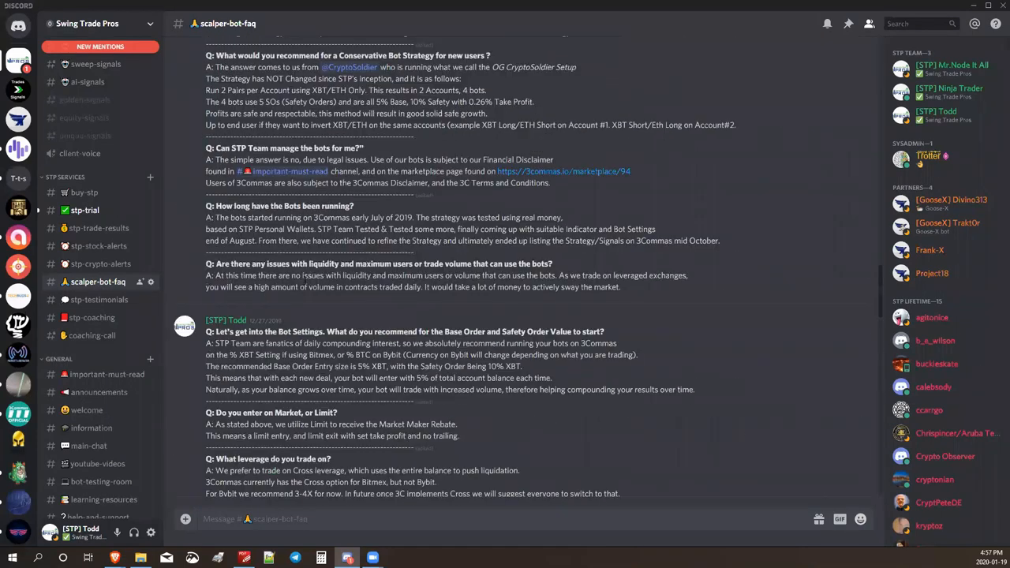
- Scroll through the #scalper-bot-faq messages to the subscription options and closing happy-trading note
scroll("up", 3)
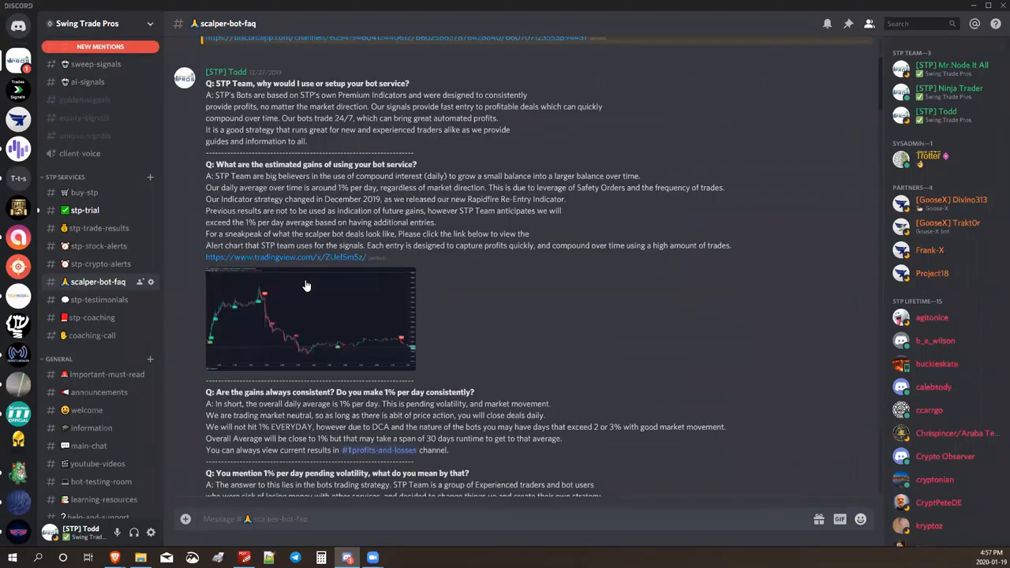
scroll("down", 3)
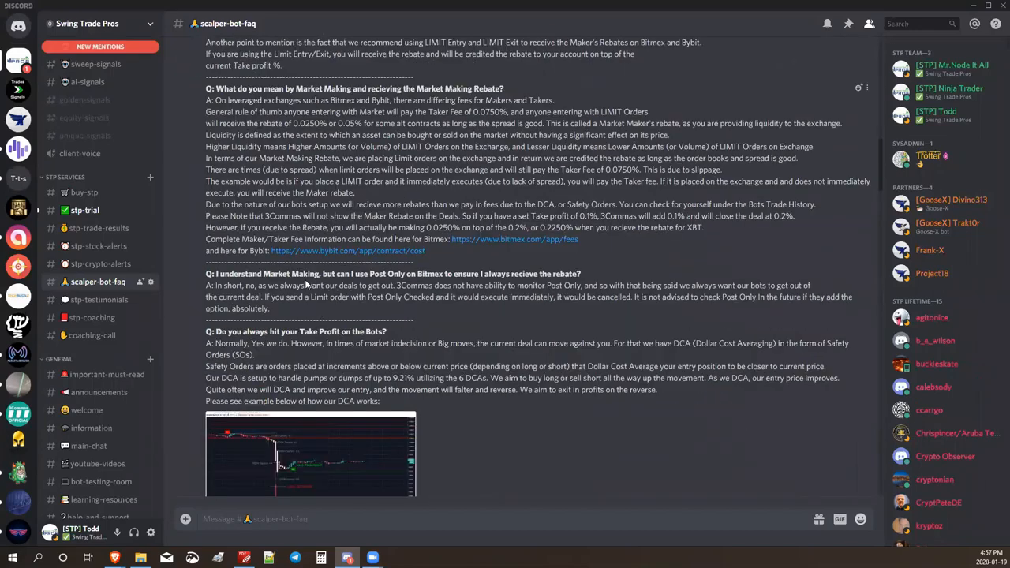
scroll("up", 3)
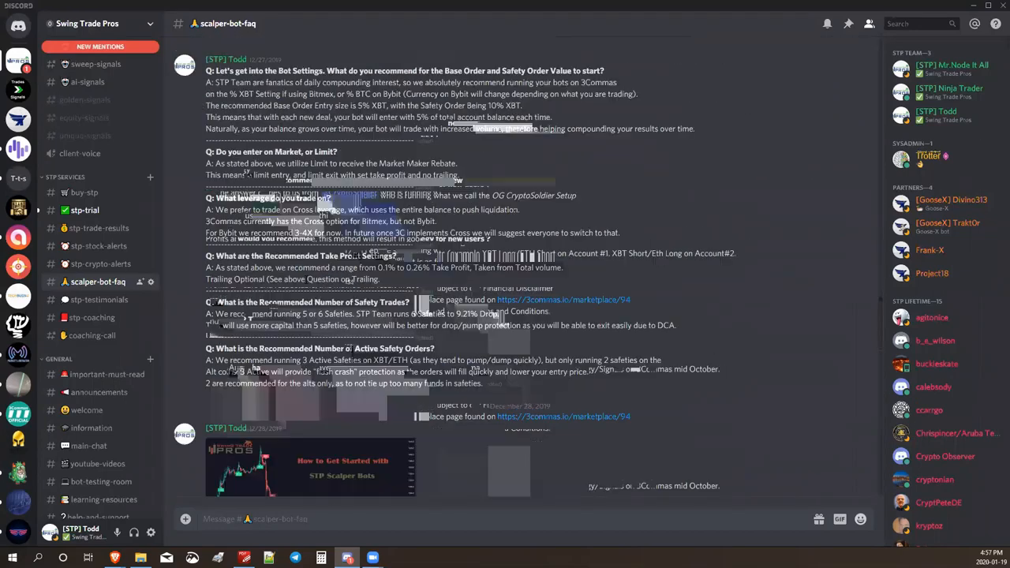
scroll("down", 3)
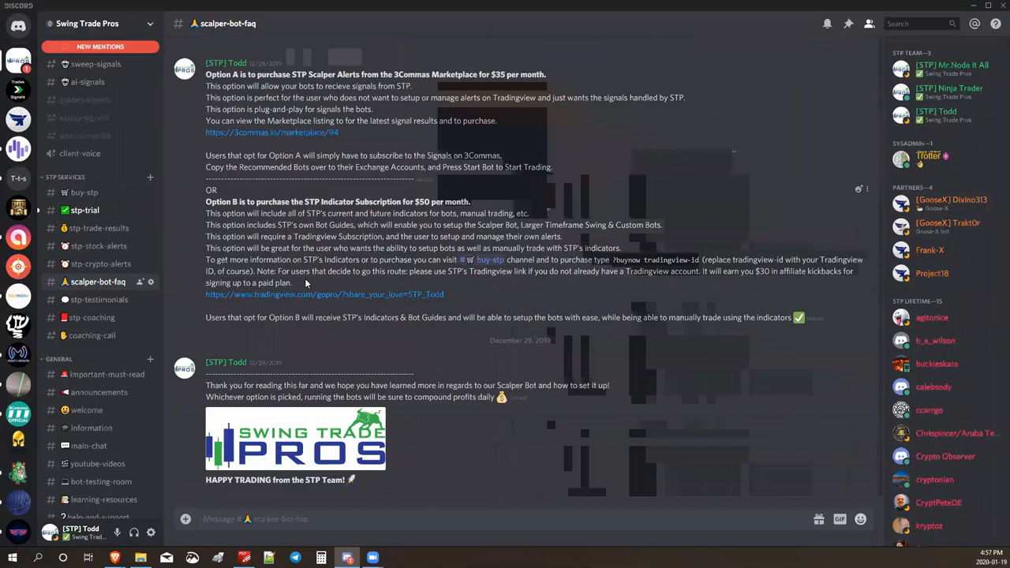